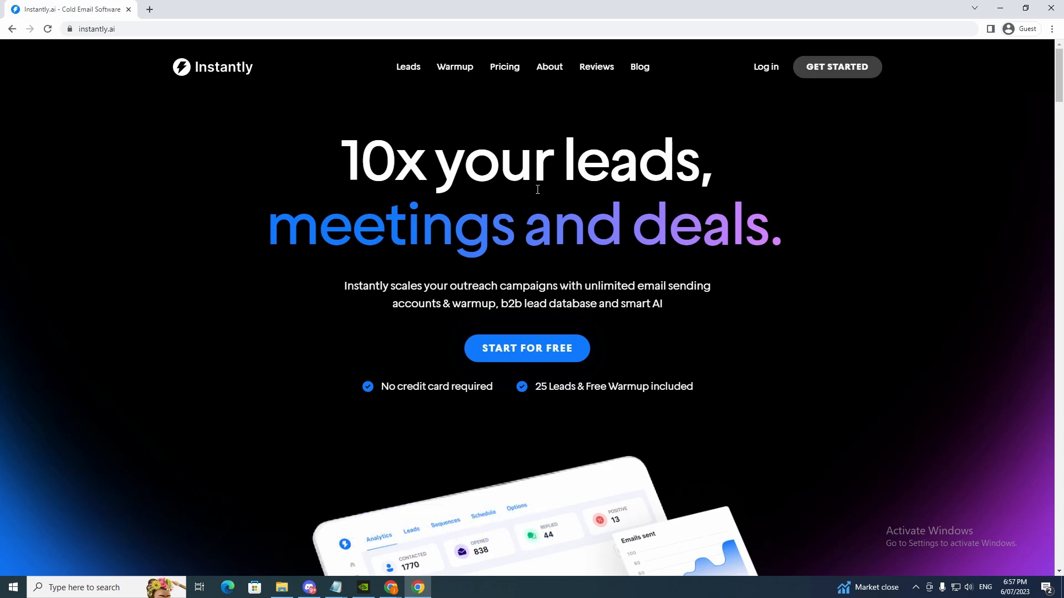
mouse_move(323, 254)
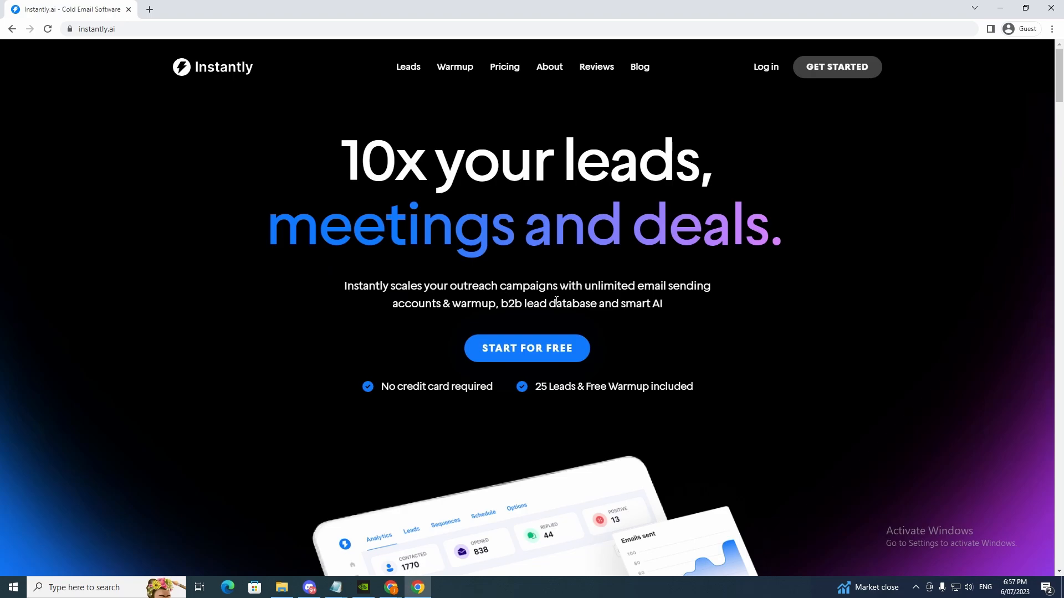
mouse_move(421, 321)
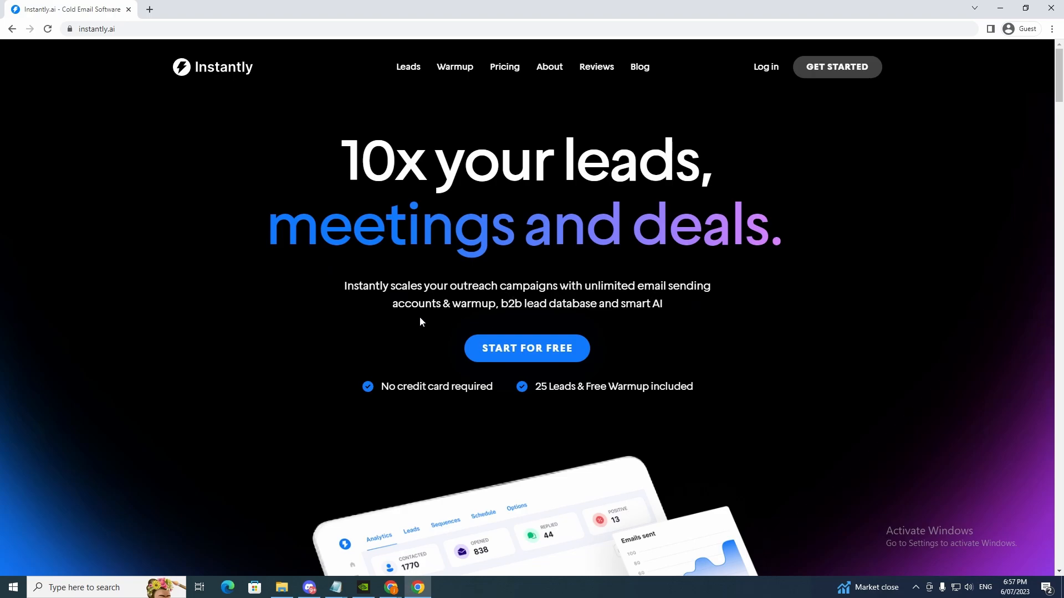
mouse_move(514, 319)
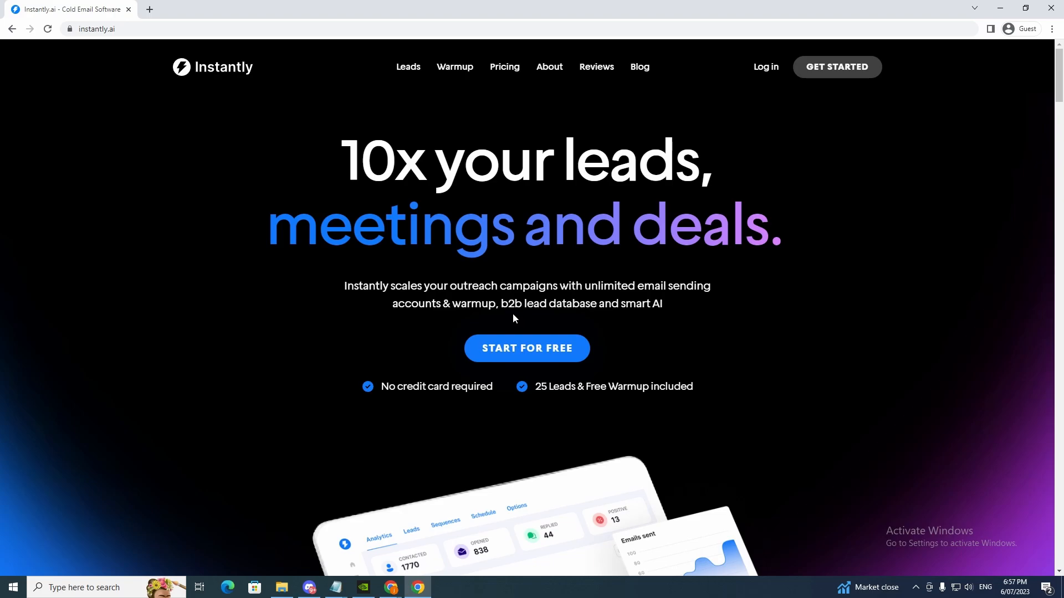
mouse_move(639, 323)
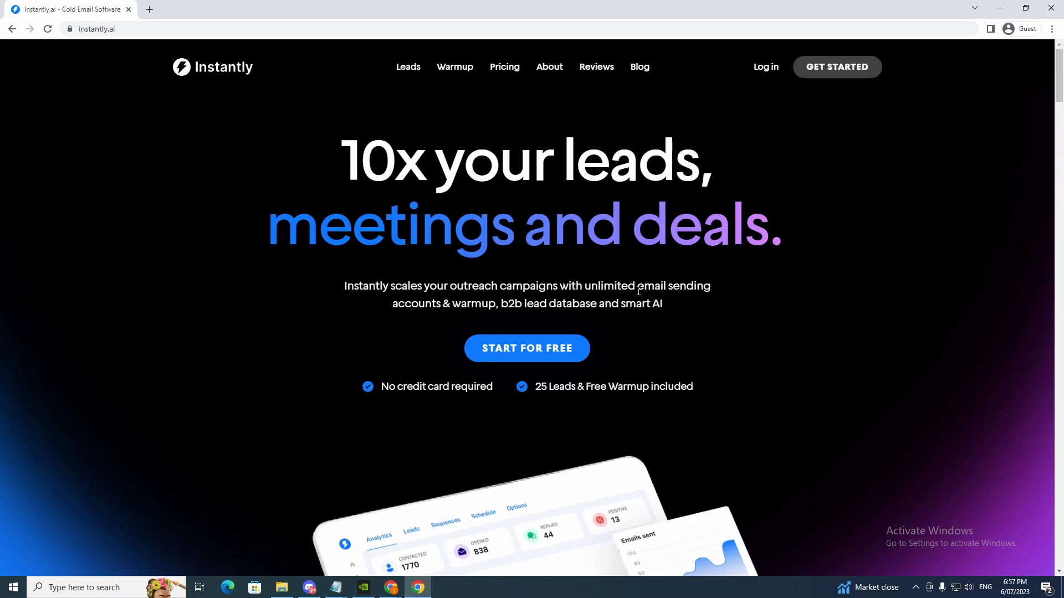
mouse_move(674, 341)
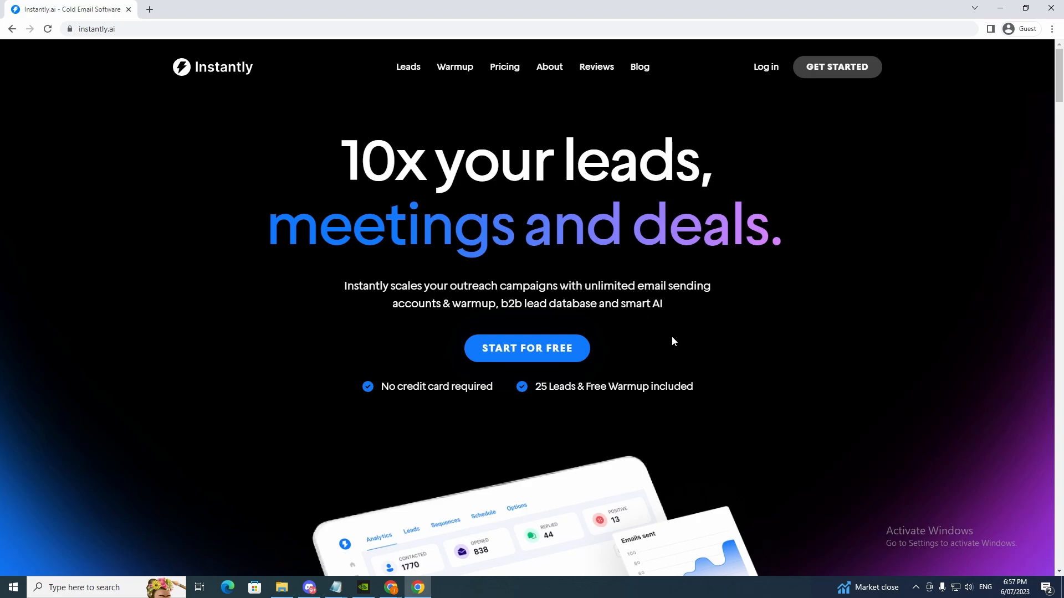
Step: Browse down the Instantly homepage and go to the Pricing page
scroll(down, 3)
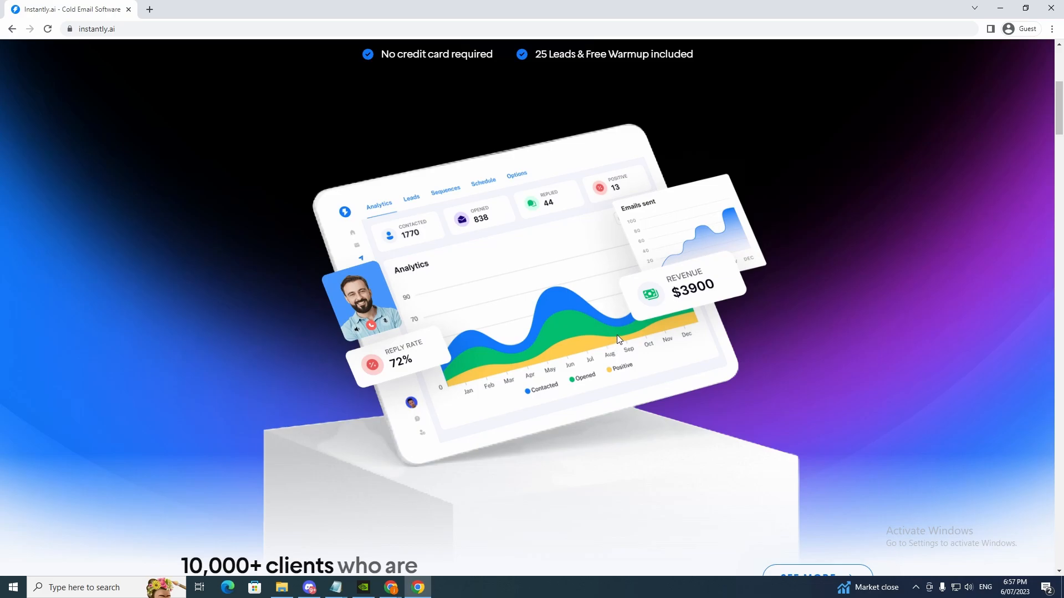
mouse_move(607, 341)
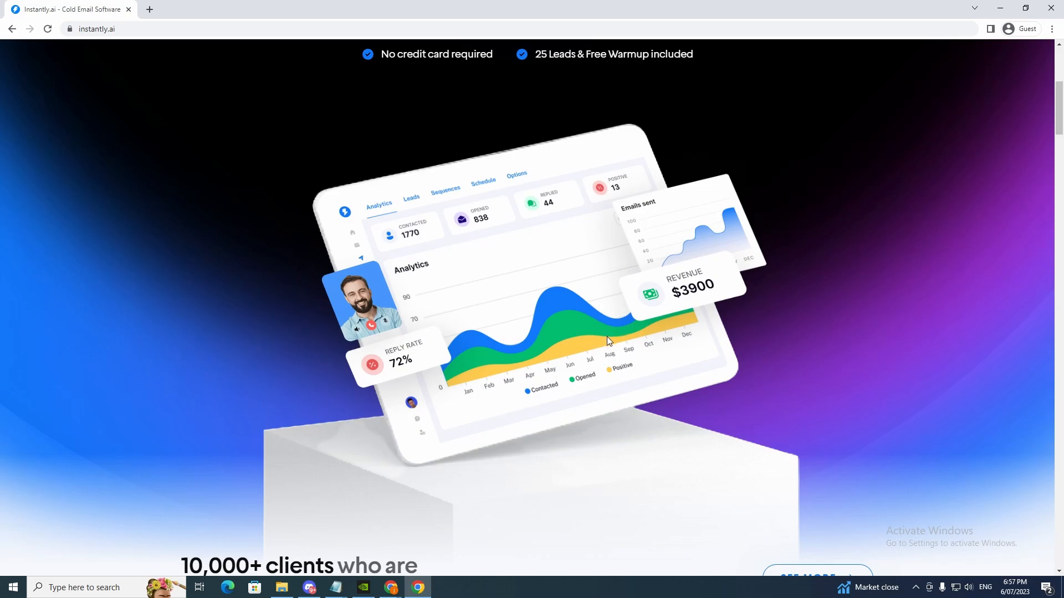
scroll(down, 3)
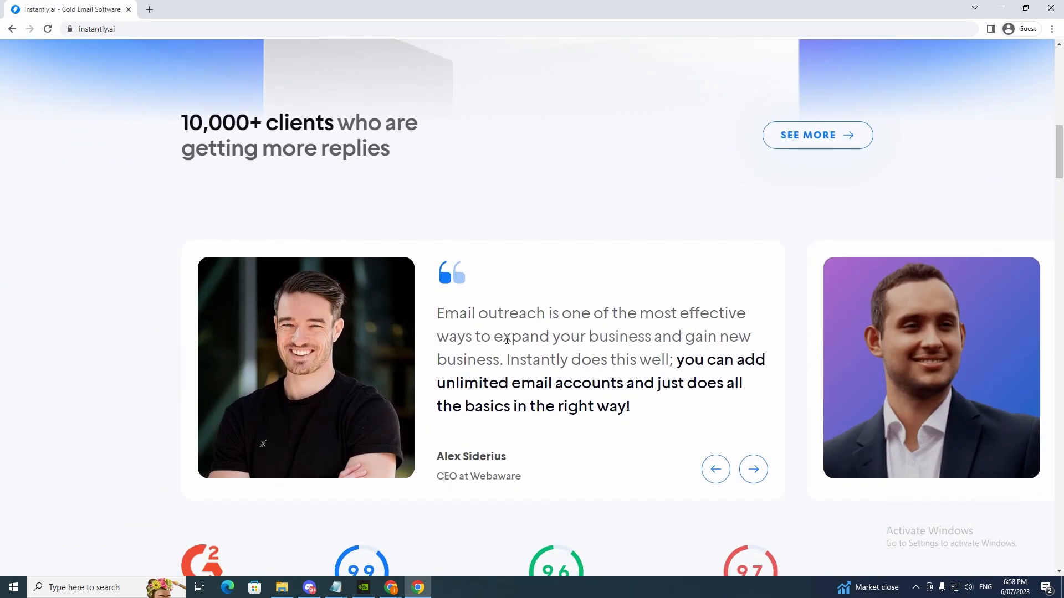
mouse_move(749, 354)
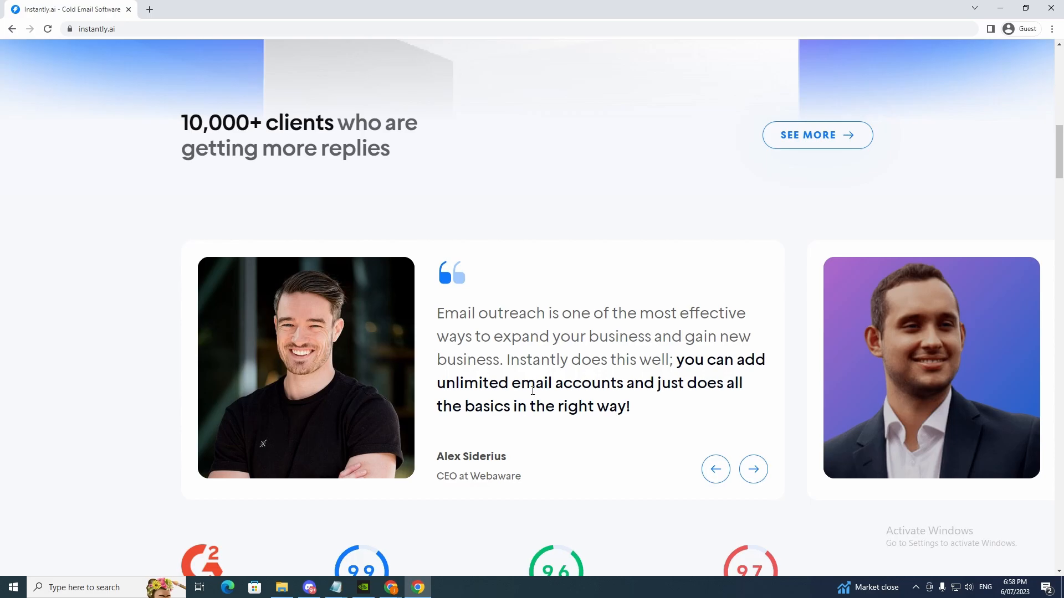
mouse_move(722, 390)
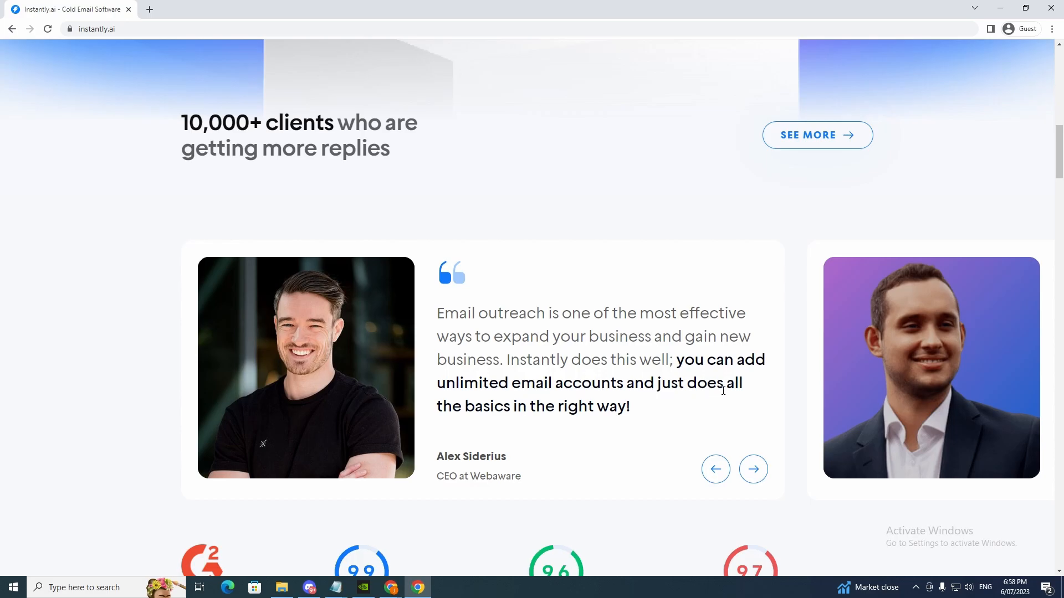
scroll(down, 3)
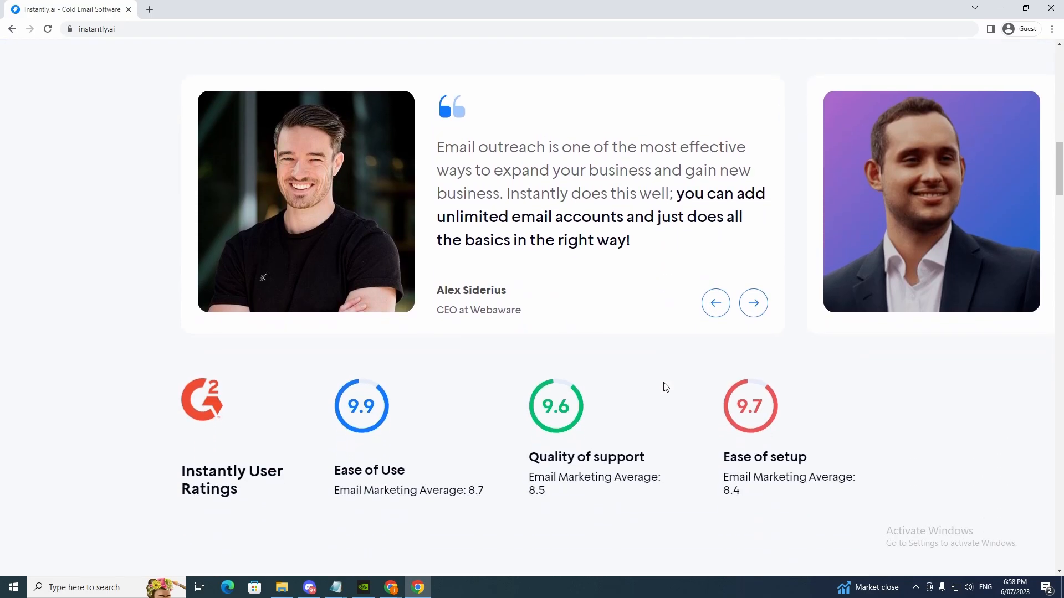
scroll(down, 3)
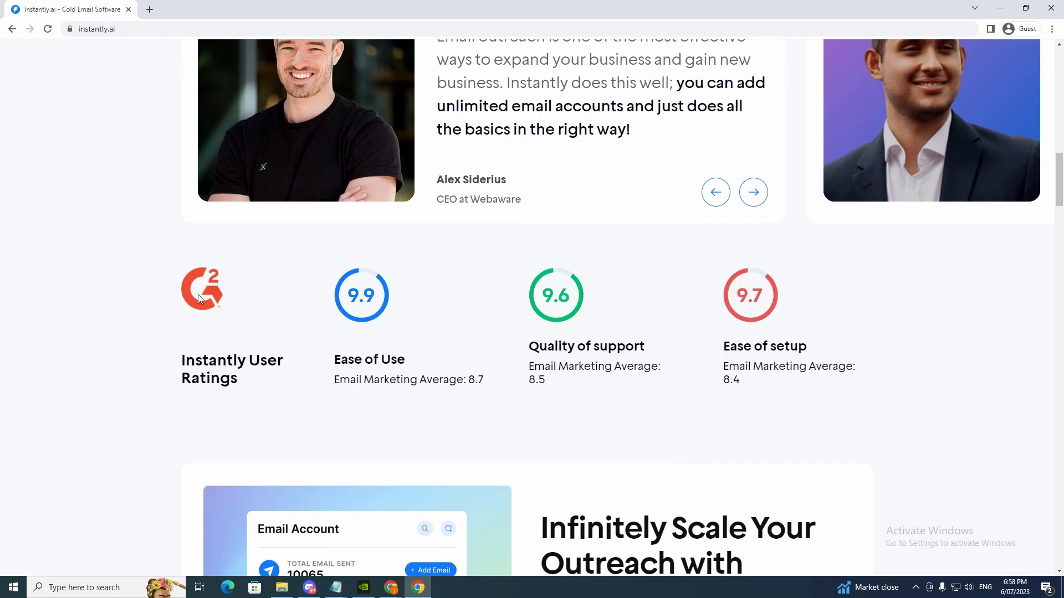
mouse_move(512, 359)
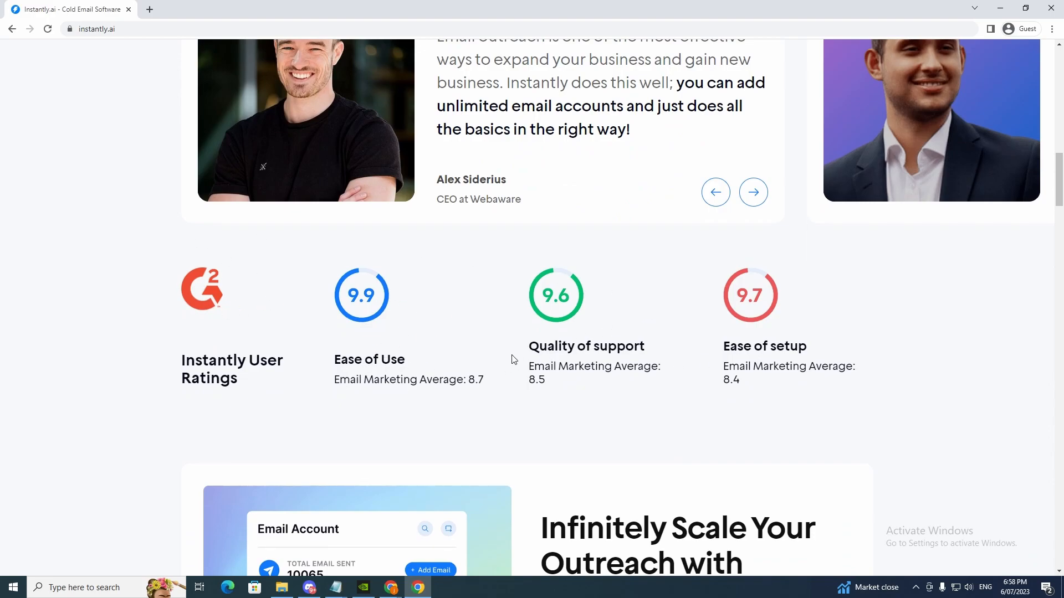
mouse_move(902, 337)
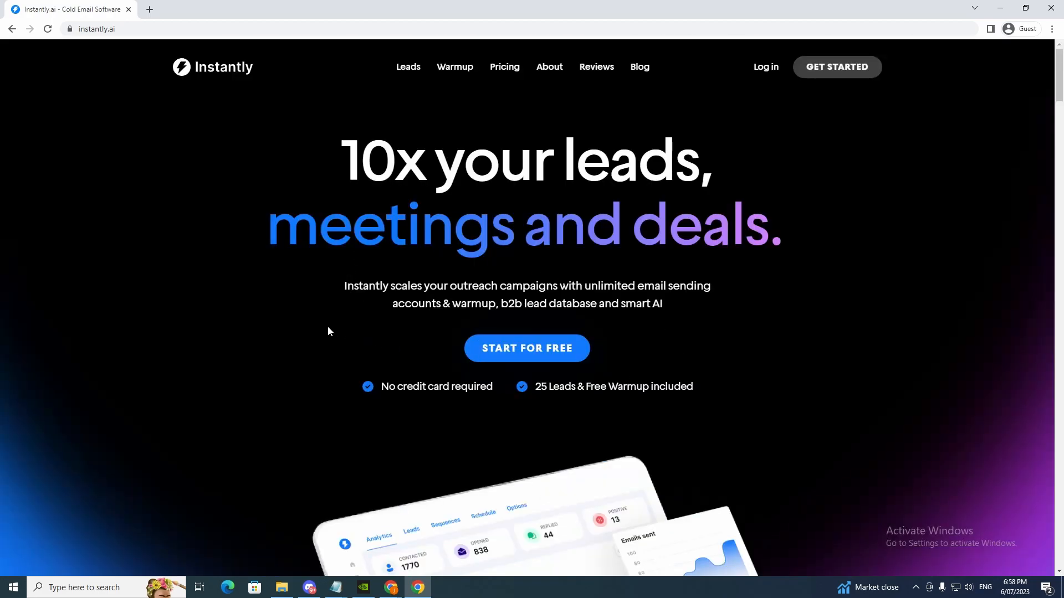
mouse_move(386, 396)
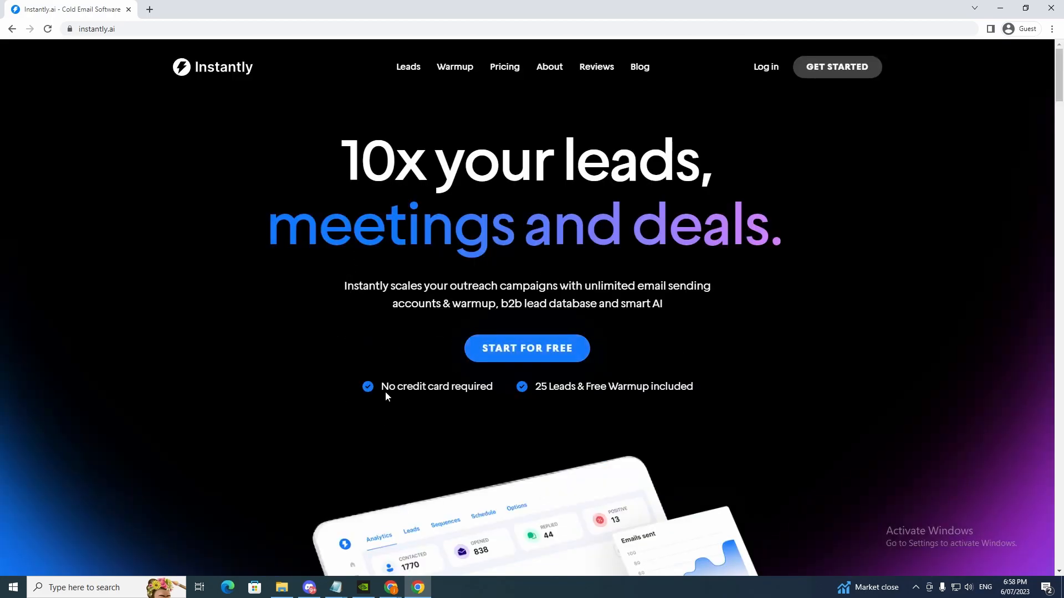
mouse_move(570, 398)
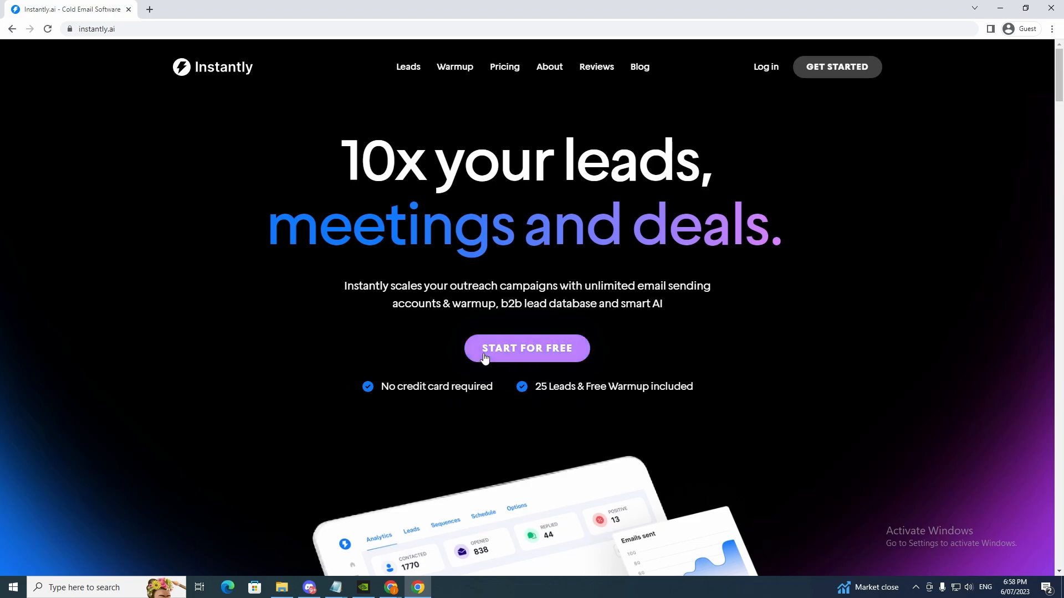
click(504, 66)
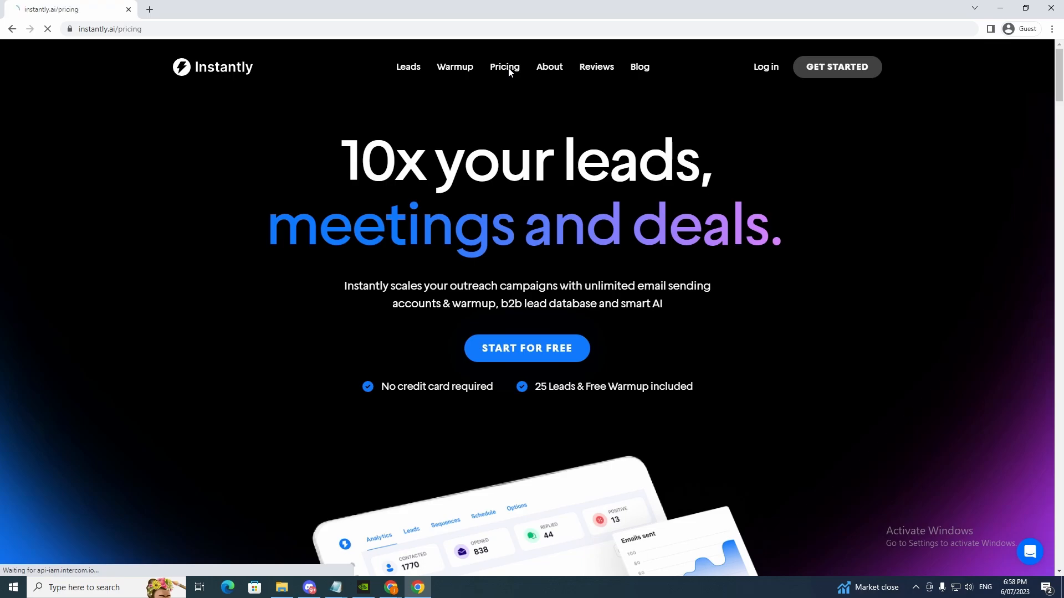
click(504, 67)
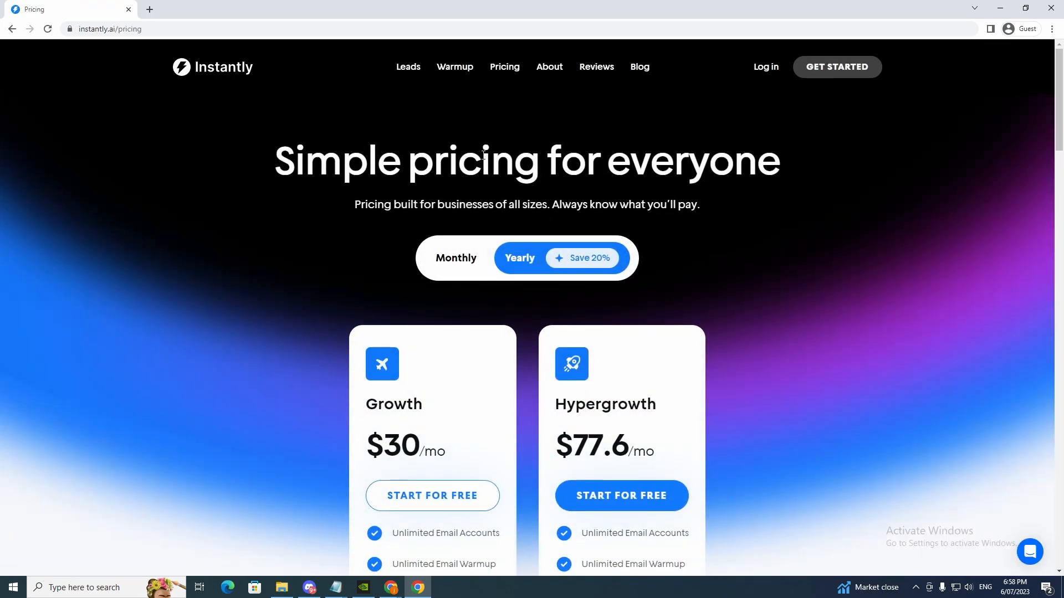
Step: Compare Growth and Hypergrowth at monthly billing ($37/$97) against yearly ($30/$77.6)
click(457, 257)
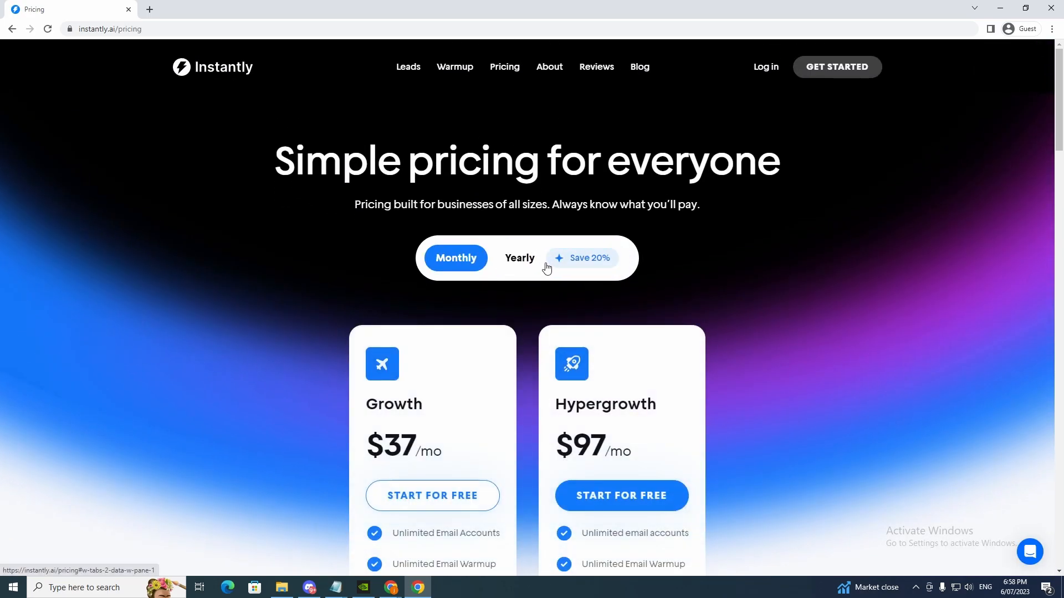
scroll(down, 3)
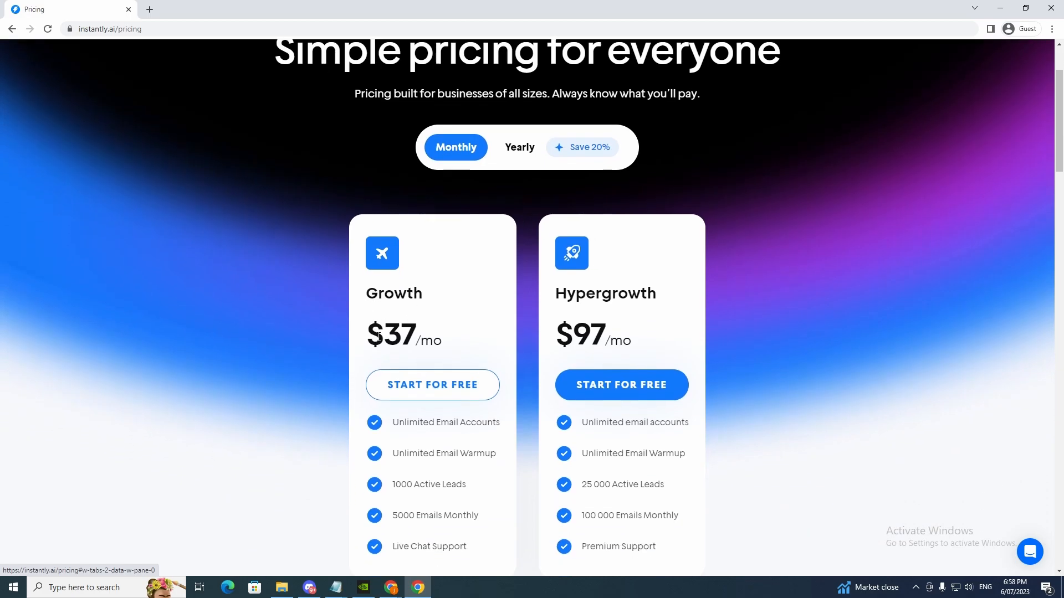
scroll(down, 3)
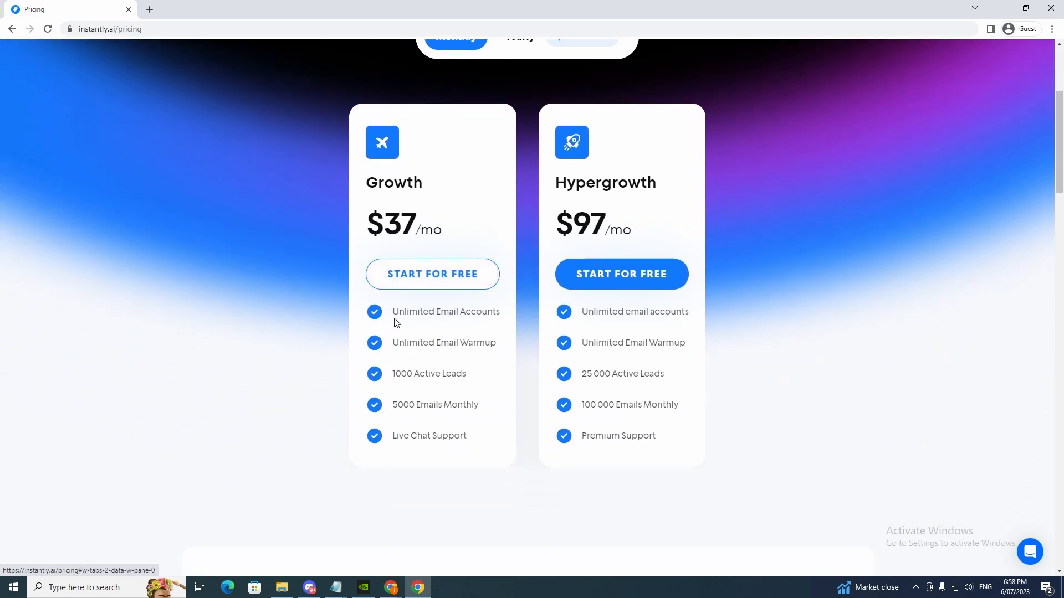
mouse_move(496, 345)
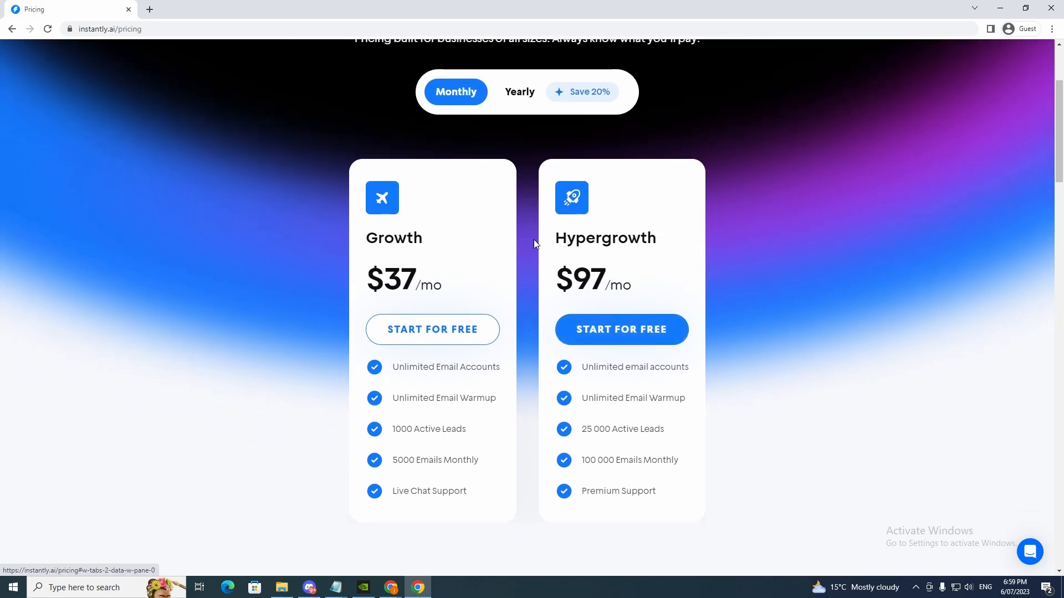
mouse_move(612, 411)
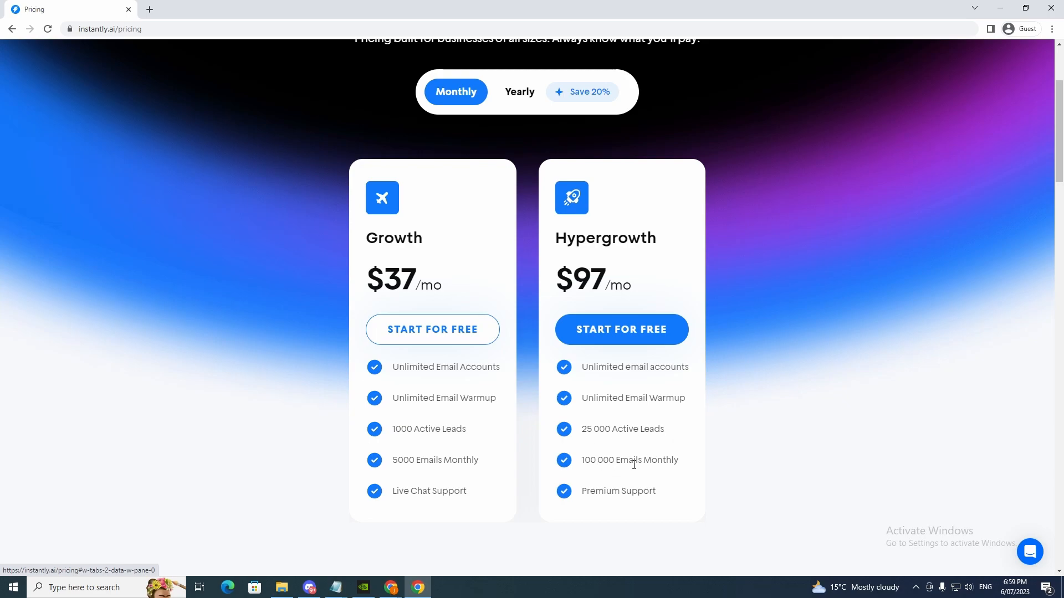
scroll(down, 3)
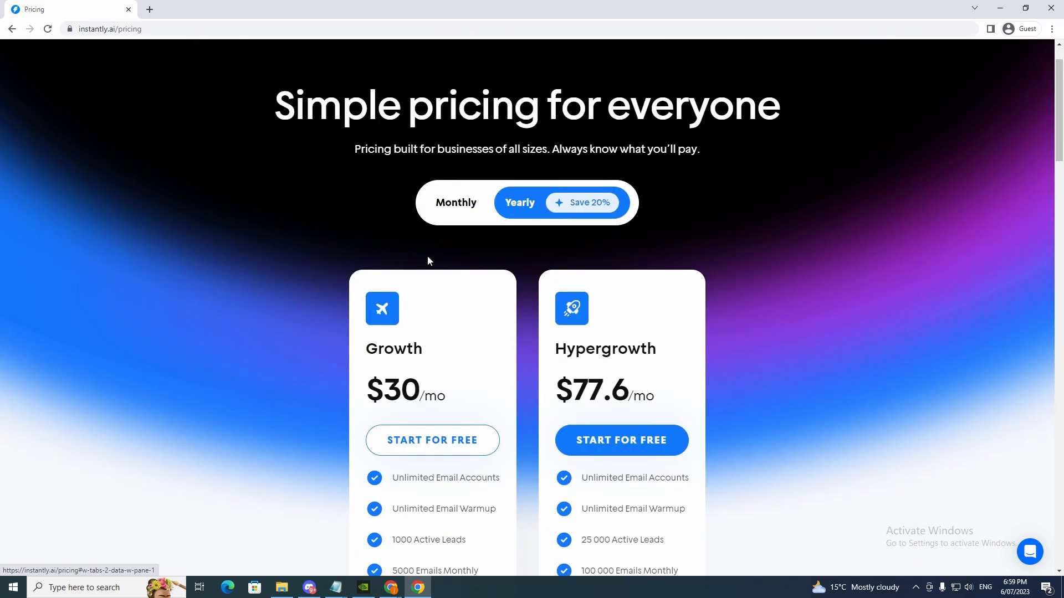
scroll(down, 3)
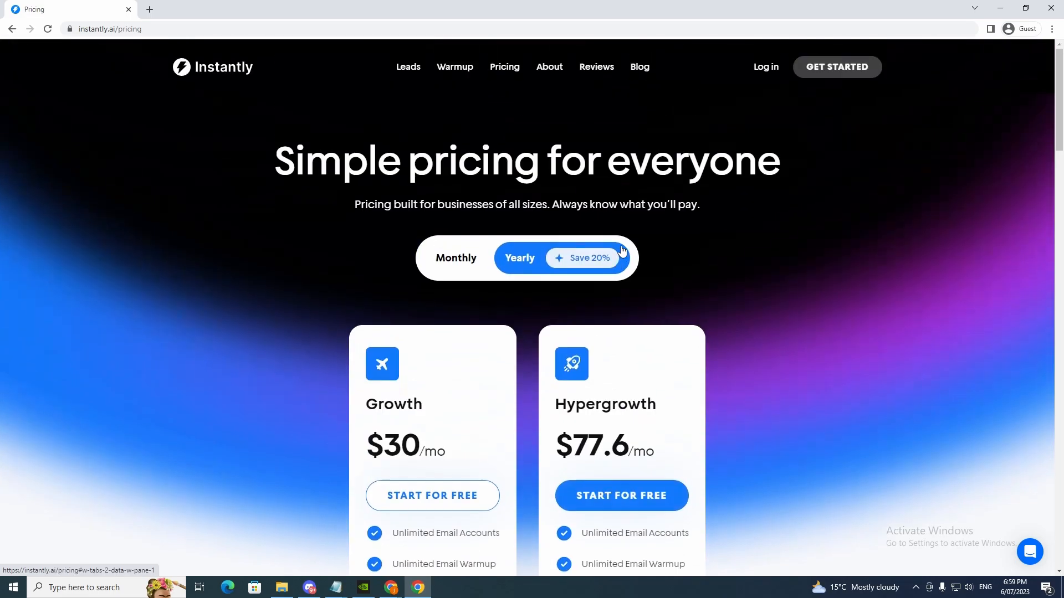
mouse_move(424, 172)
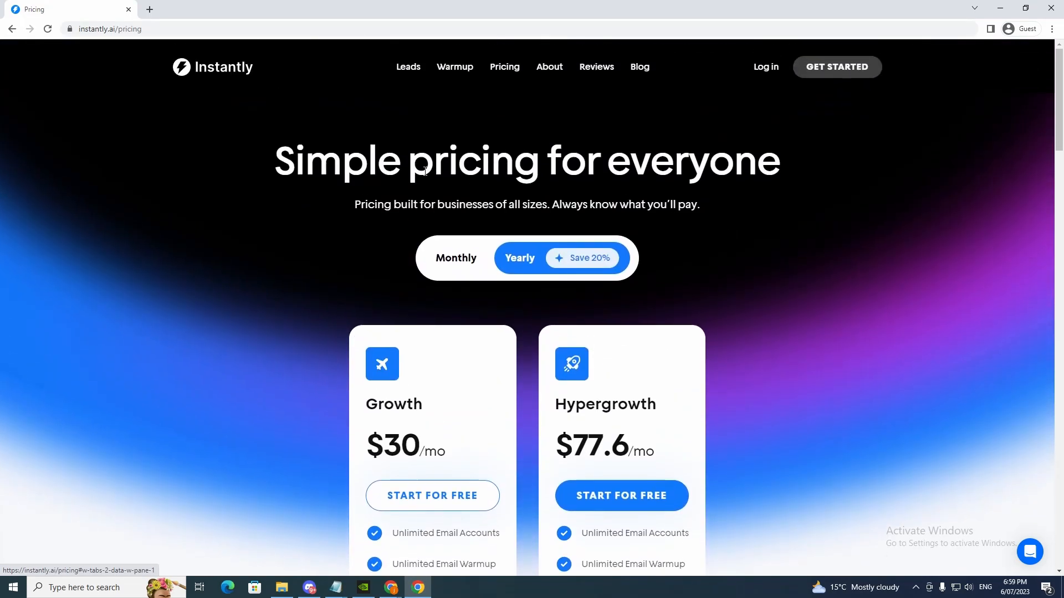
mouse_move(850, 72)
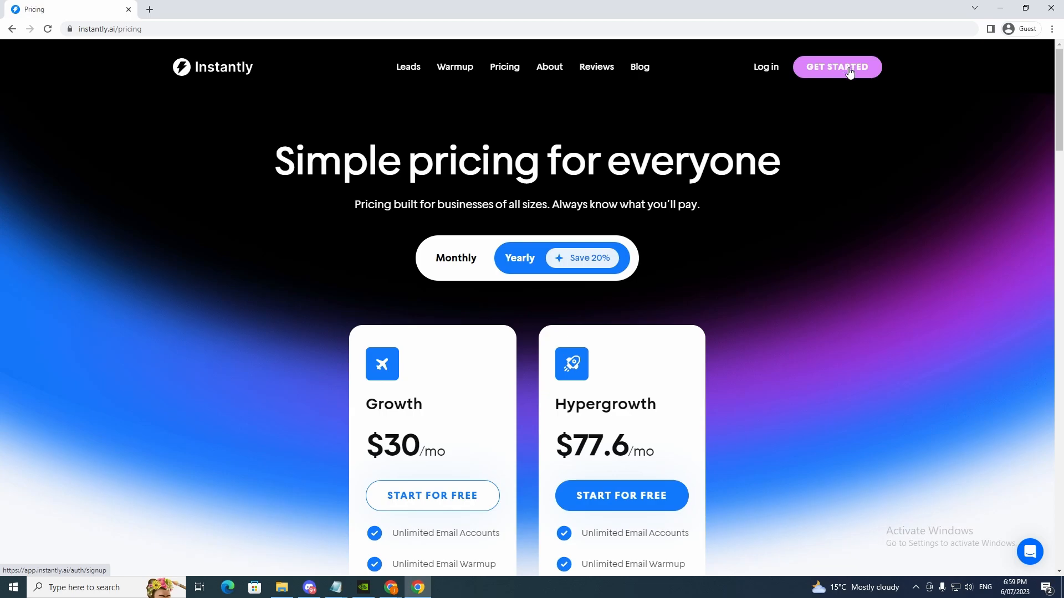
Step: Start a new account sign-up and enter the last name beginning 'jo'
click(838, 67)
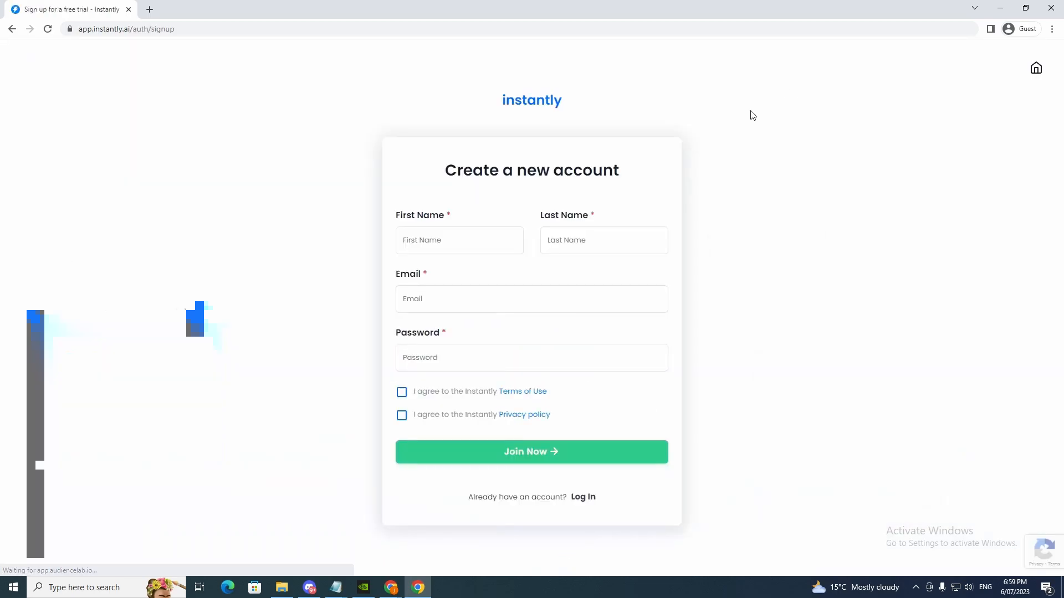
click(459, 241)
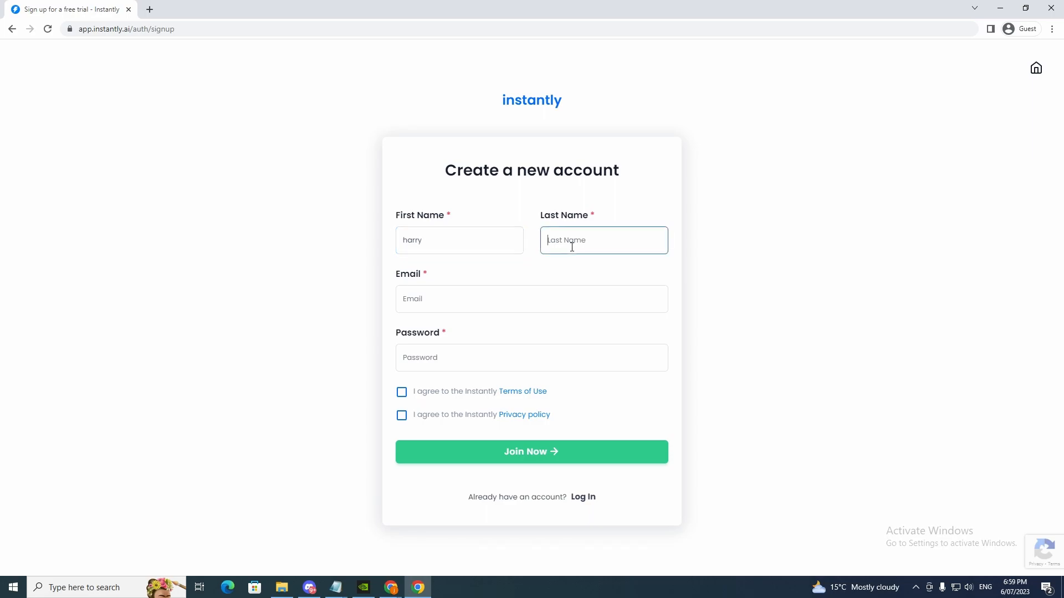
text(john)
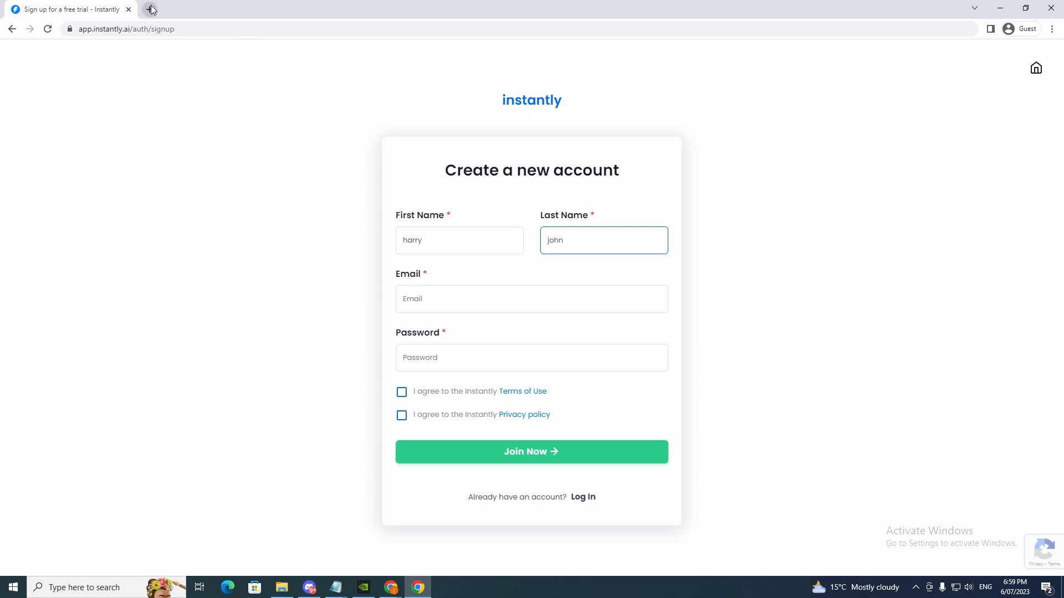
Step: Search 'temp email', get an address from the Temp Mail site and return to the Instantly sign-up tab
text(te,p emioal)
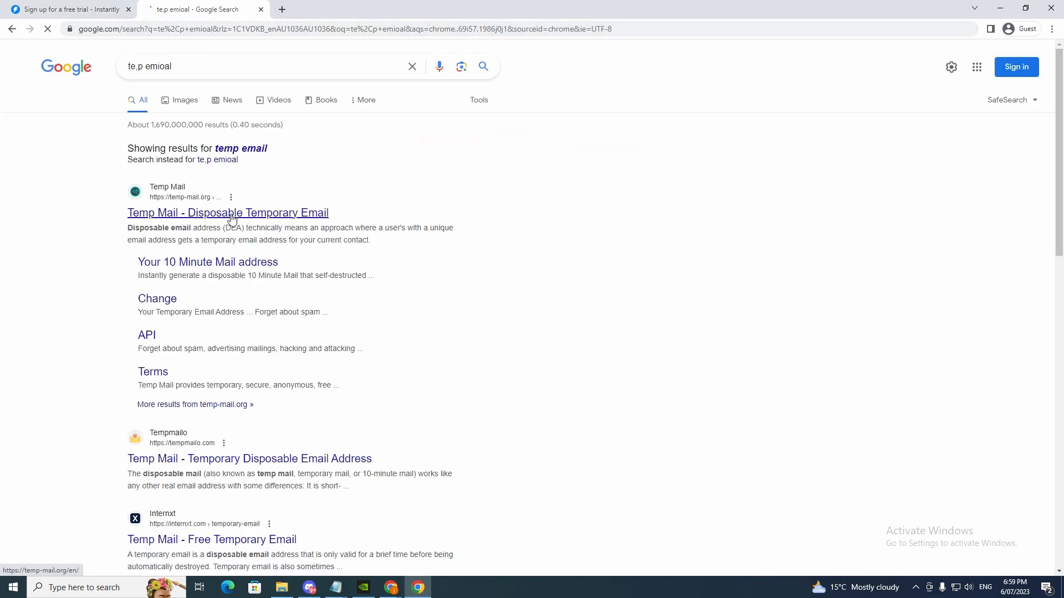
click(228, 213)
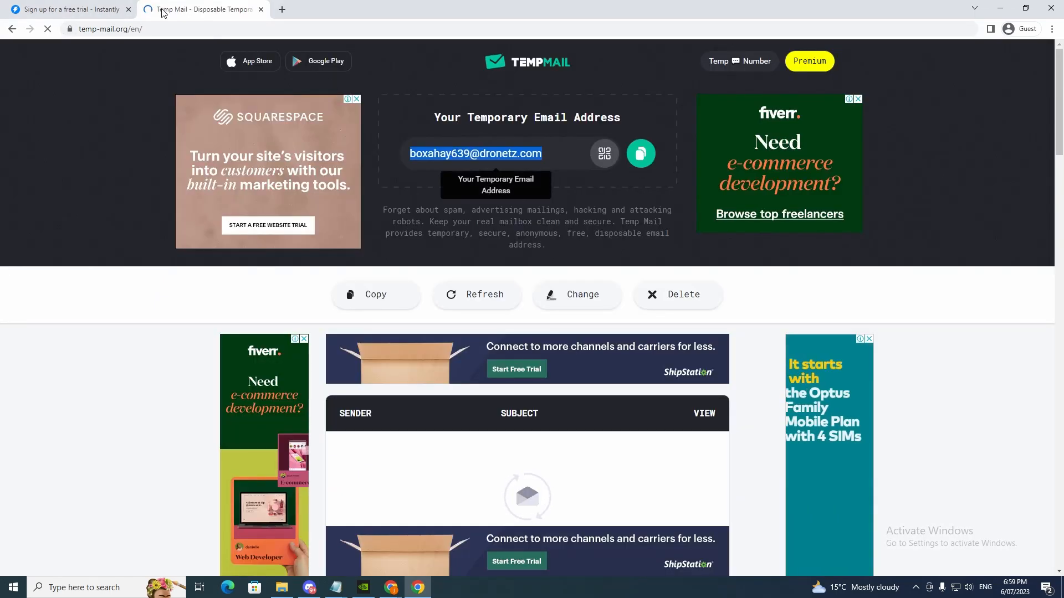
click(66, 9)
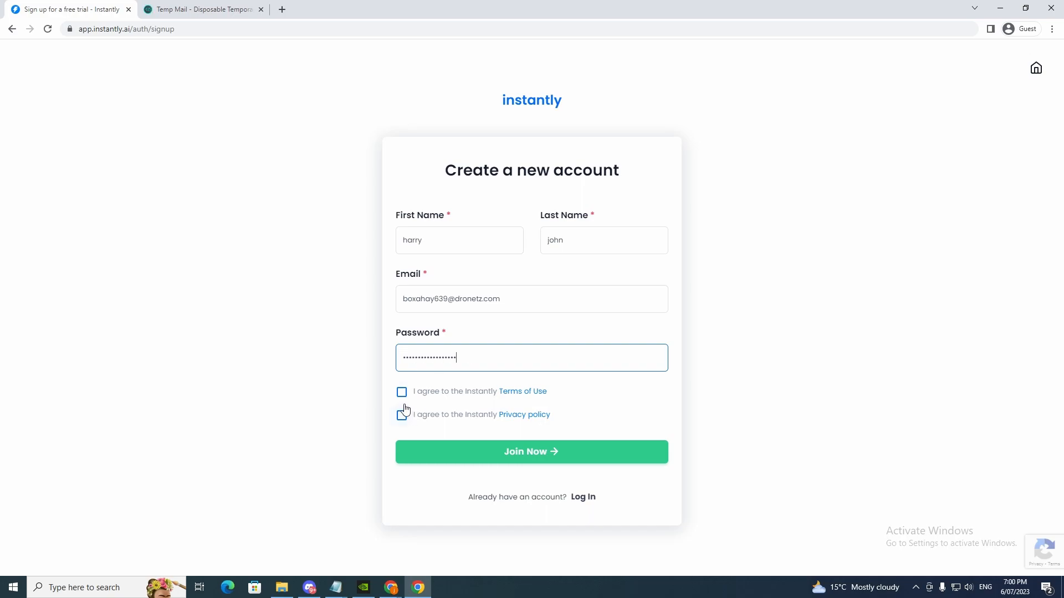
Step: Tick the Terms of Use agreement on the filled sign-up form
click(401, 415)
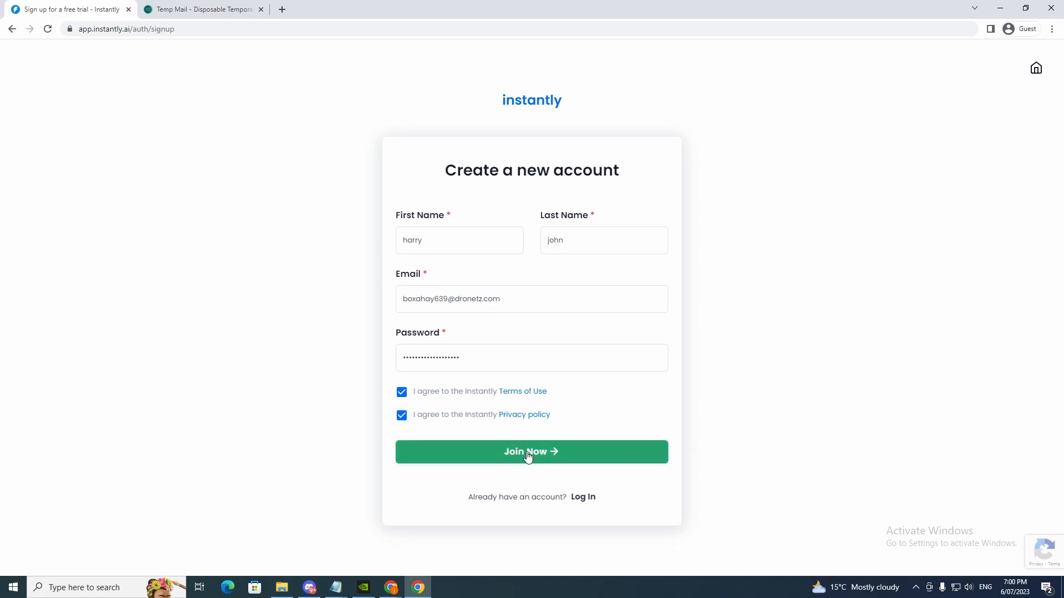
Step: Submit the sign-up, then the onboarding answers Facebook and Software (SaaS), reaching email verification
click(531, 452)
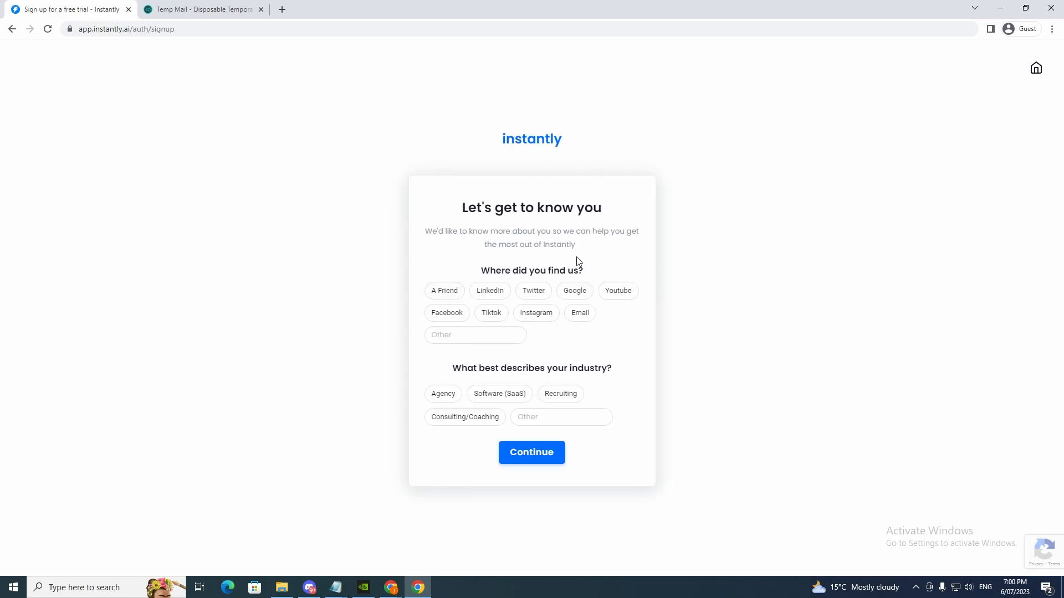
mouse_move(559, 212)
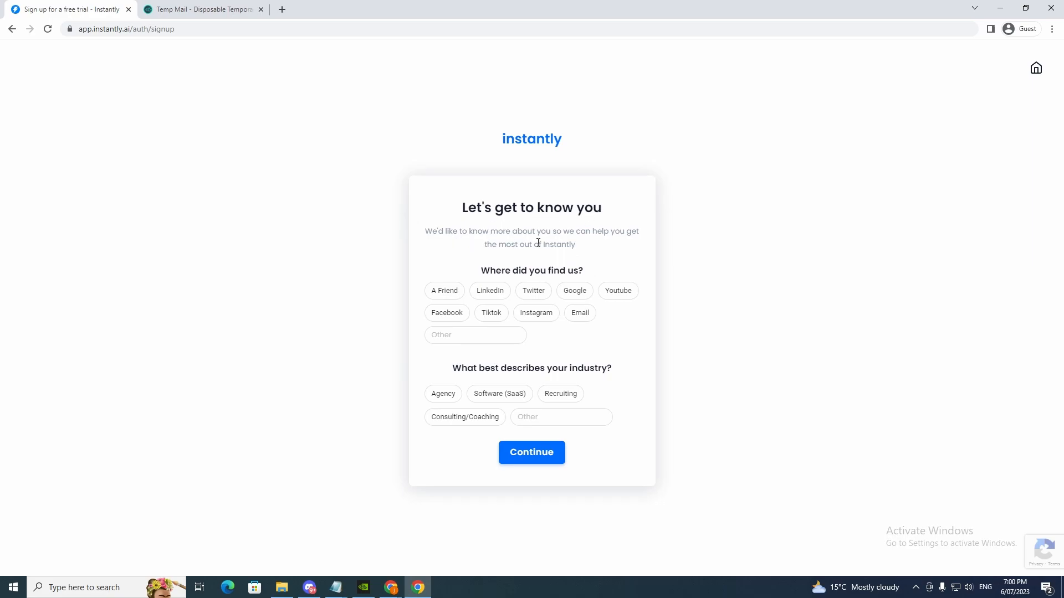
mouse_move(533, 257)
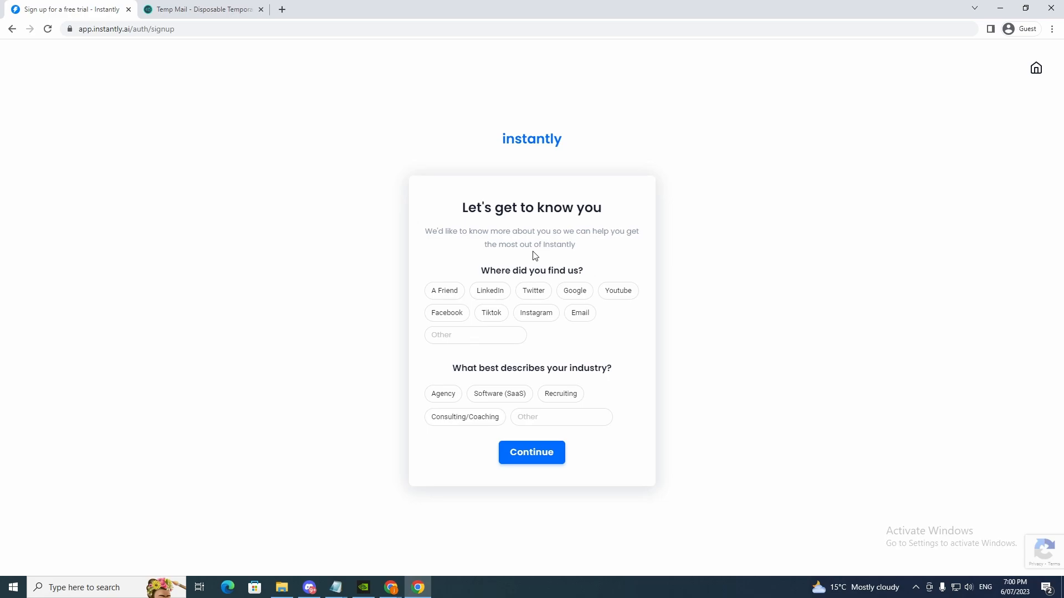
mouse_move(465, 317)
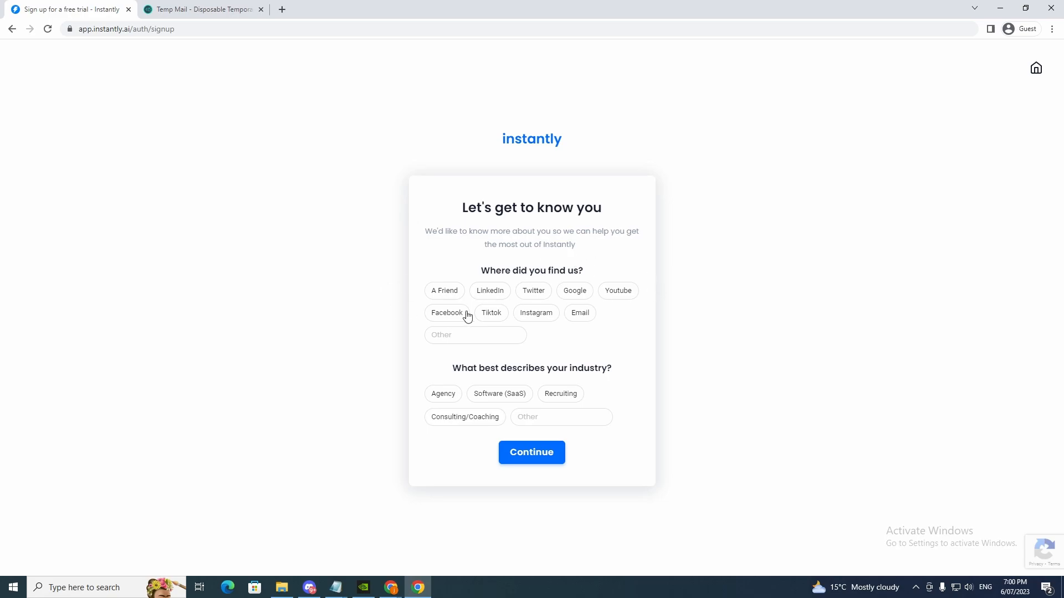
mouse_move(520, 373)
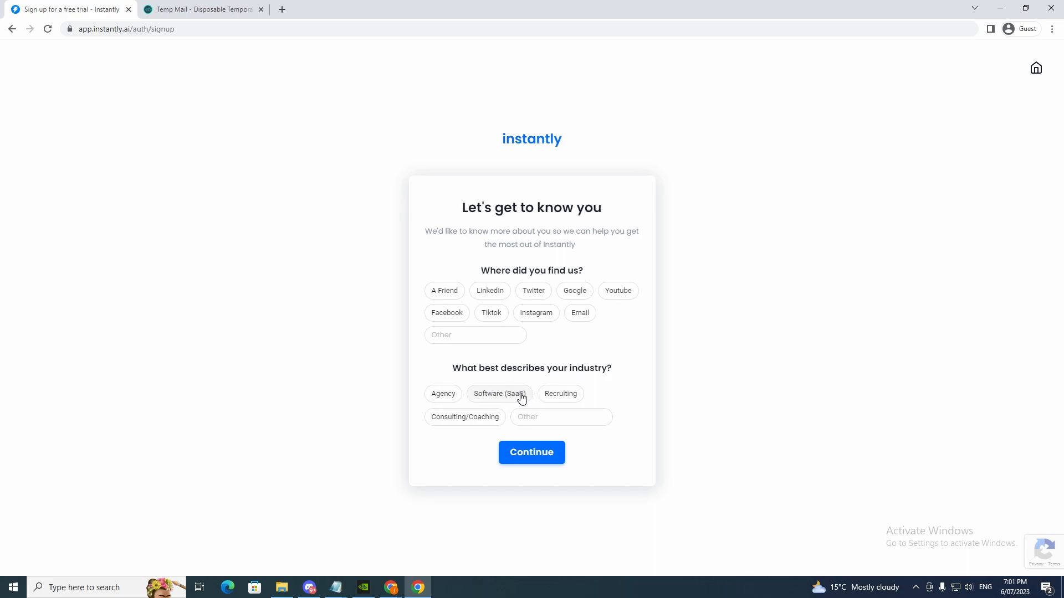
mouse_move(562, 398)
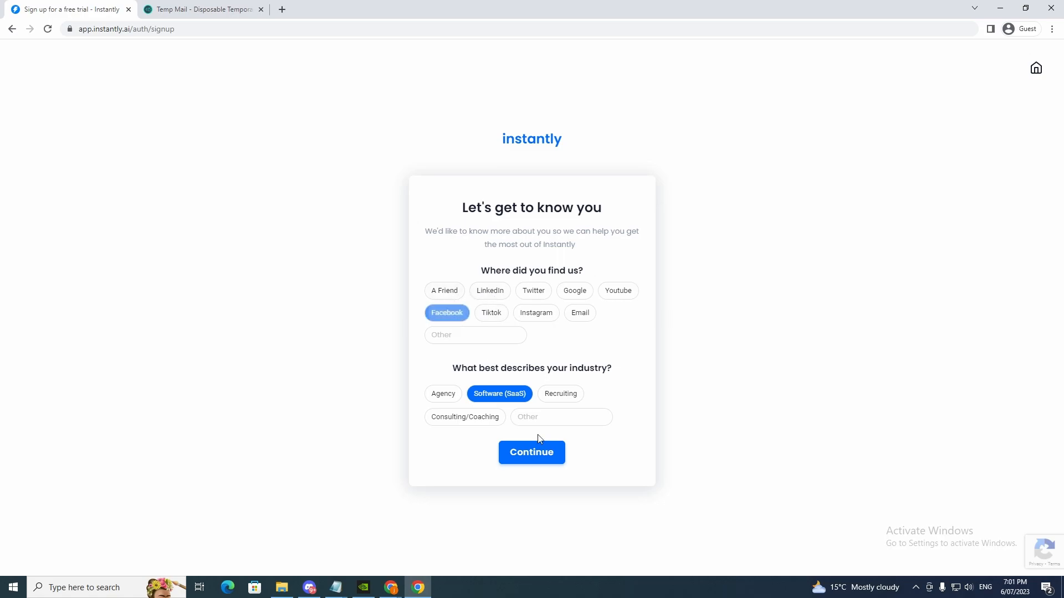
click(532, 452)
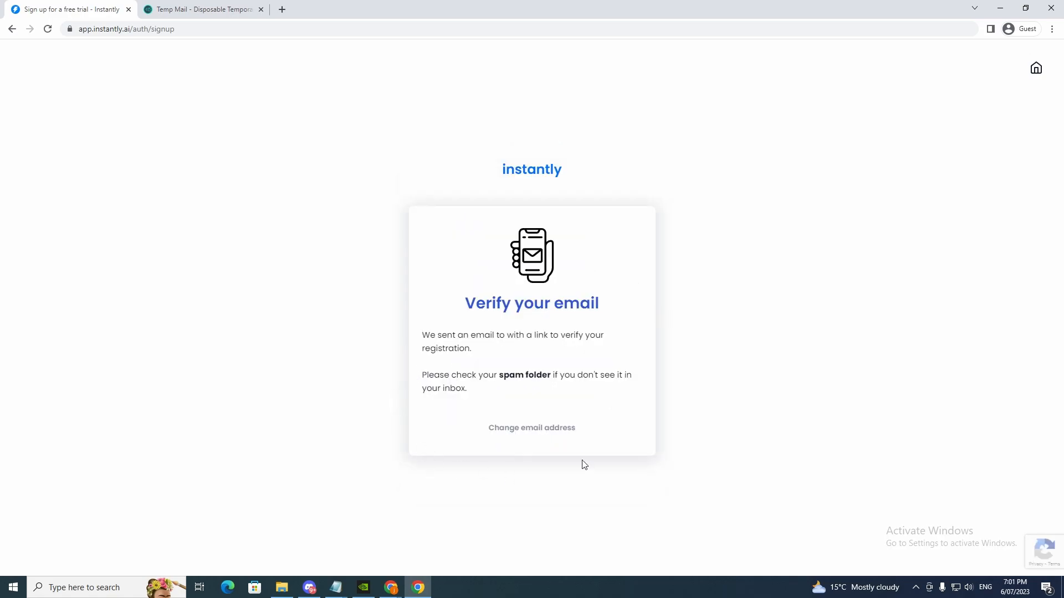
mouse_move(369, 453)
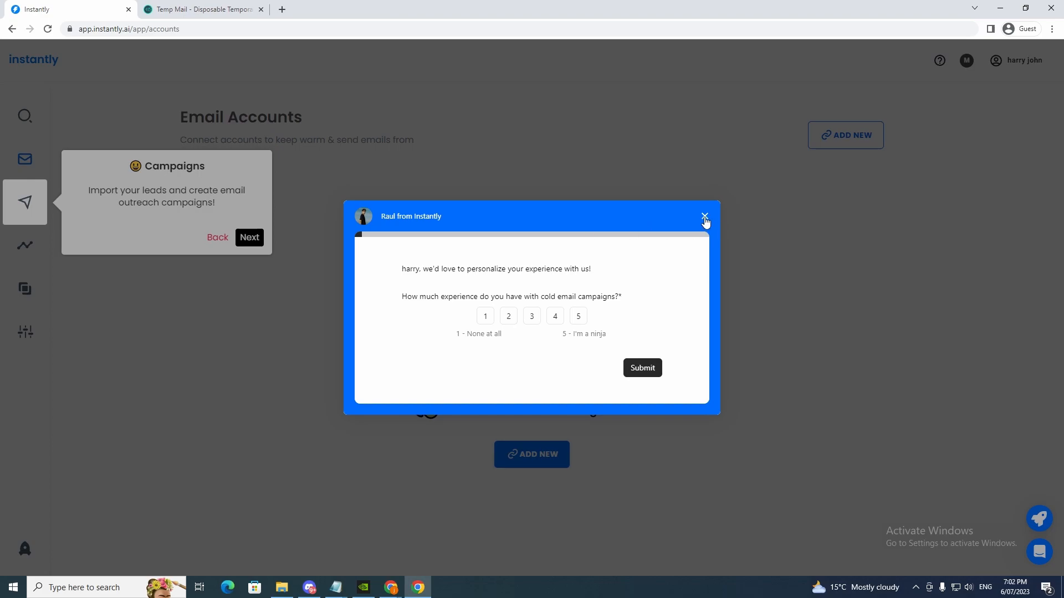
Step: Close the Raul experience survey and the Getting Started panel
click(704, 216)
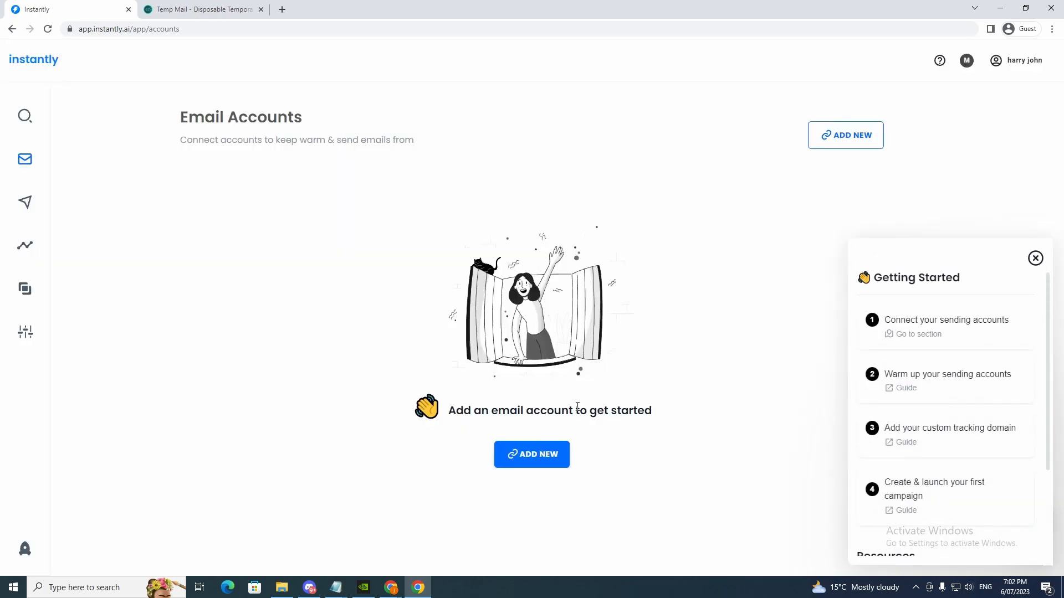
mouse_move(757, 370)
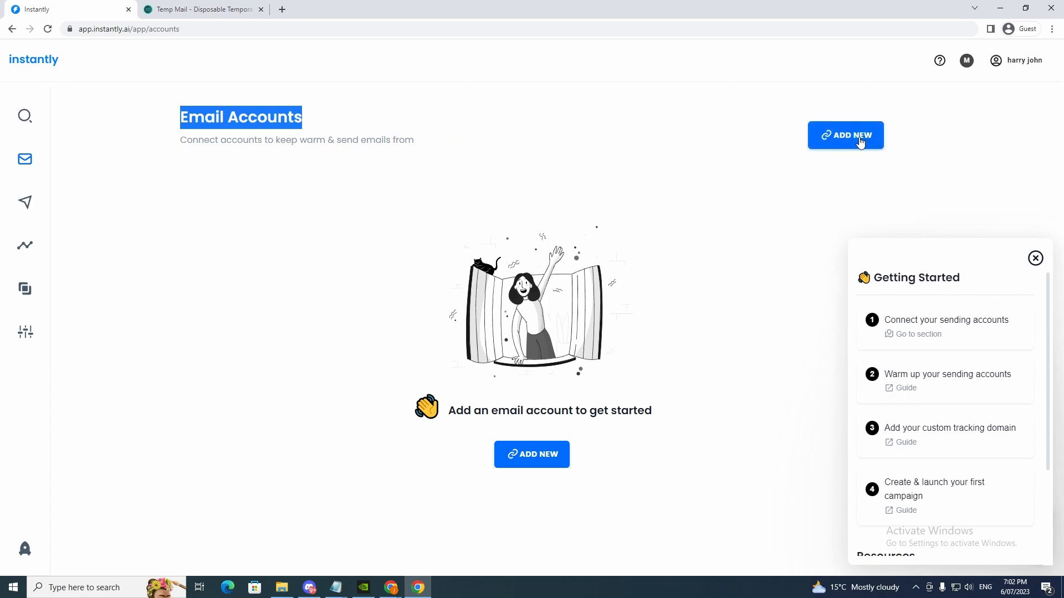
click(846, 135)
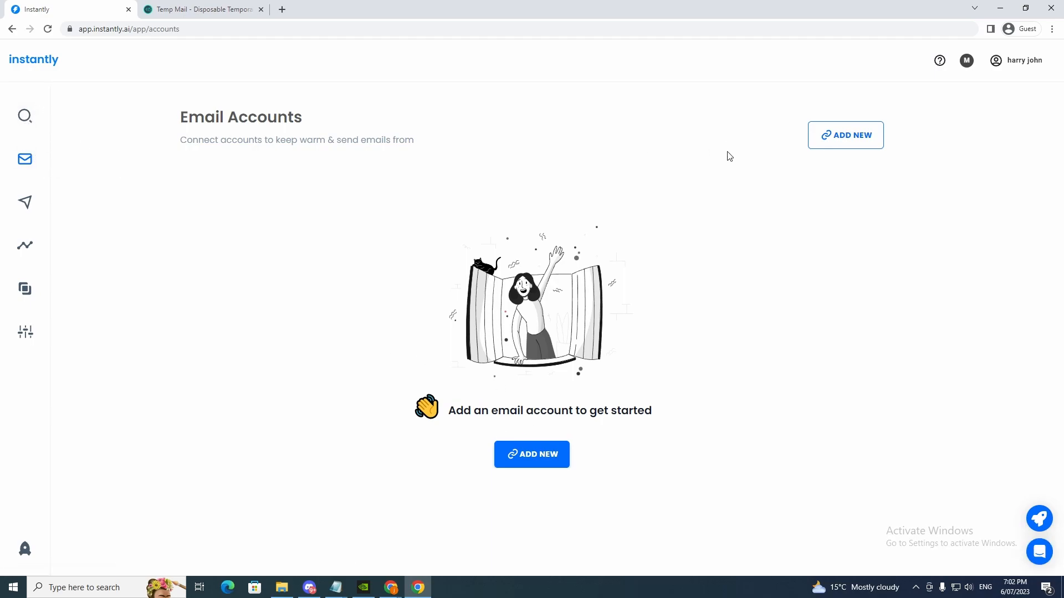
Step: From Campaigns, add a new campaign named 'test' and continue to its Leads page
click(24, 202)
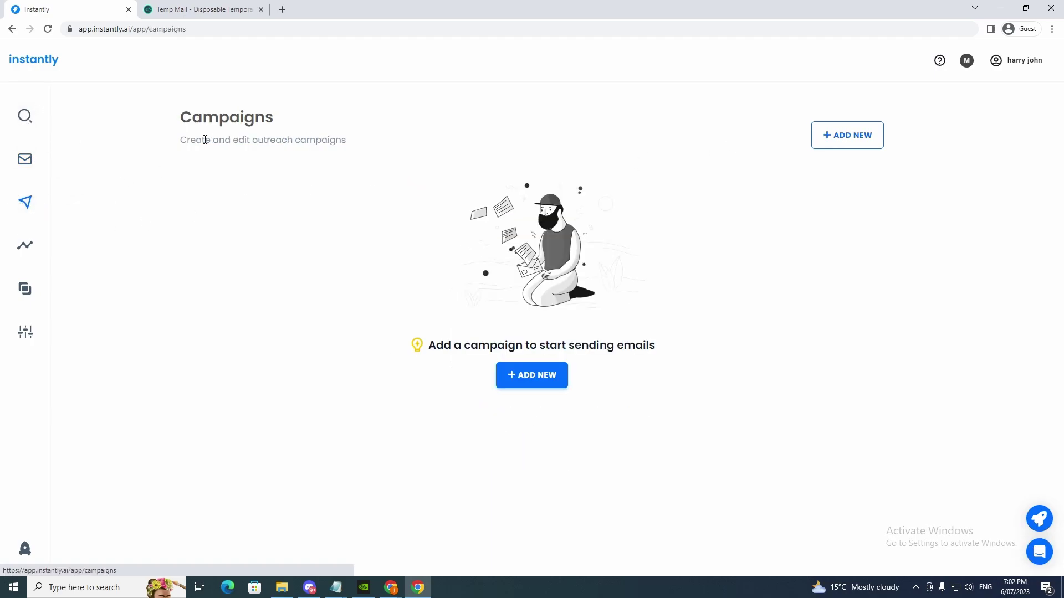
mouse_move(333, 158)
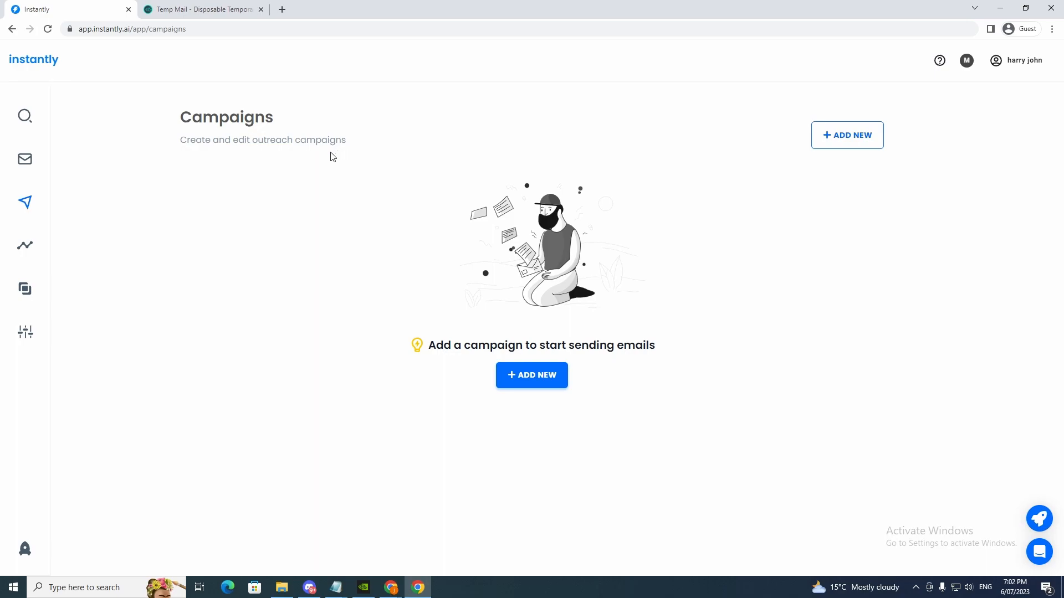
mouse_move(540, 390)
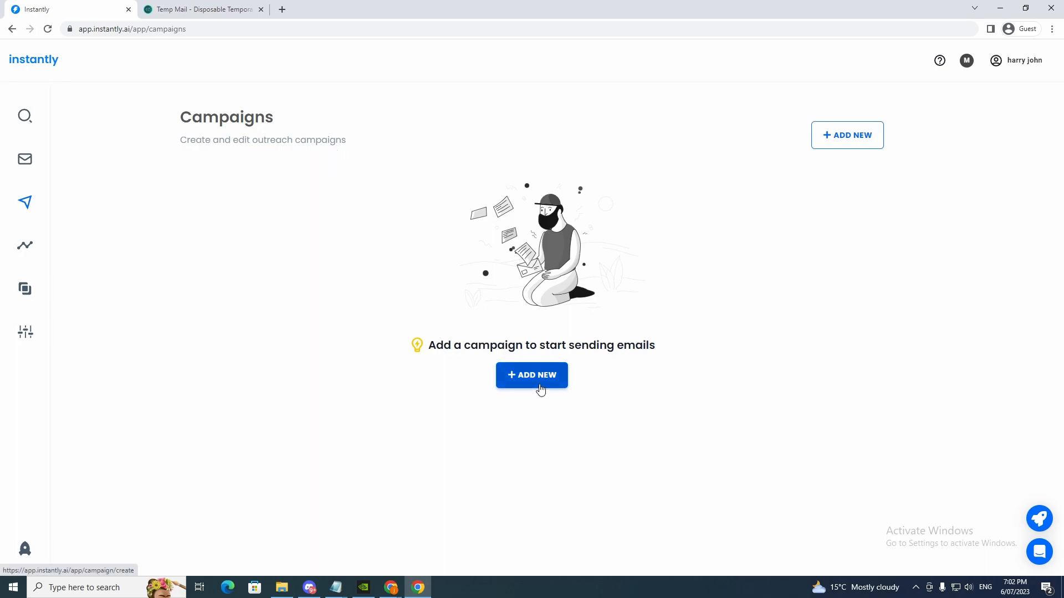
click(532, 374)
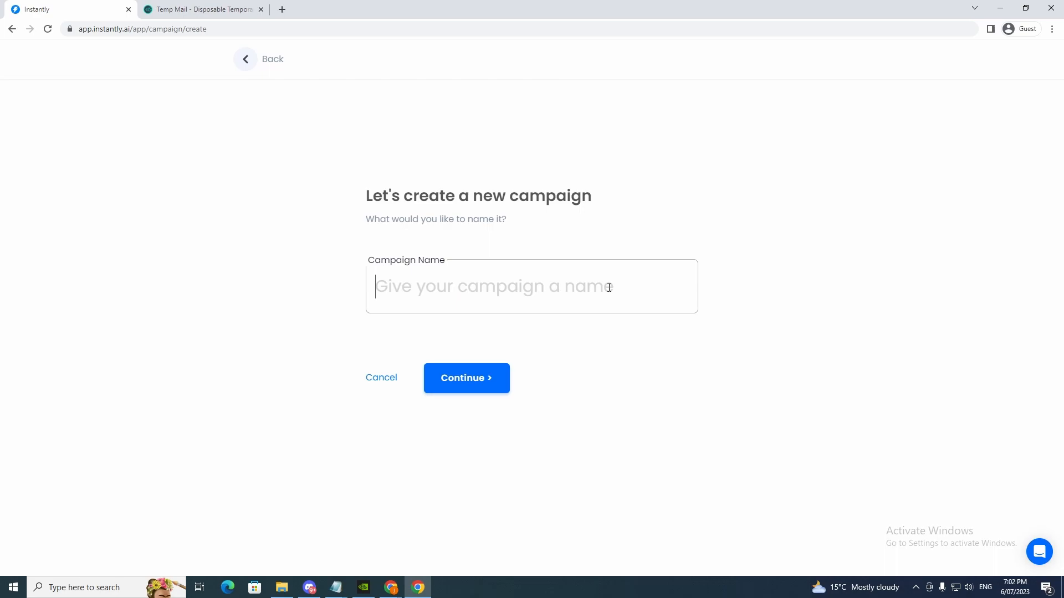
text(test)
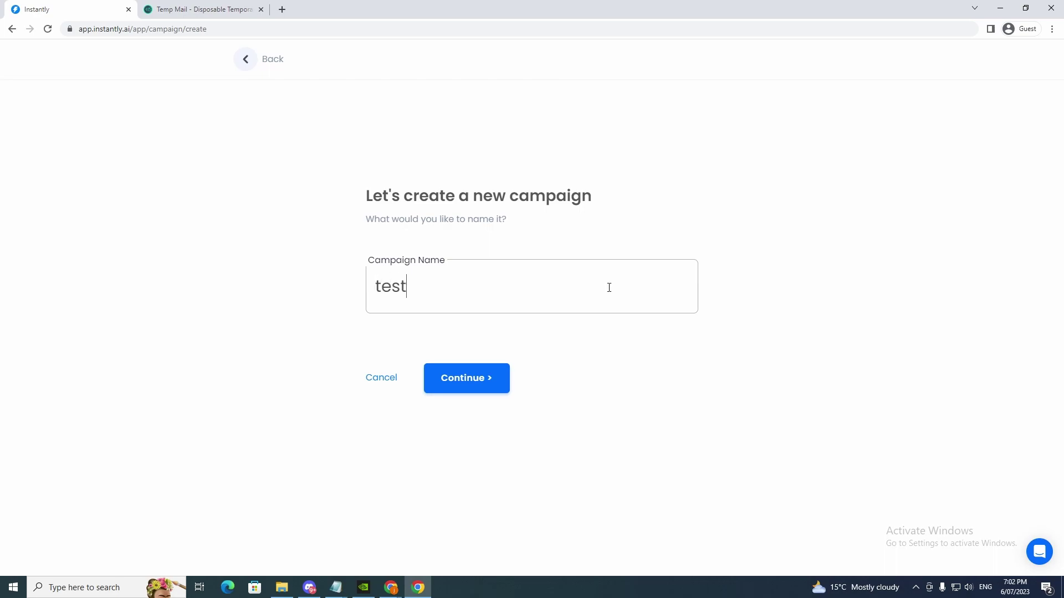
click(466, 378)
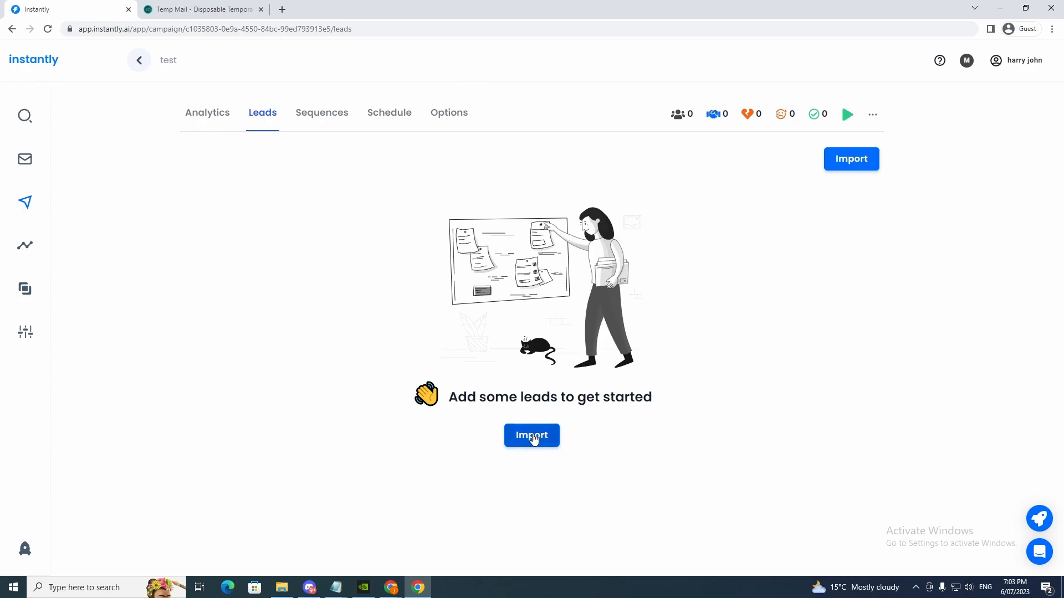
click(532, 436)
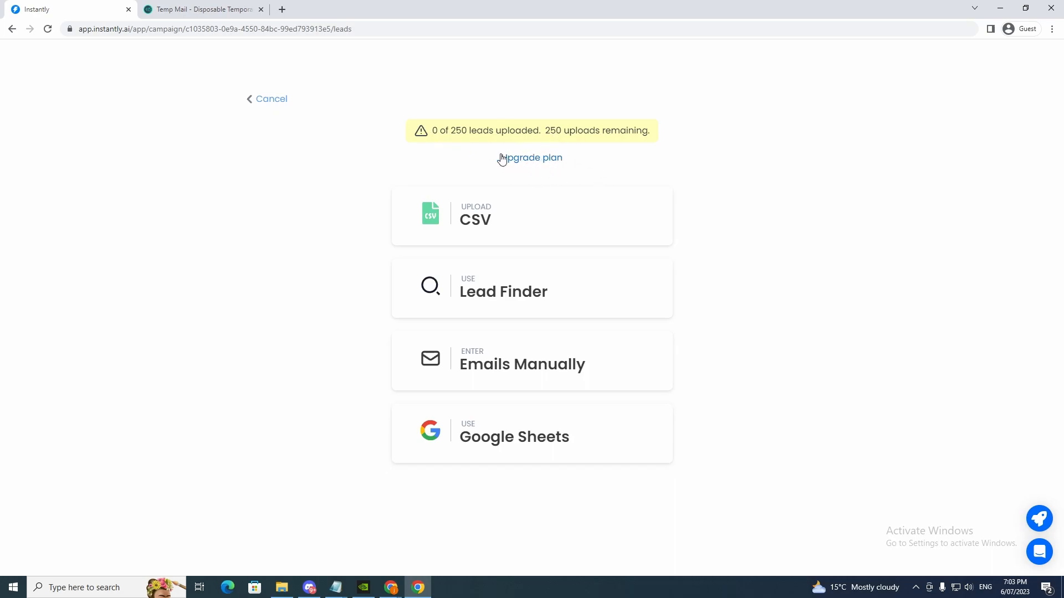
click(266, 99)
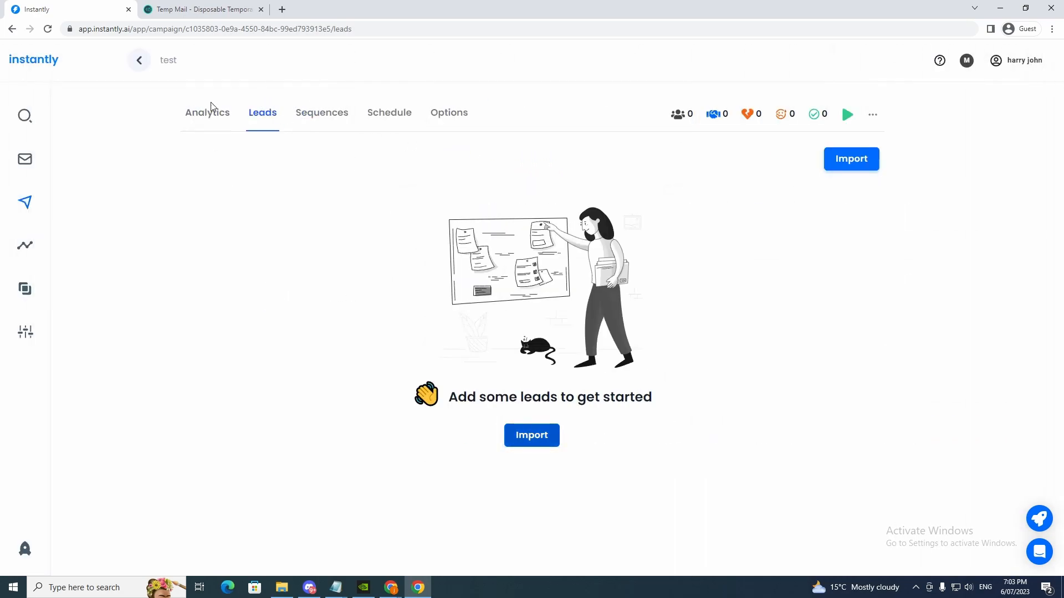
click(207, 113)
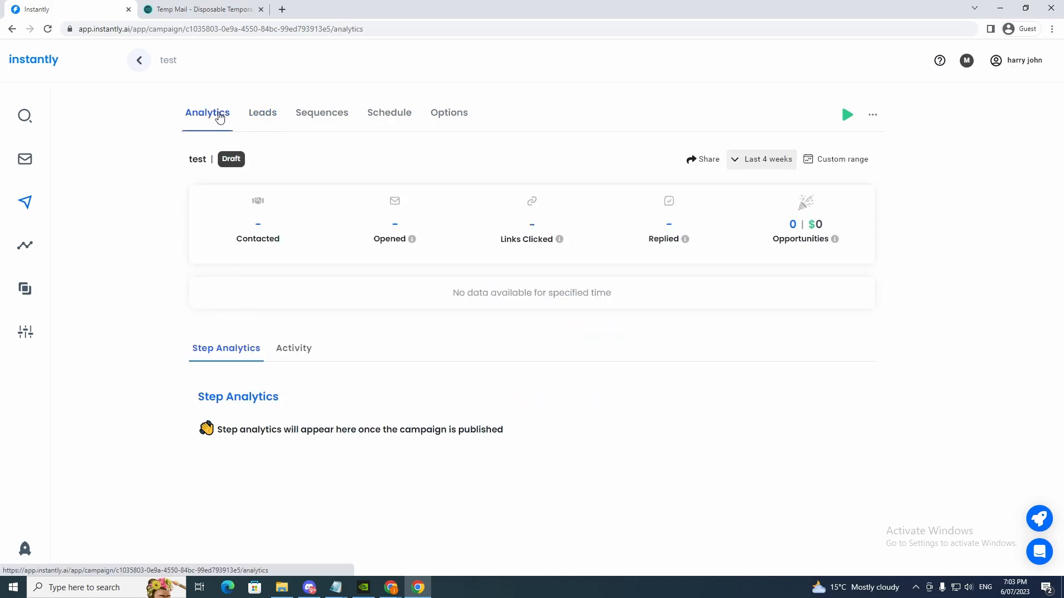
mouse_move(215, 152)
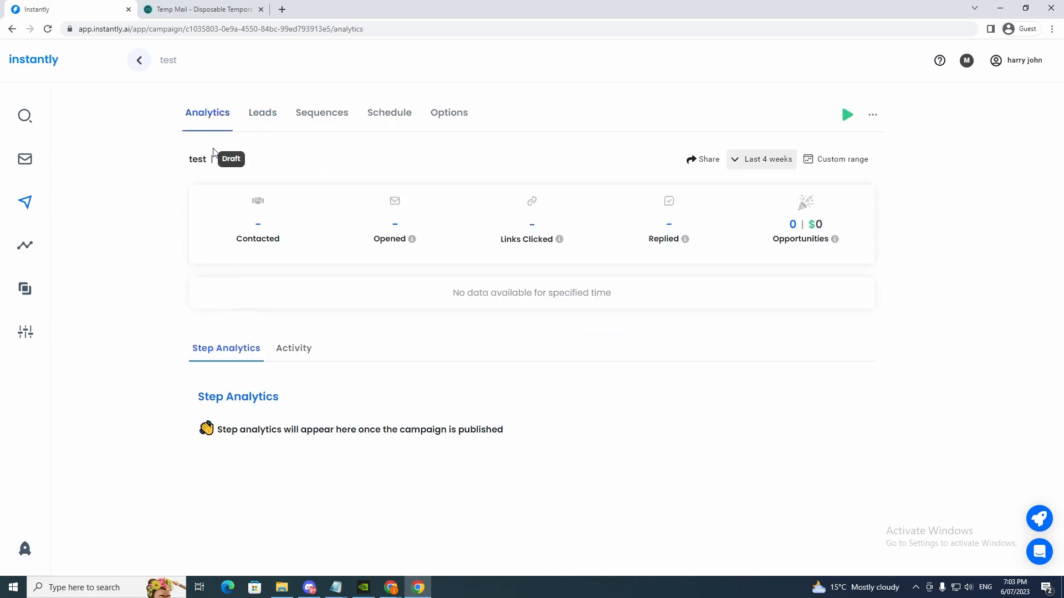
mouse_move(270, 224)
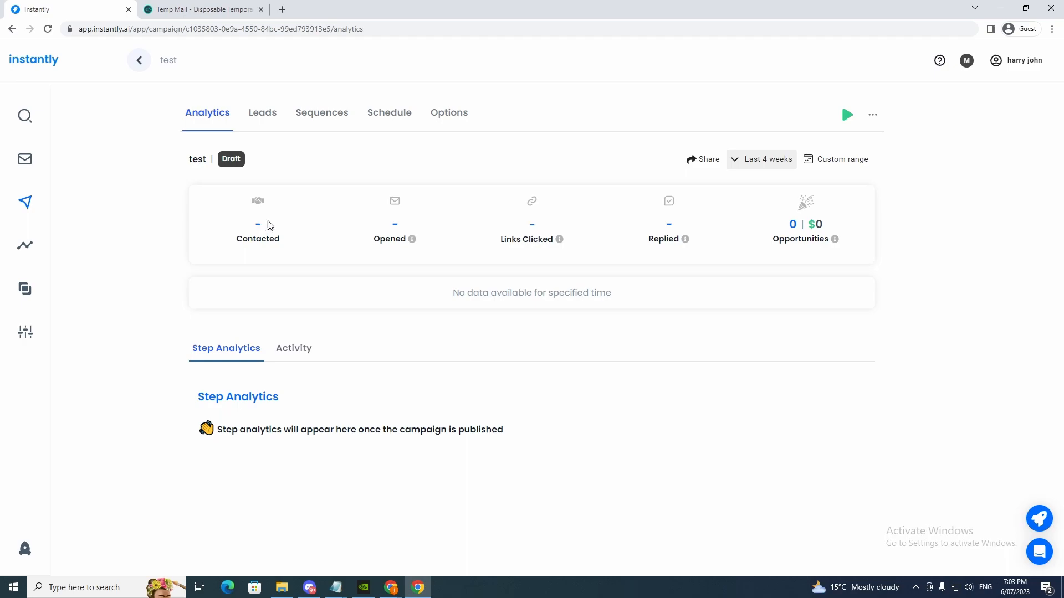
mouse_move(255, 253)
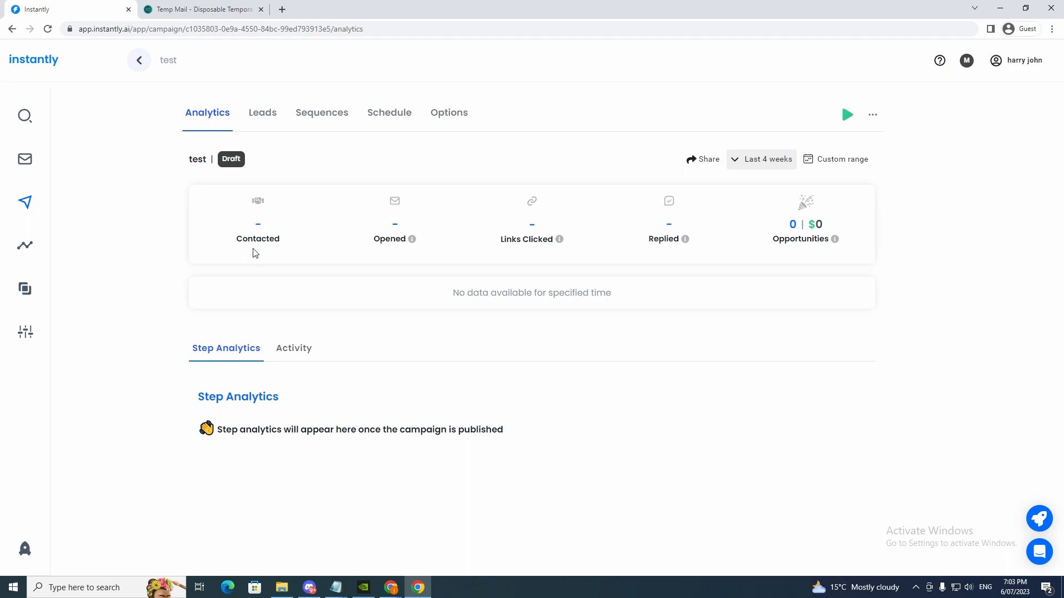
mouse_move(331, 250)
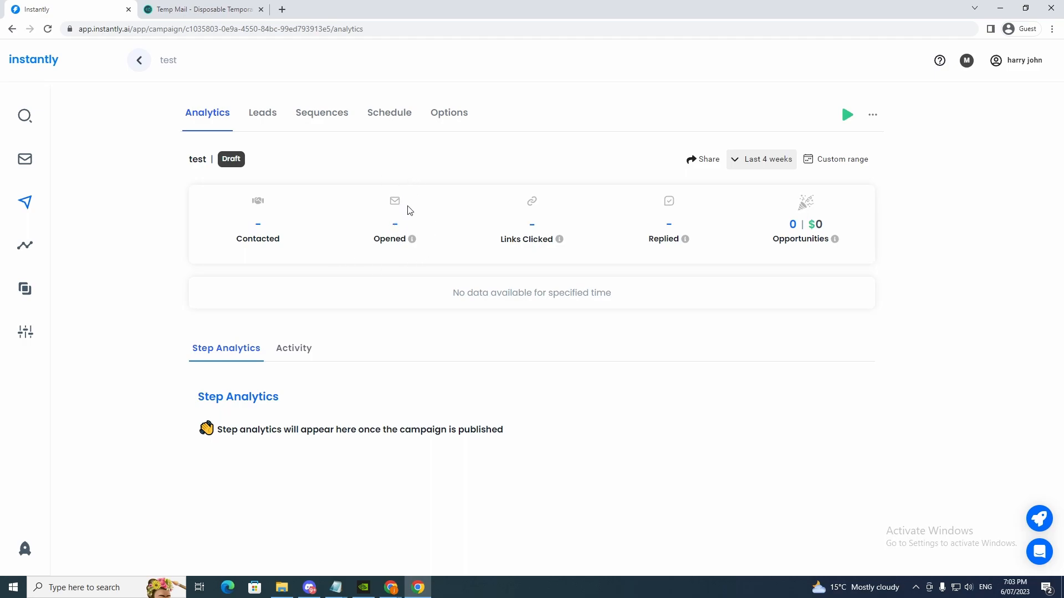
mouse_move(414, 215)
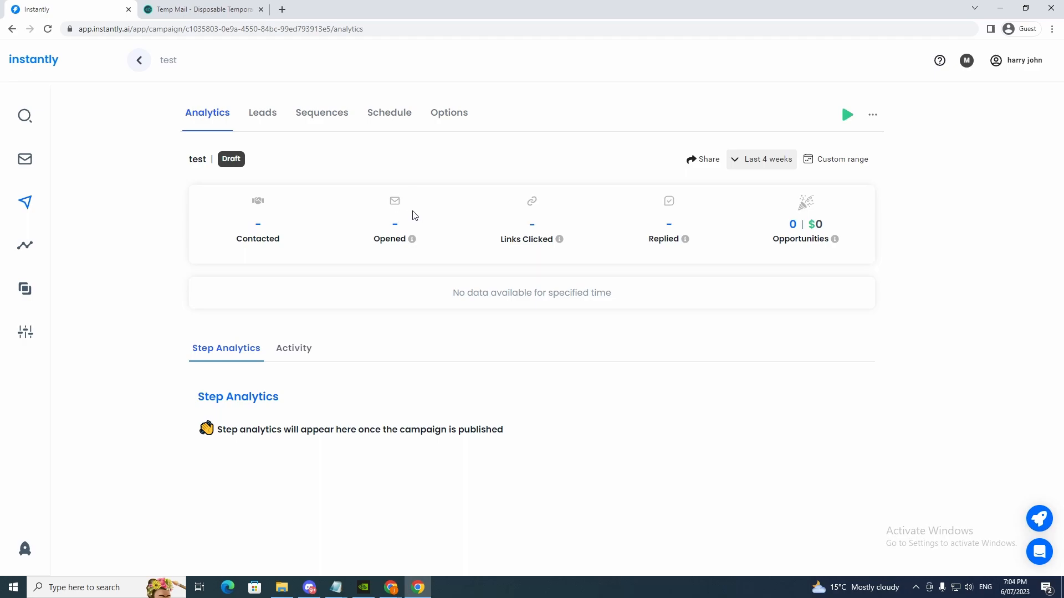
mouse_move(550, 217)
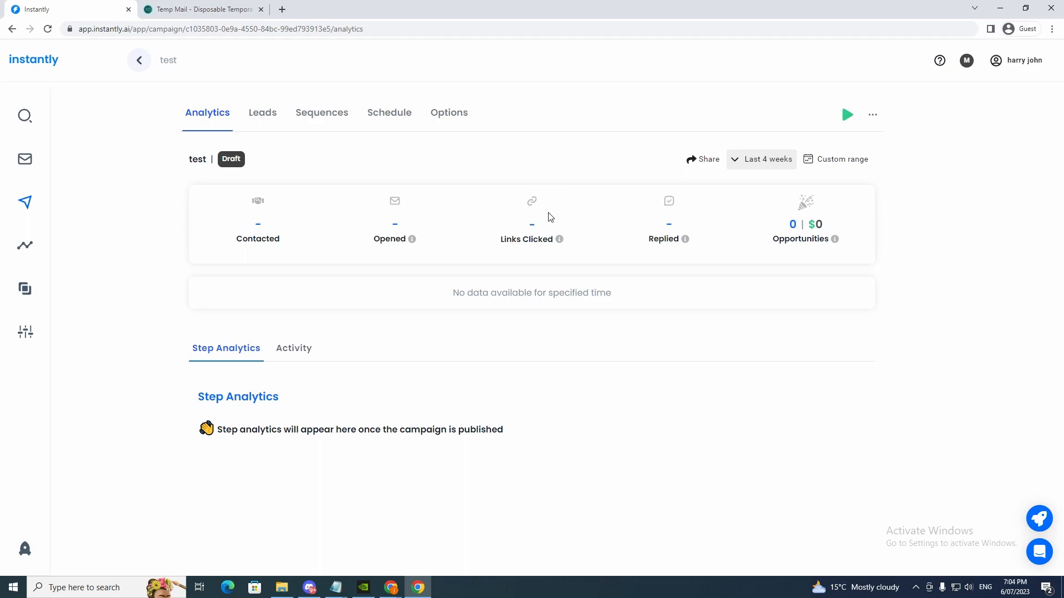
mouse_move(530, 213)
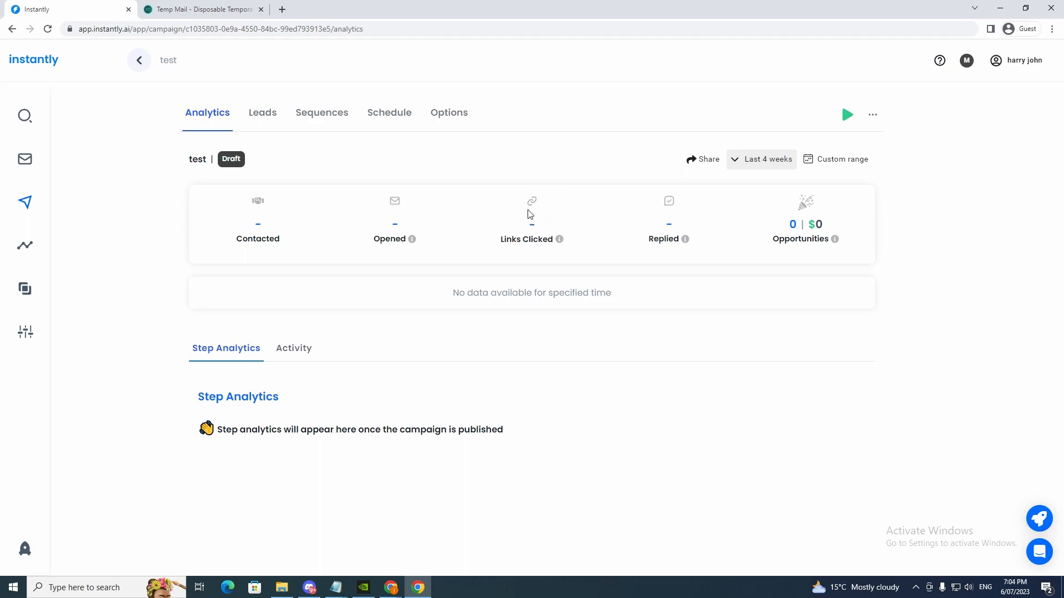
mouse_move(543, 215)
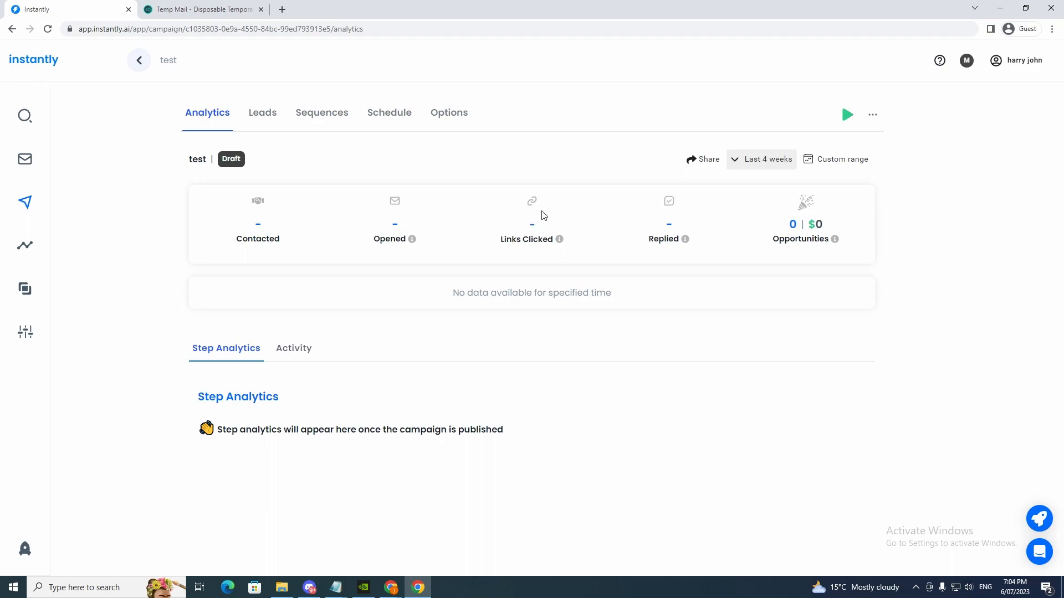
mouse_move(537, 218)
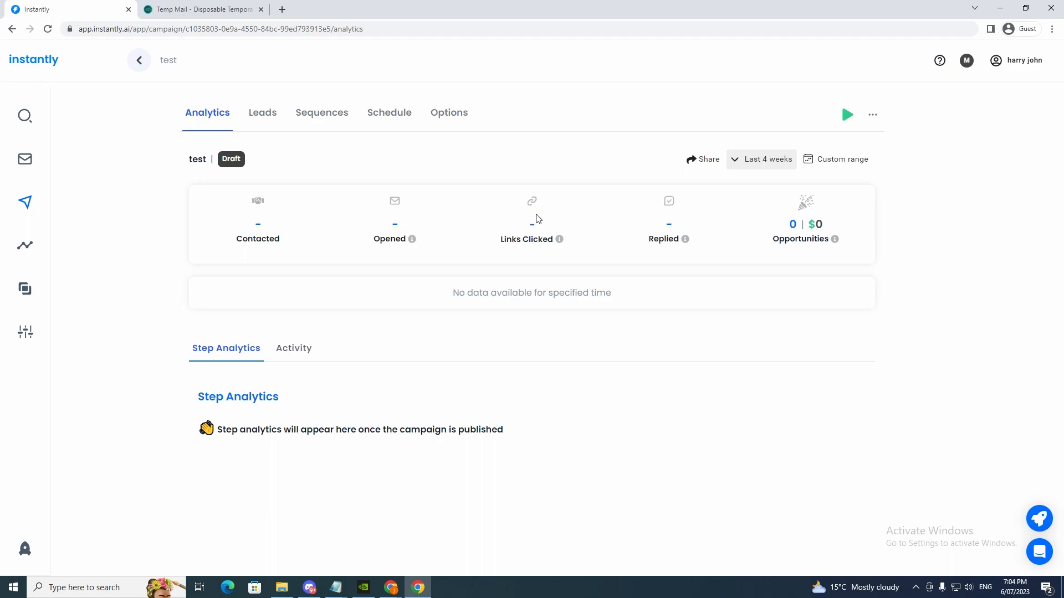
mouse_move(682, 210)
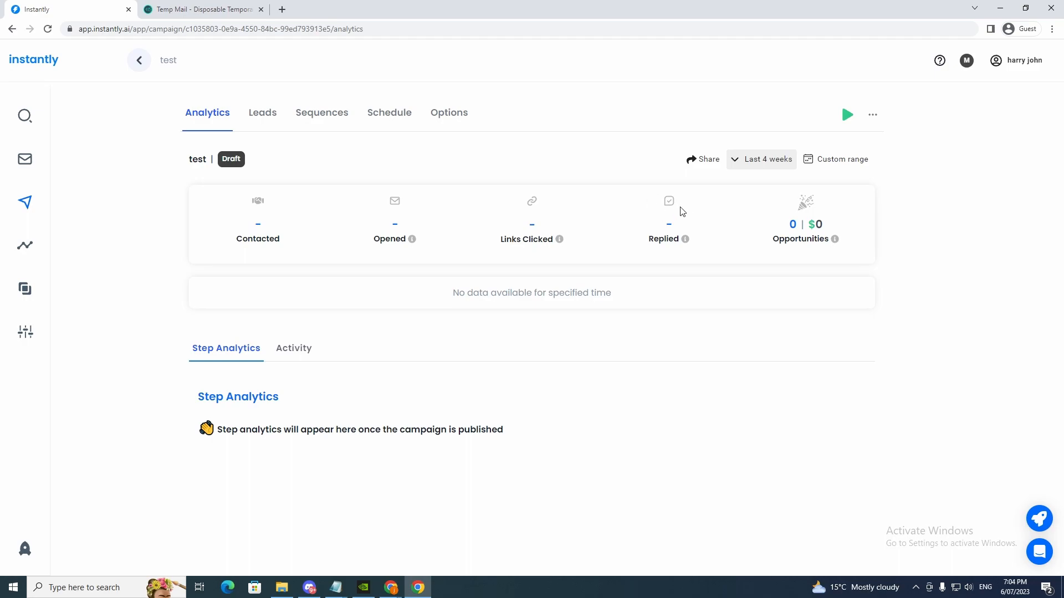
mouse_move(685, 239)
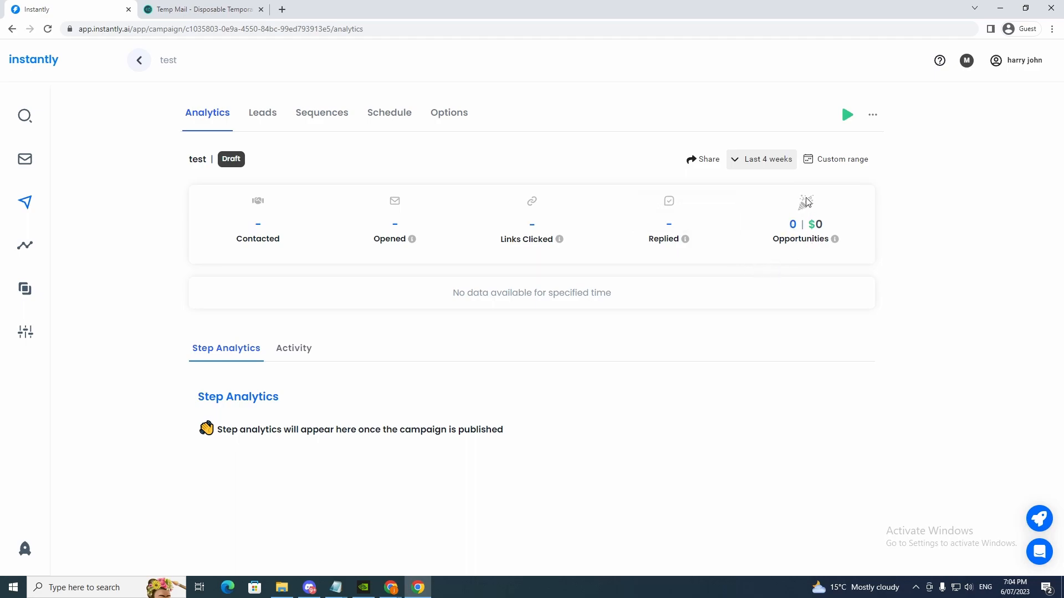
mouse_move(812, 208)
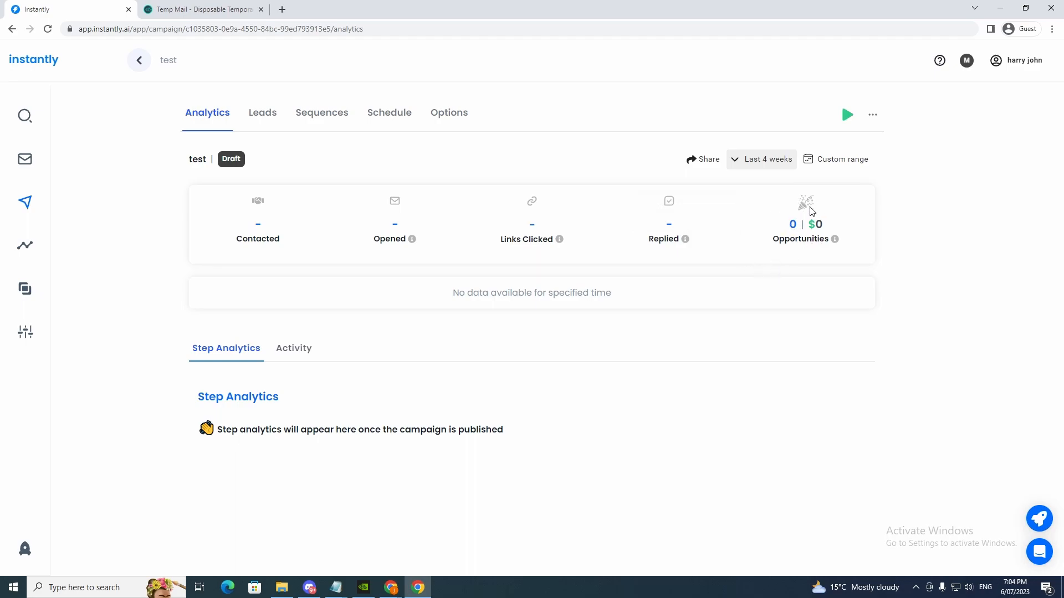
mouse_move(836, 239)
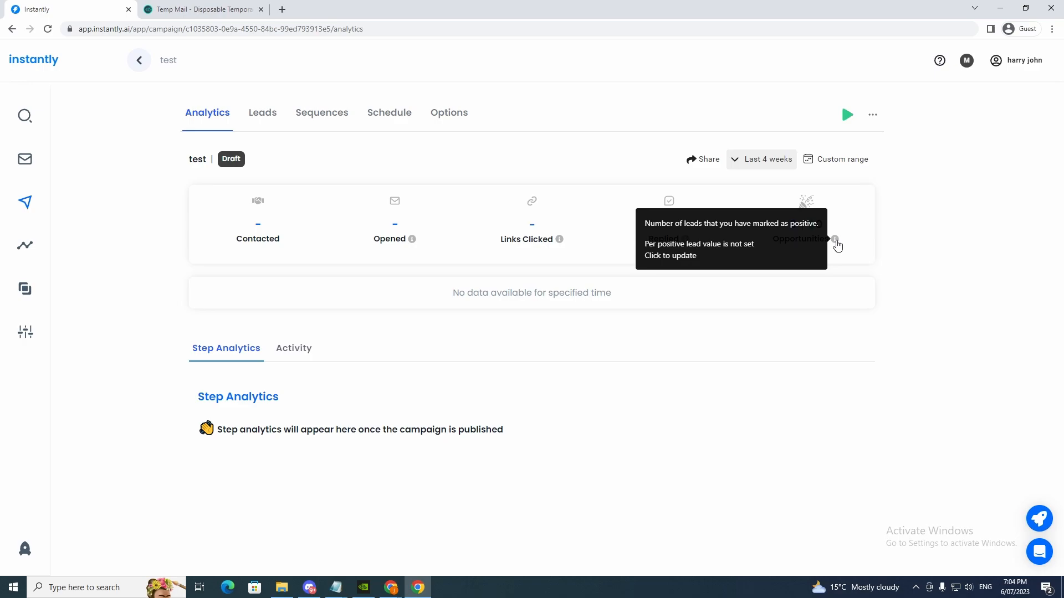
mouse_move(818, 239)
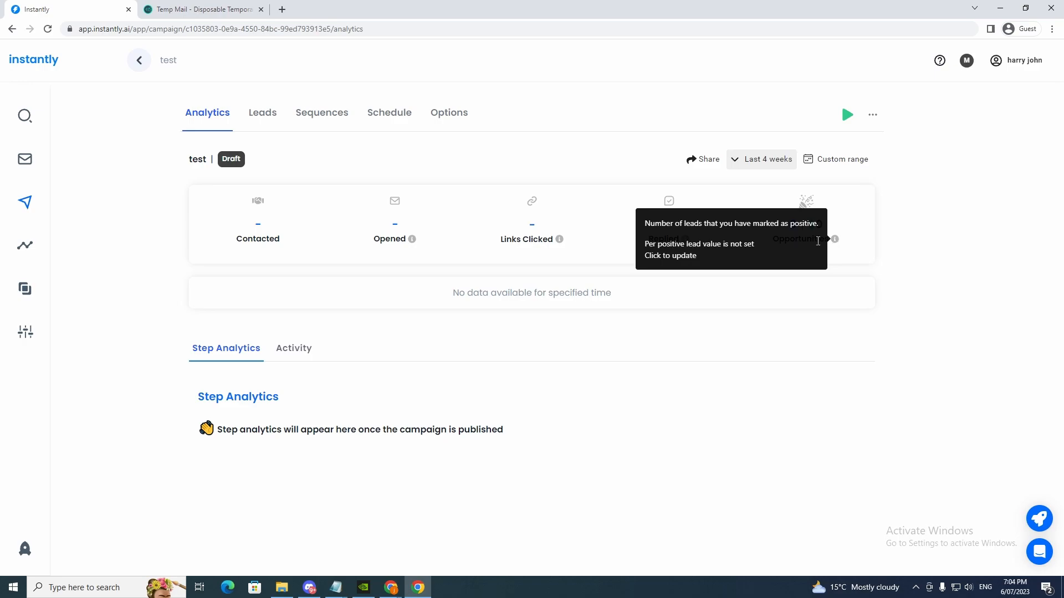
Step: Via the Opportunities info icon, enter a prospect value of 50 and set it
click(835, 239)
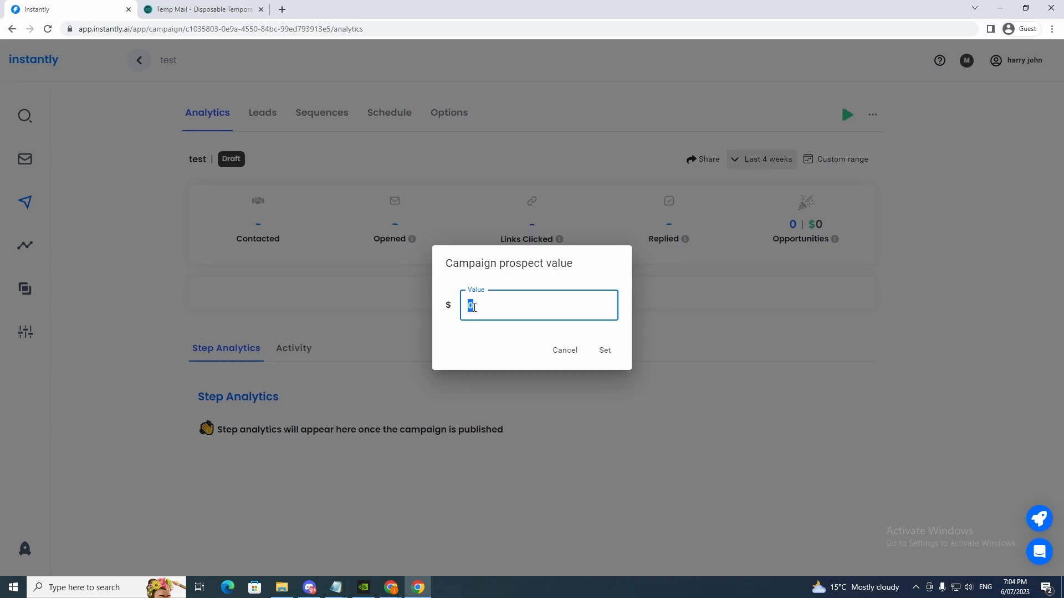
text(50)
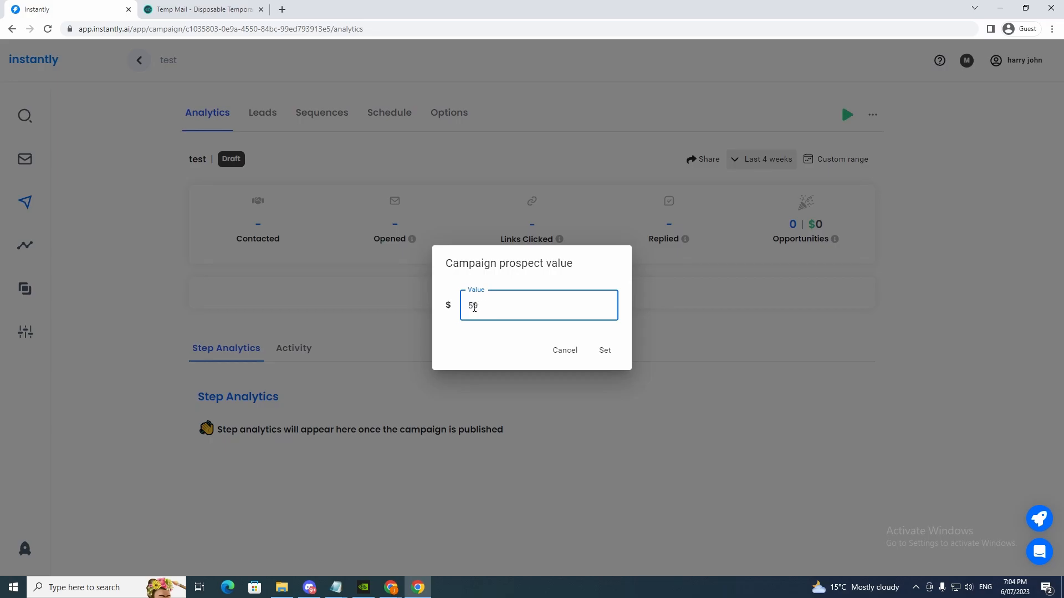
click(605, 350)
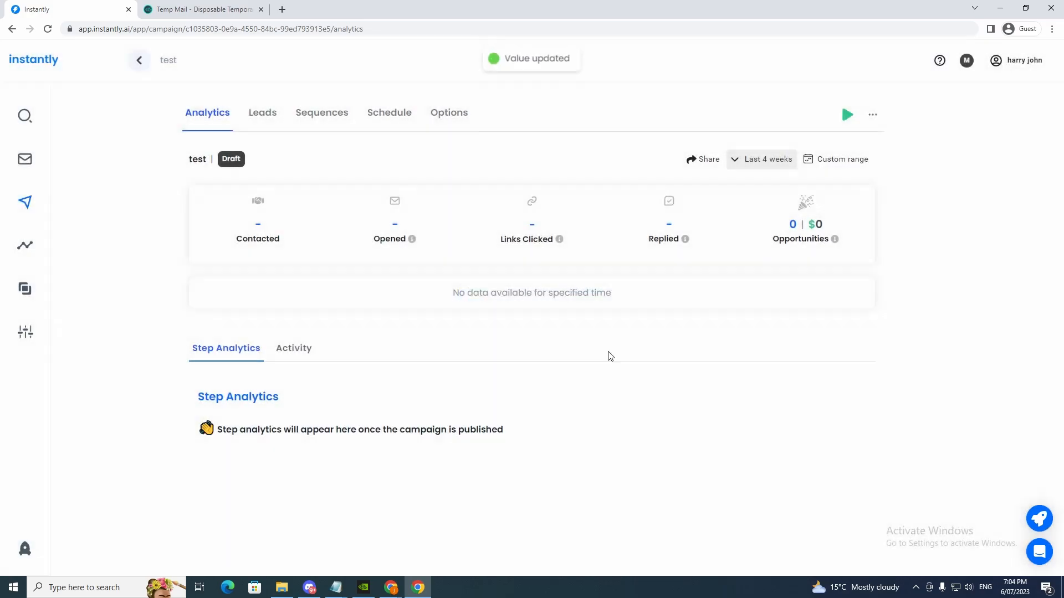
mouse_move(645, 219)
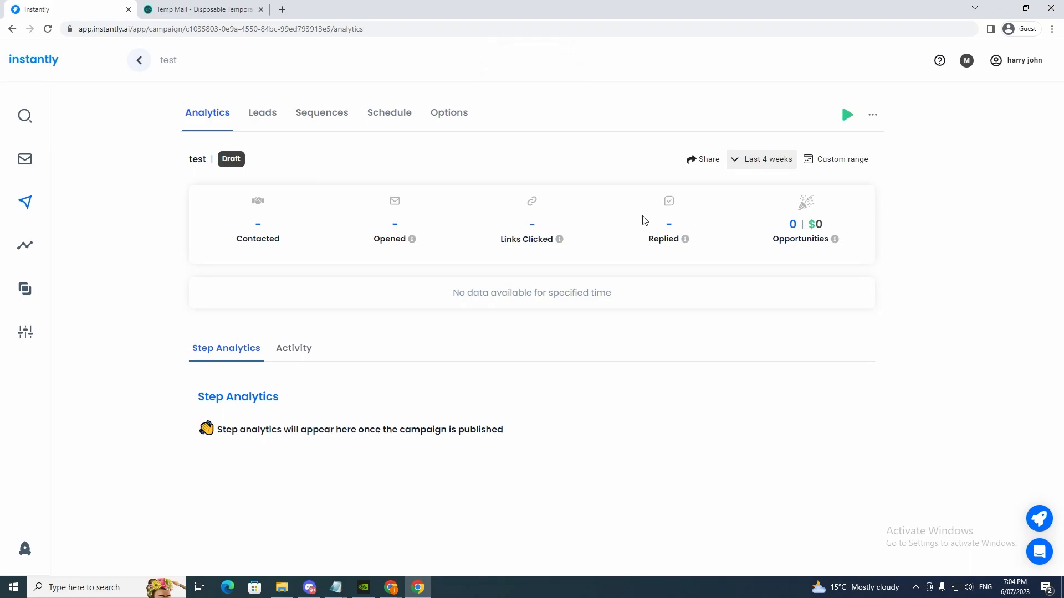
mouse_move(882, 230)
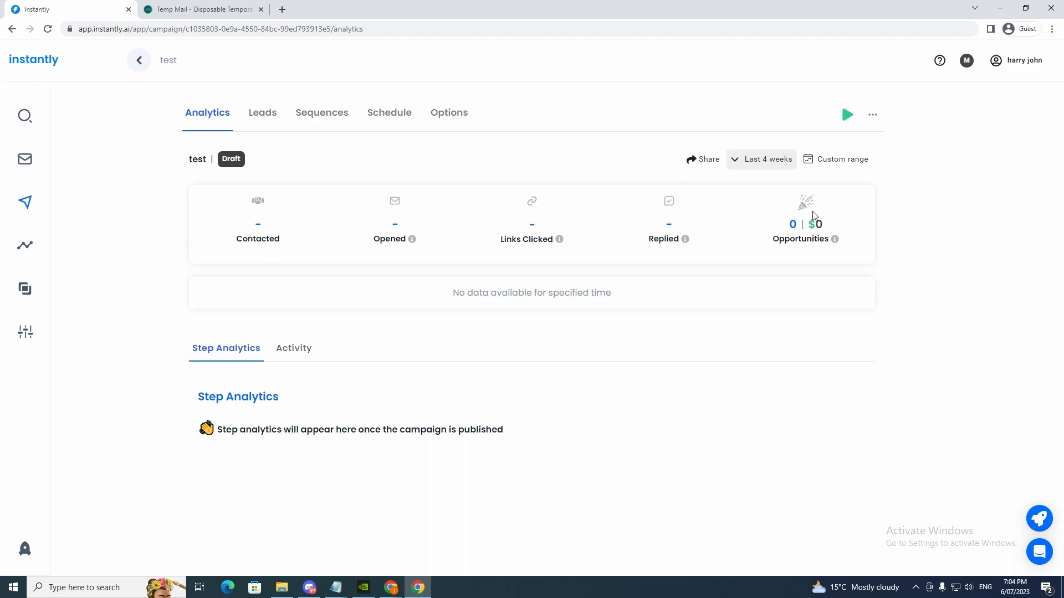
mouse_move(835, 242)
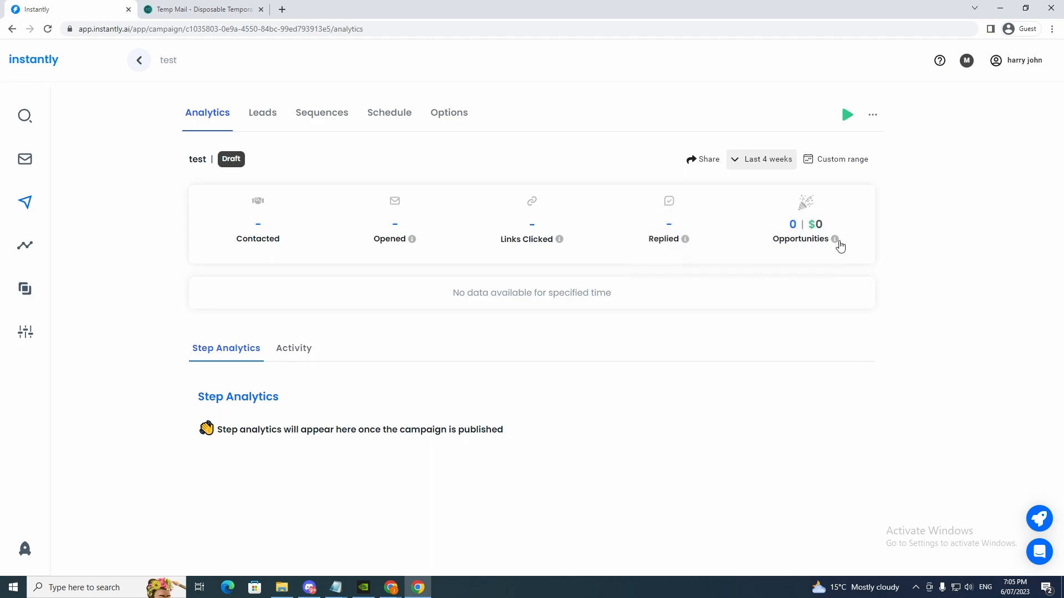
mouse_move(836, 240)
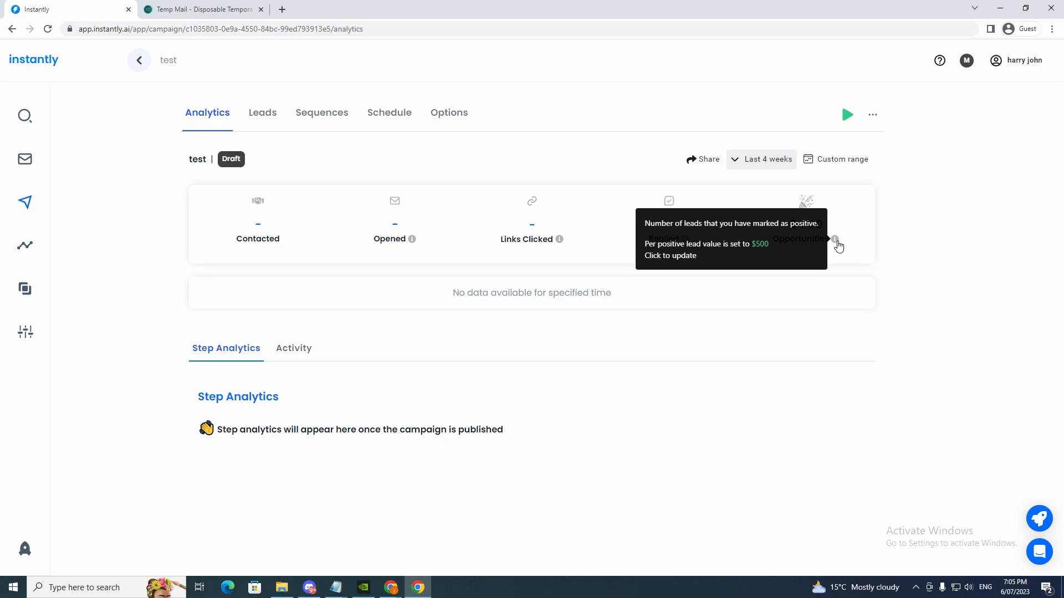
mouse_move(831, 246)
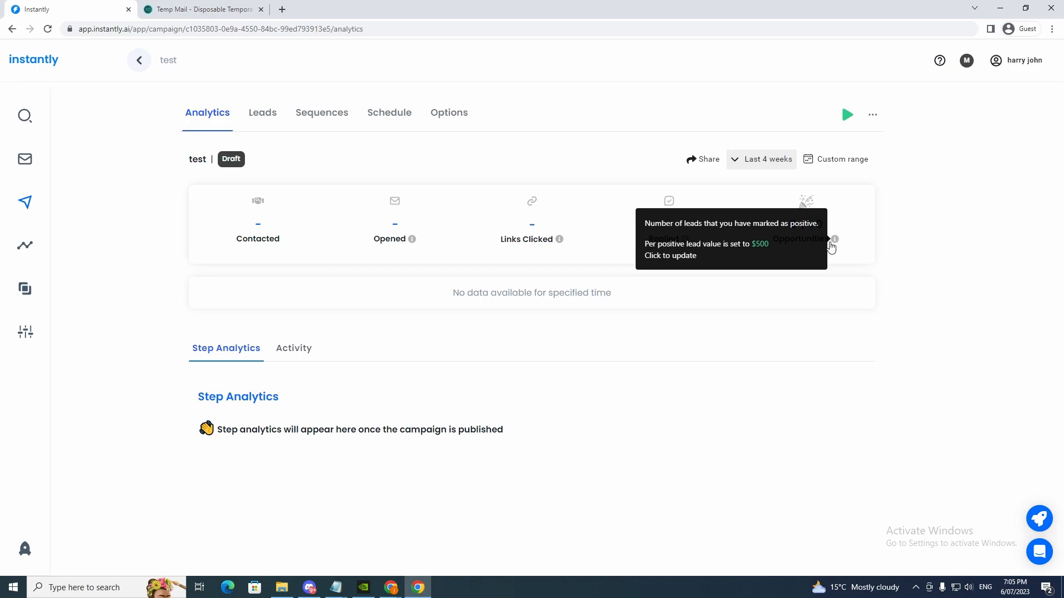
Step: Check the campaign's empty Activity history, then return to its Leads tab
click(294, 348)
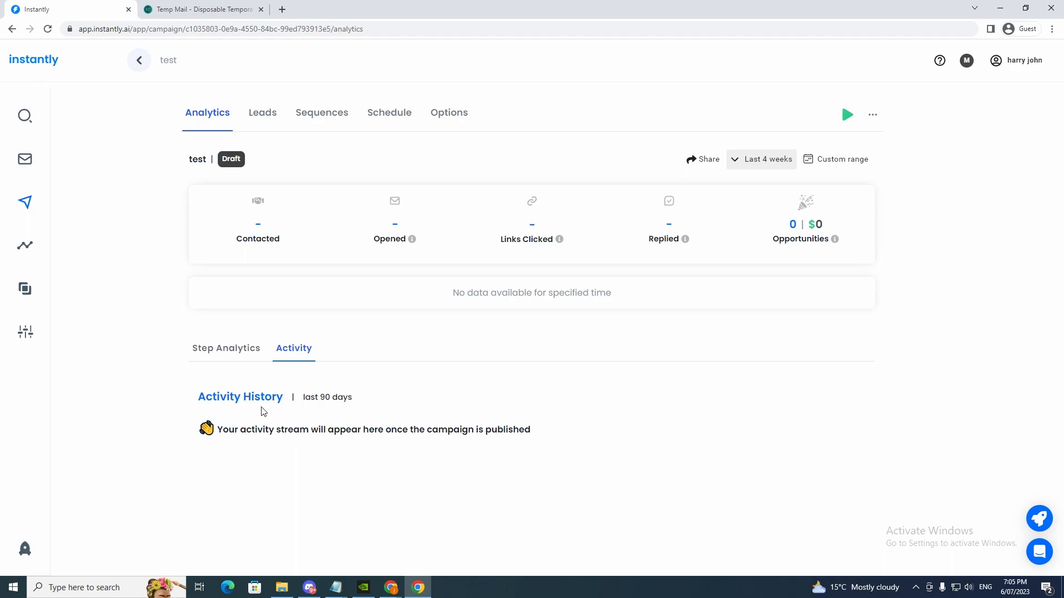
mouse_move(192, 435)
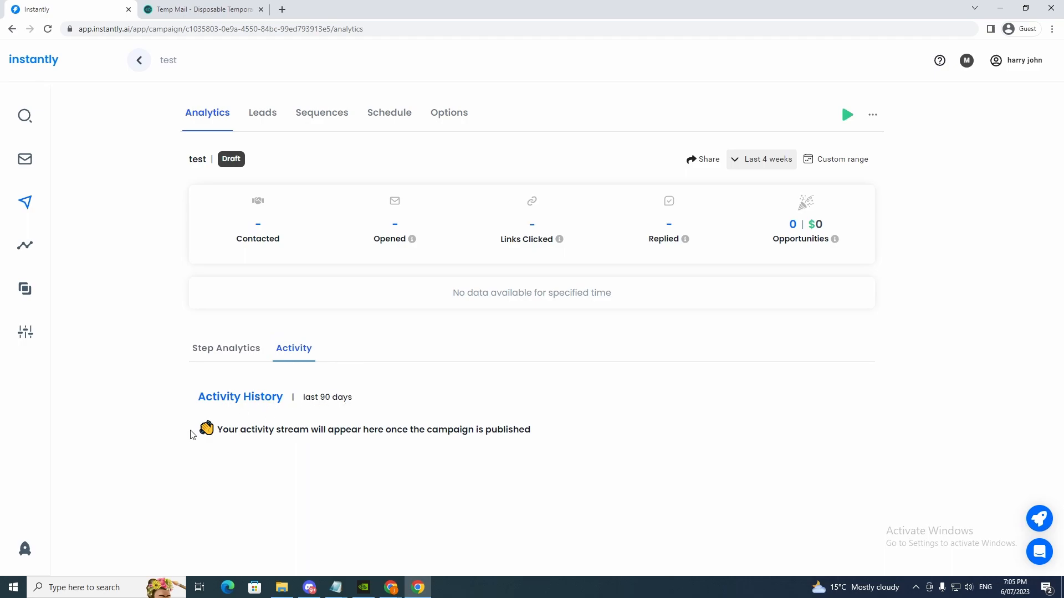
mouse_move(411, 441)
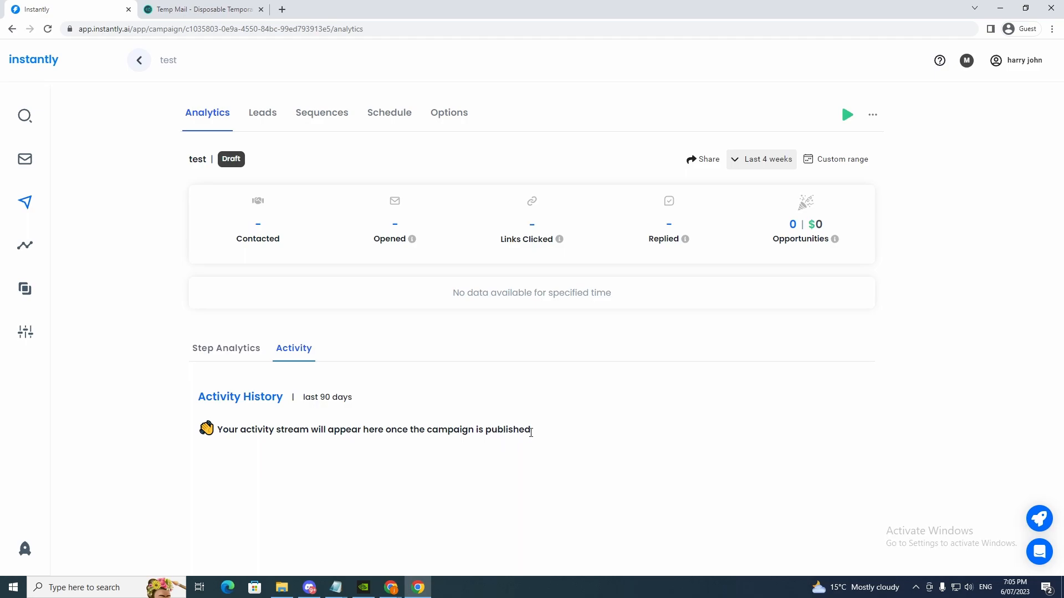
click(262, 113)
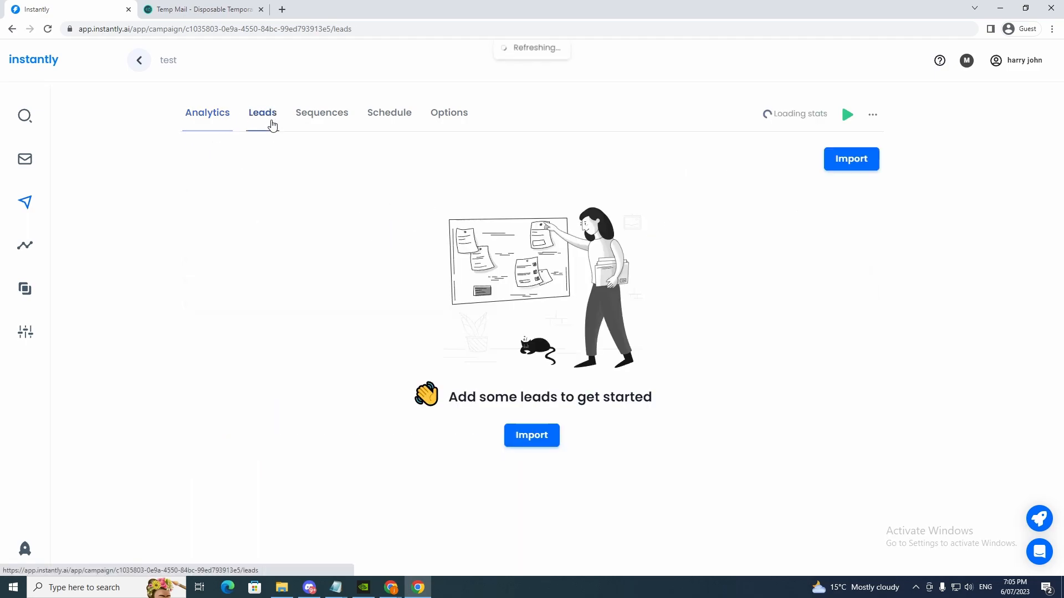
Step: On Sequences, add follow-up steps up to Step 4 with 'wait for 1 days' between them
click(322, 113)
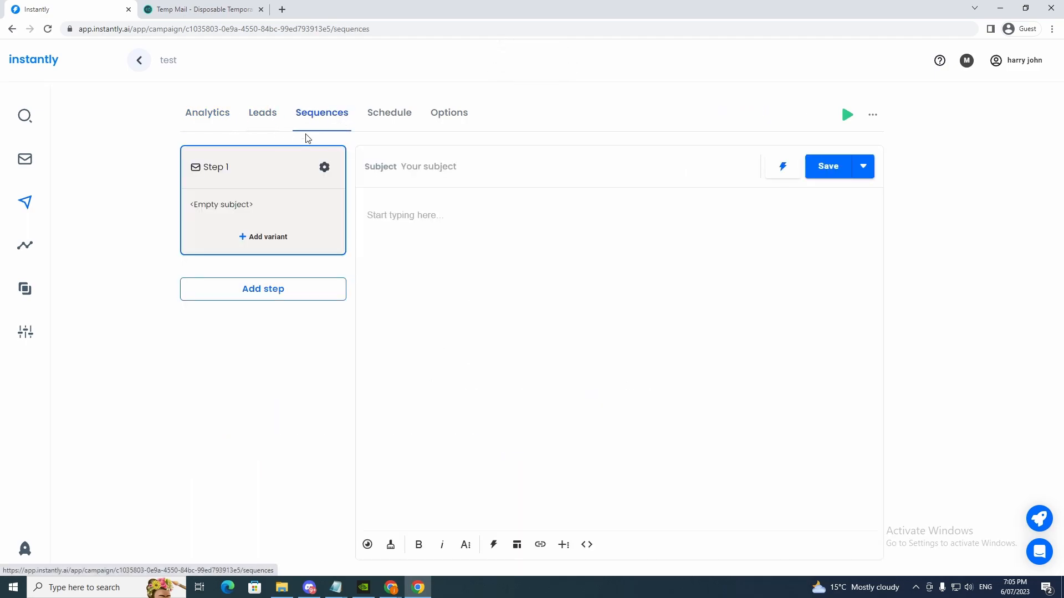
mouse_move(340, 217)
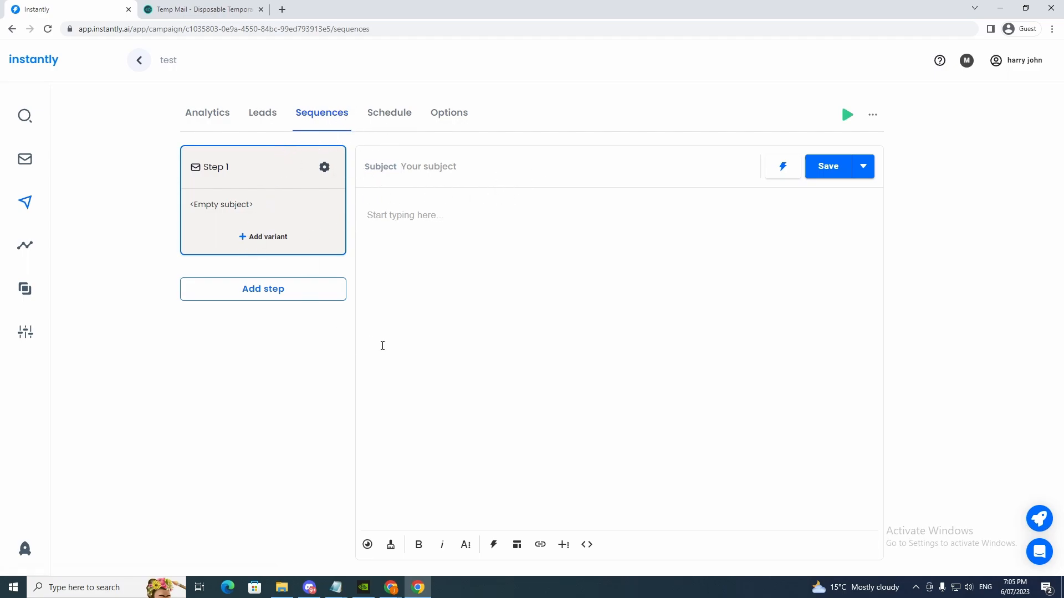
click(428, 167)
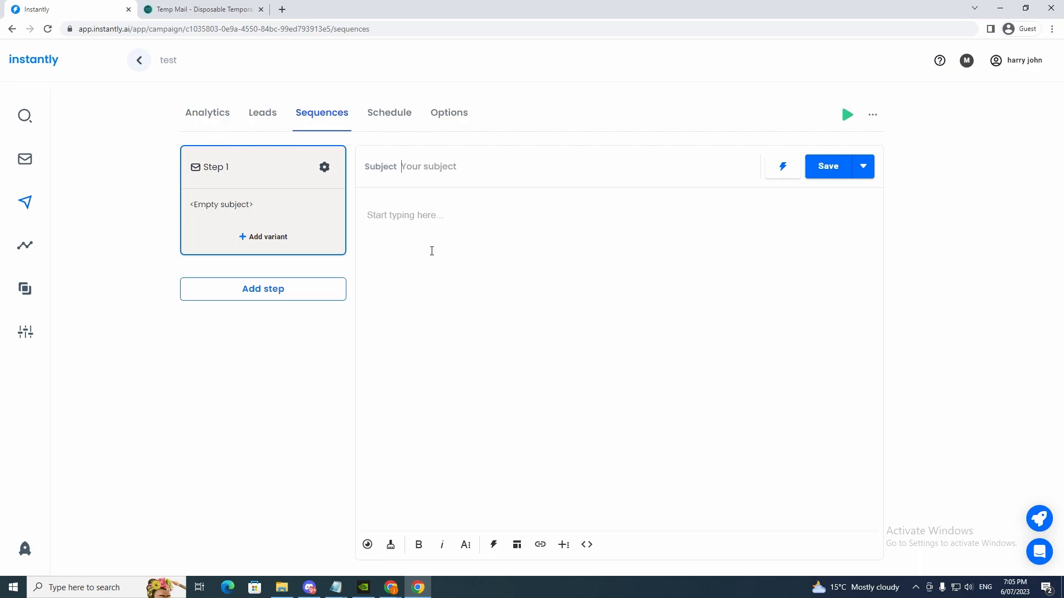
mouse_move(448, 248)
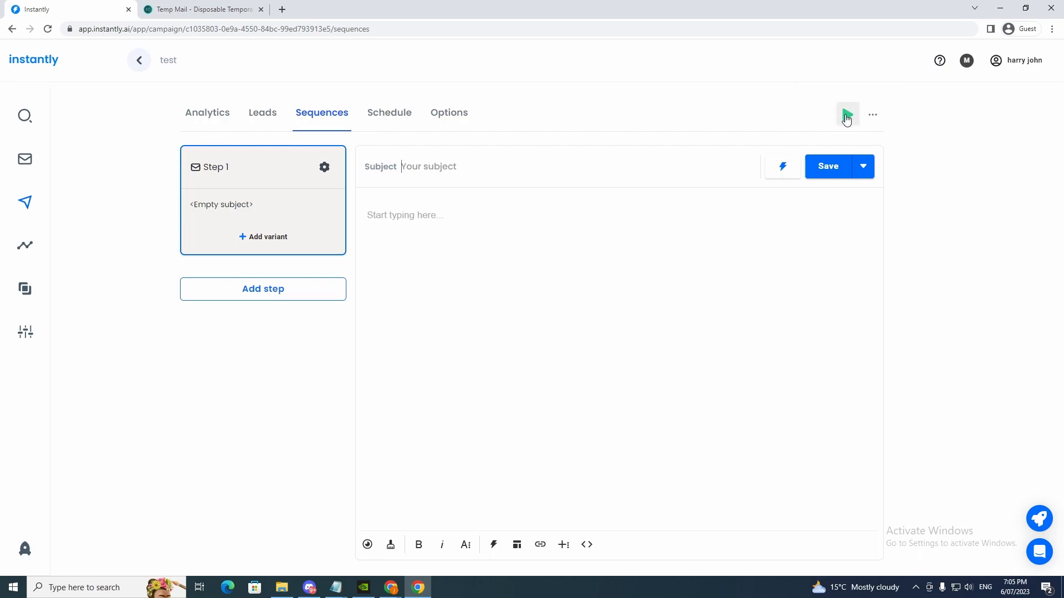
mouse_move(848, 115)
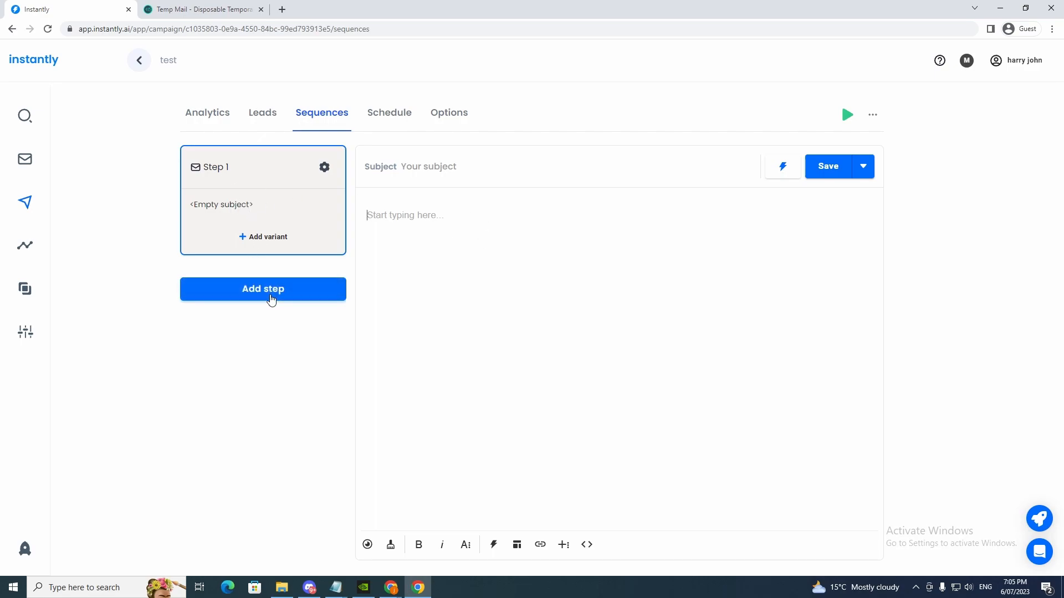
click(262, 288)
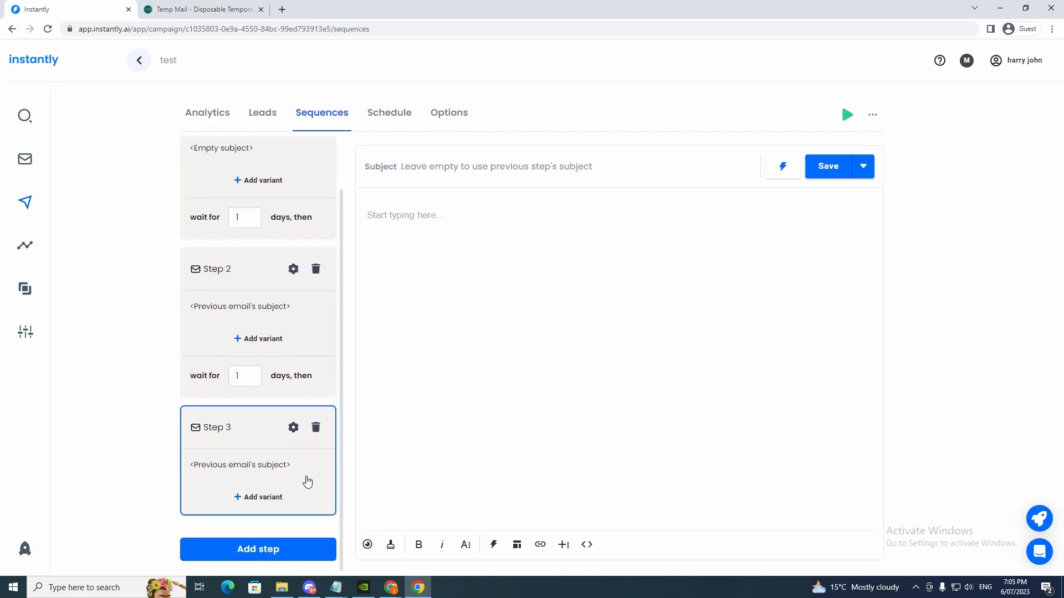
click(257, 548)
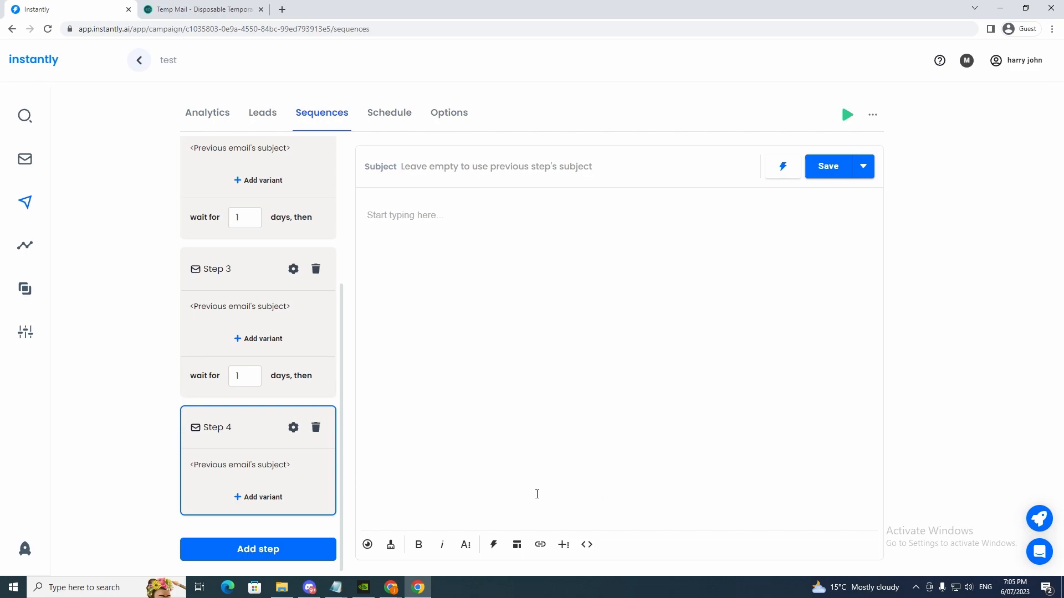
mouse_move(847, 116)
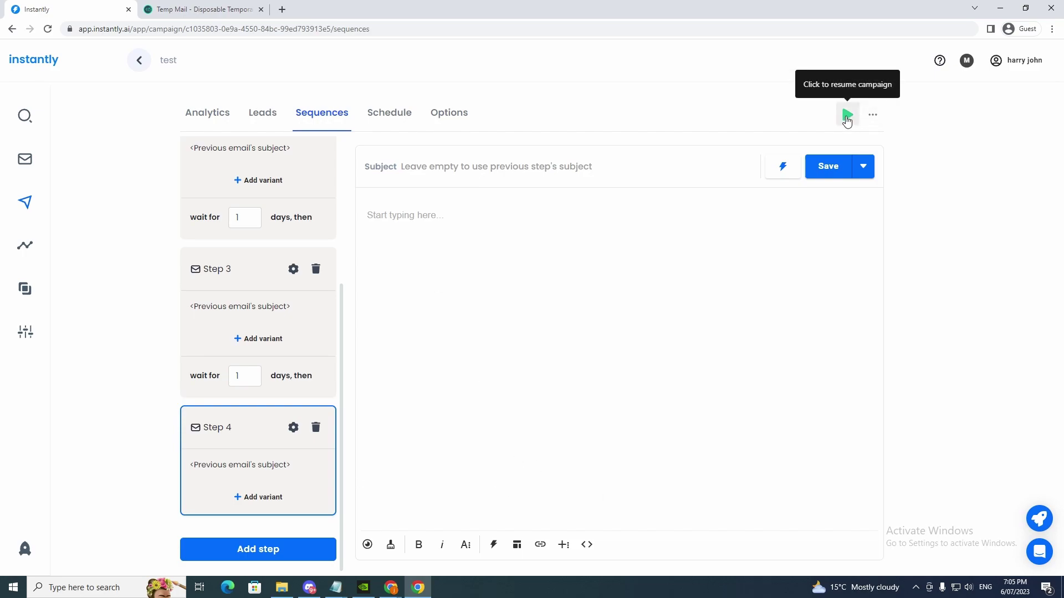
click(873, 115)
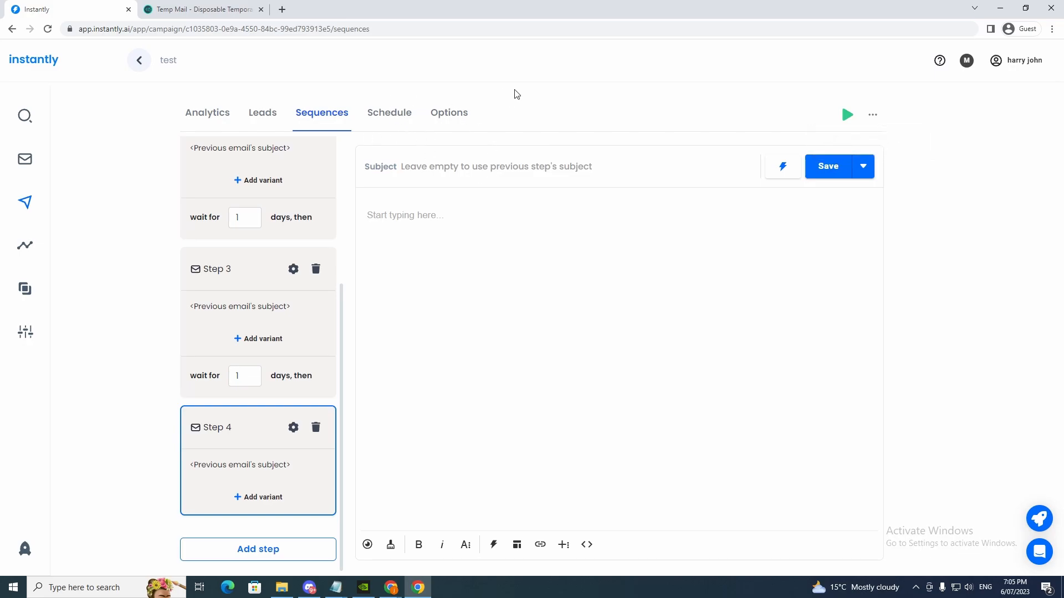
Step: Schedule sending until 7:30 PM in Atlantic Time (Canada) and save the schedule
click(389, 113)
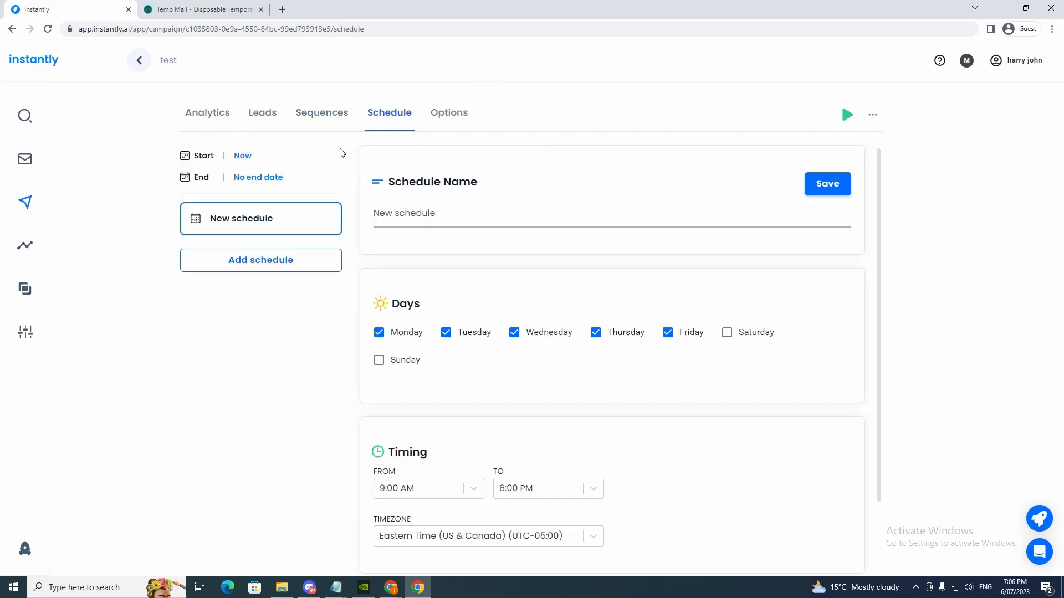
mouse_move(273, 222)
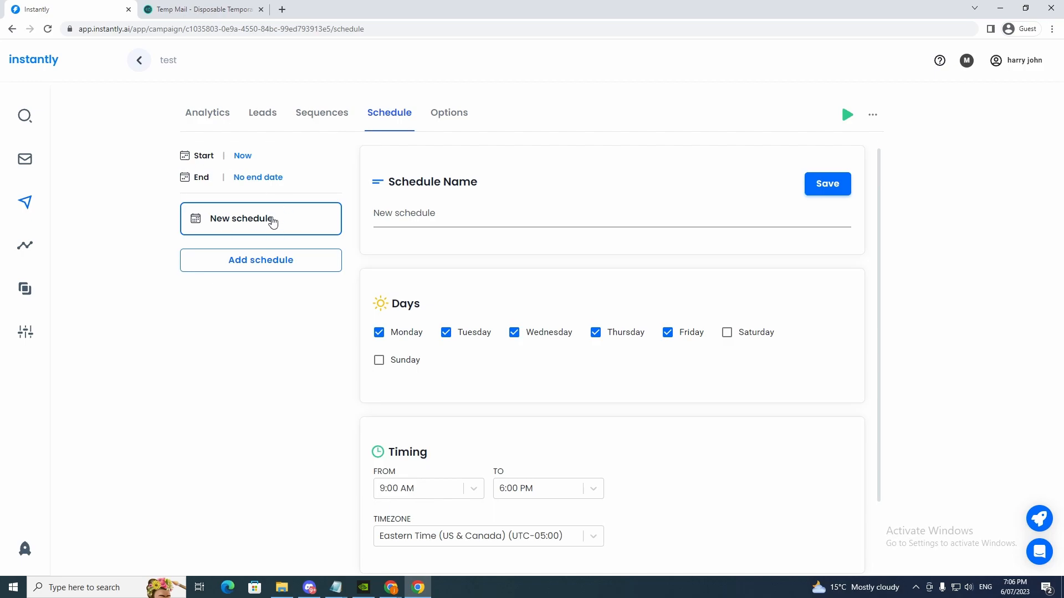
mouse_move(248, 164)
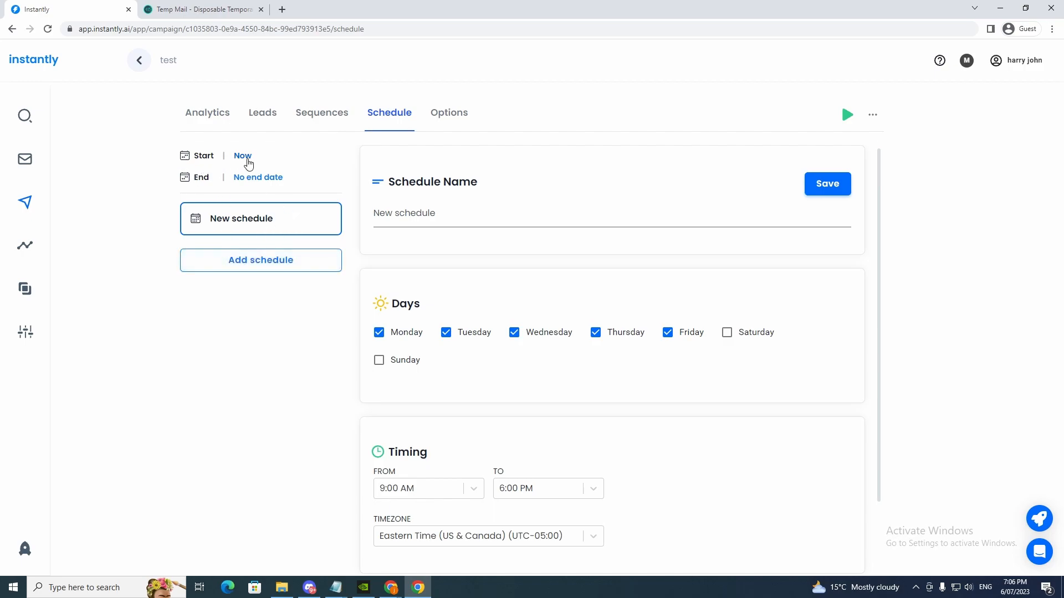
mouse_move(394, 204)
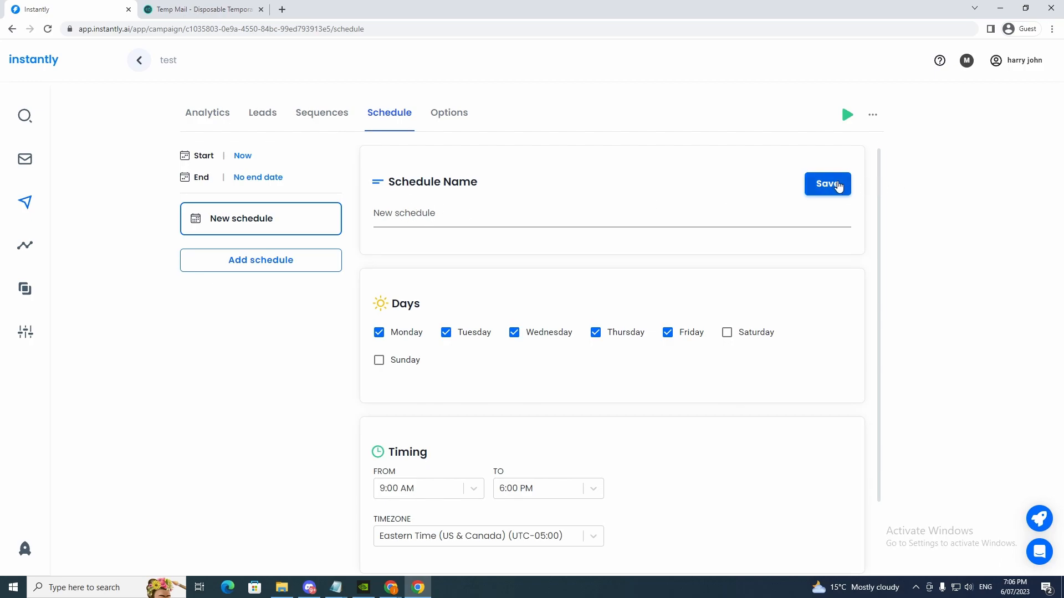
scroll(down, 3)
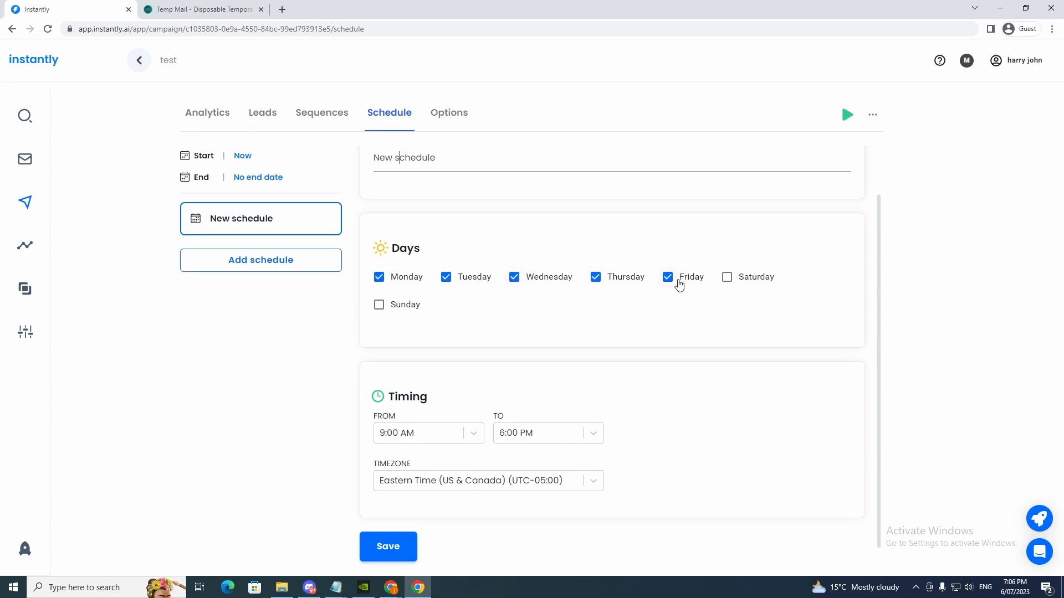
scroll(down, 3)
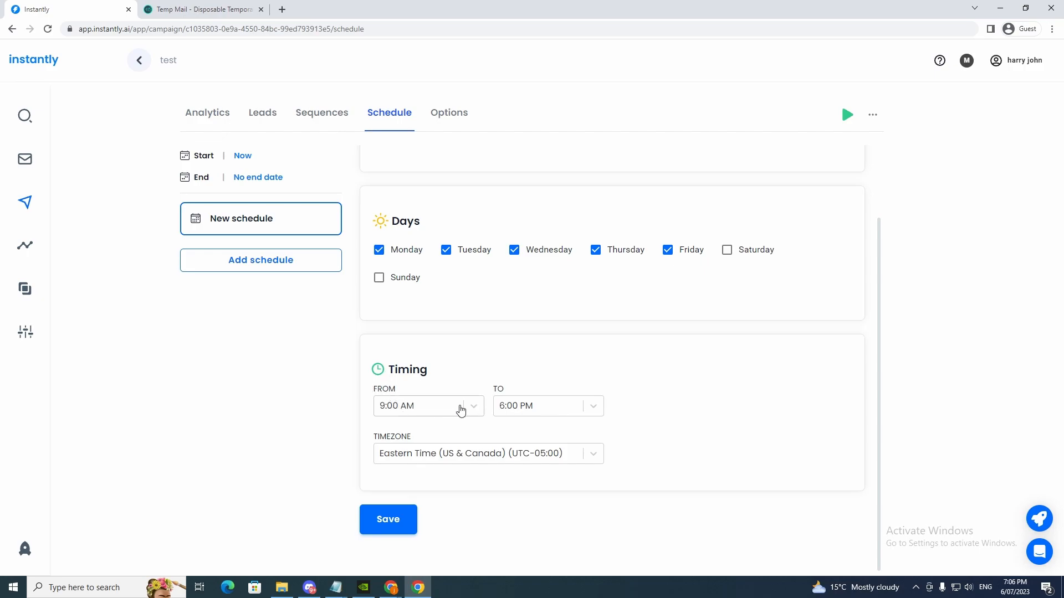
mouse_move(577, 419)
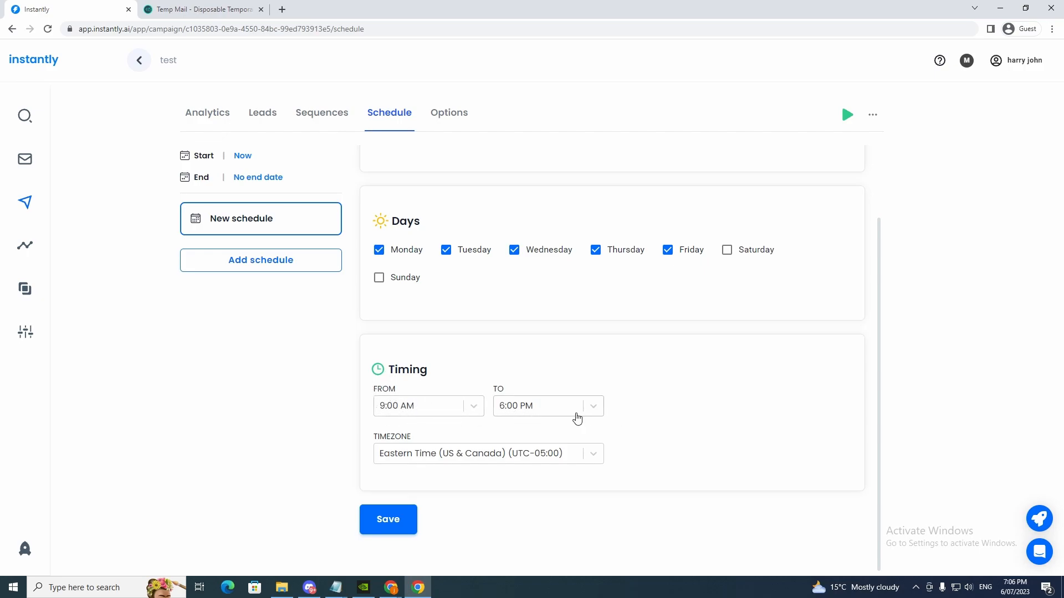
click(418, 406)
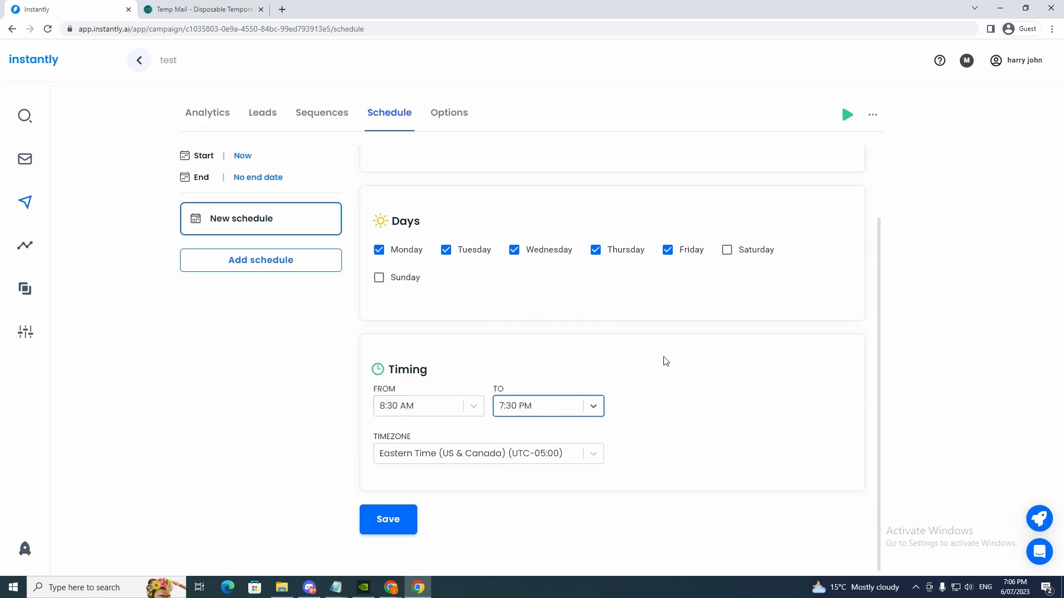
click(487, 453)
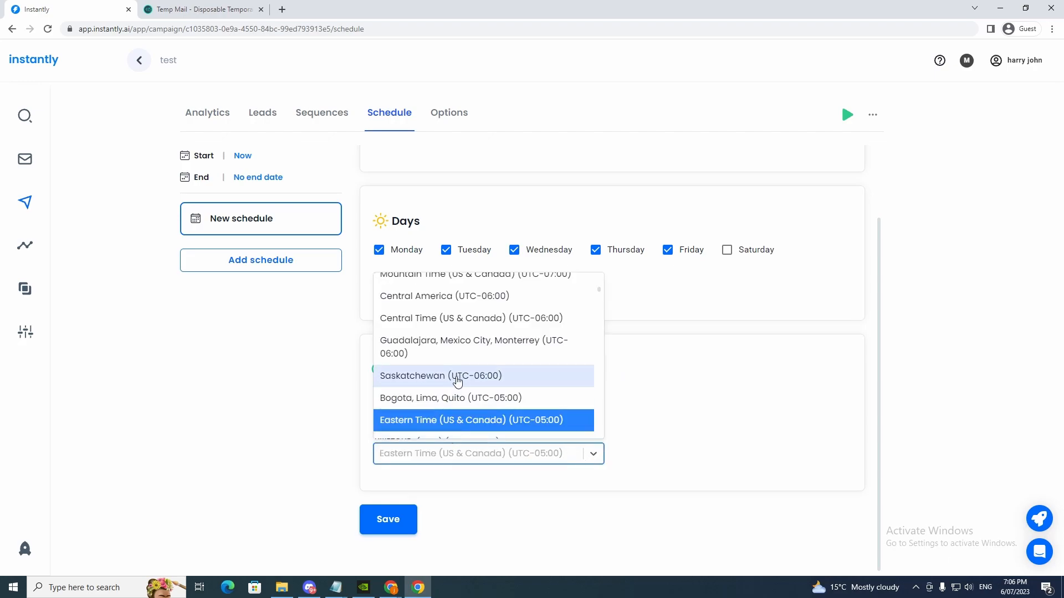
scroll(down, 3)
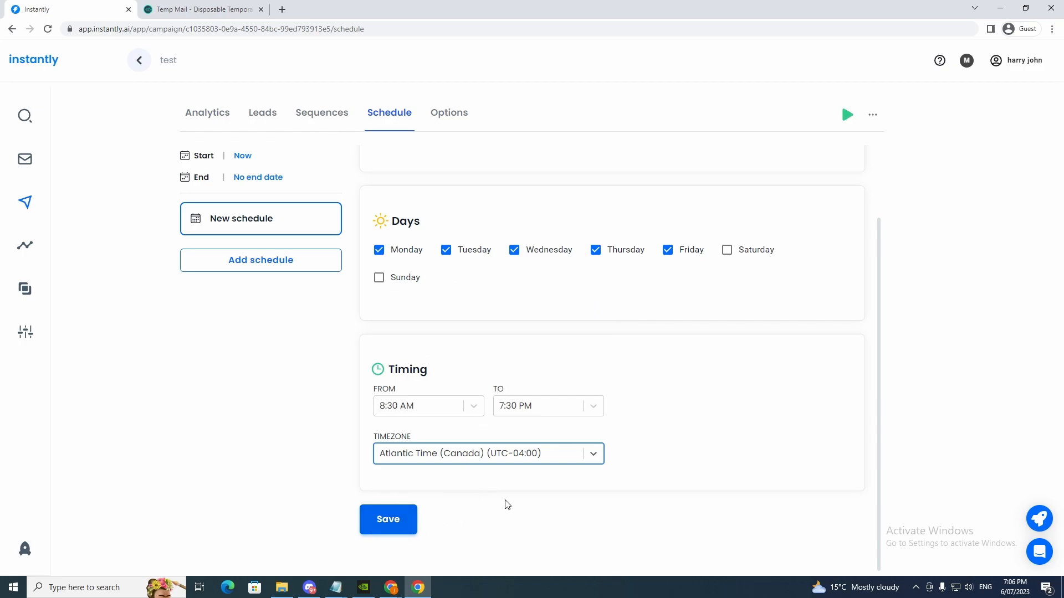
click(388, 519)
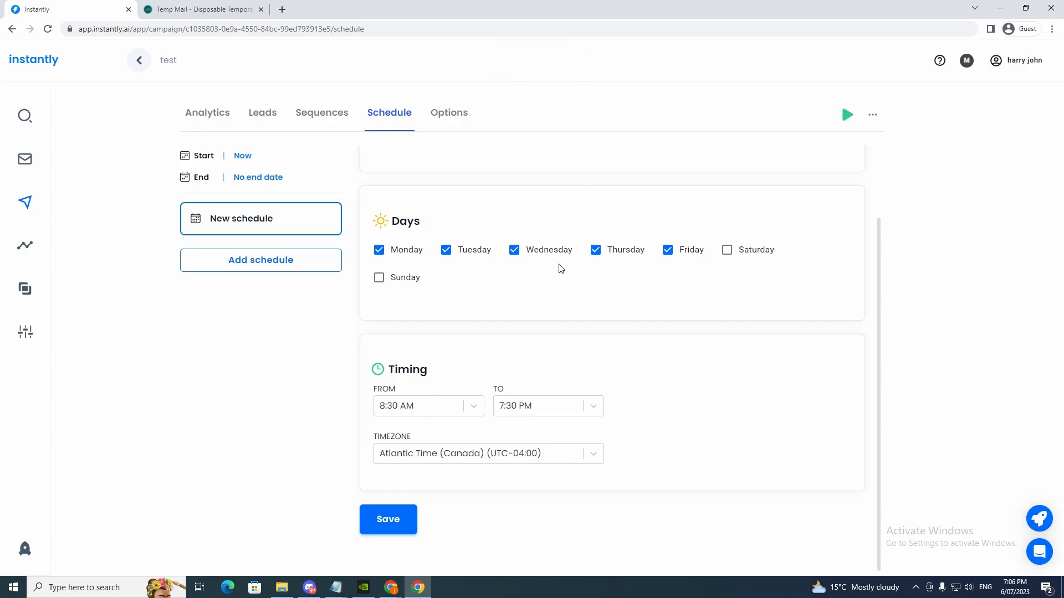
Step: Move on to the campaign's Options settings
click(449, 113)
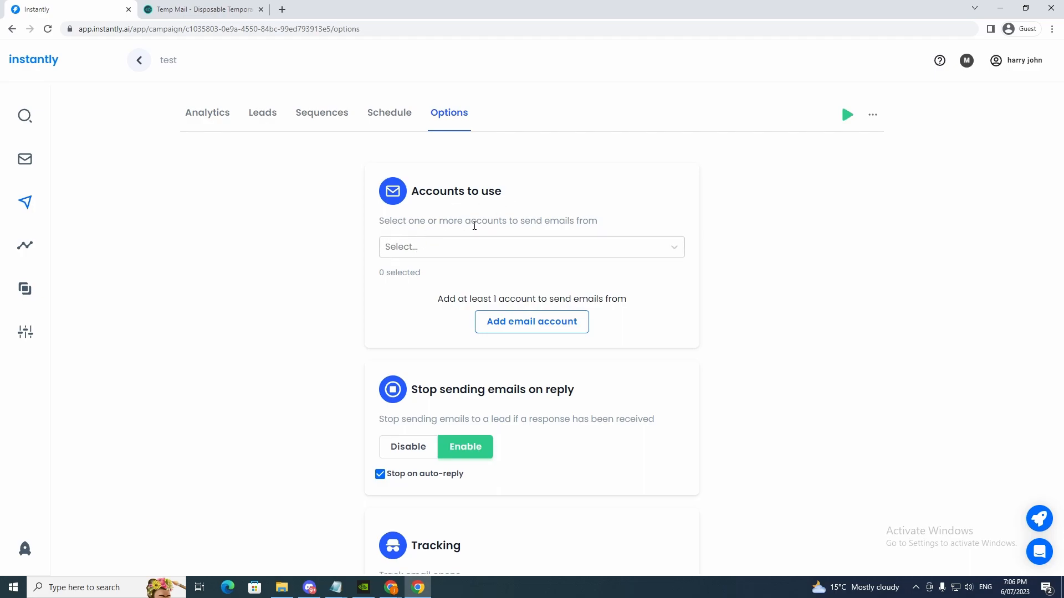
click(532, 247)
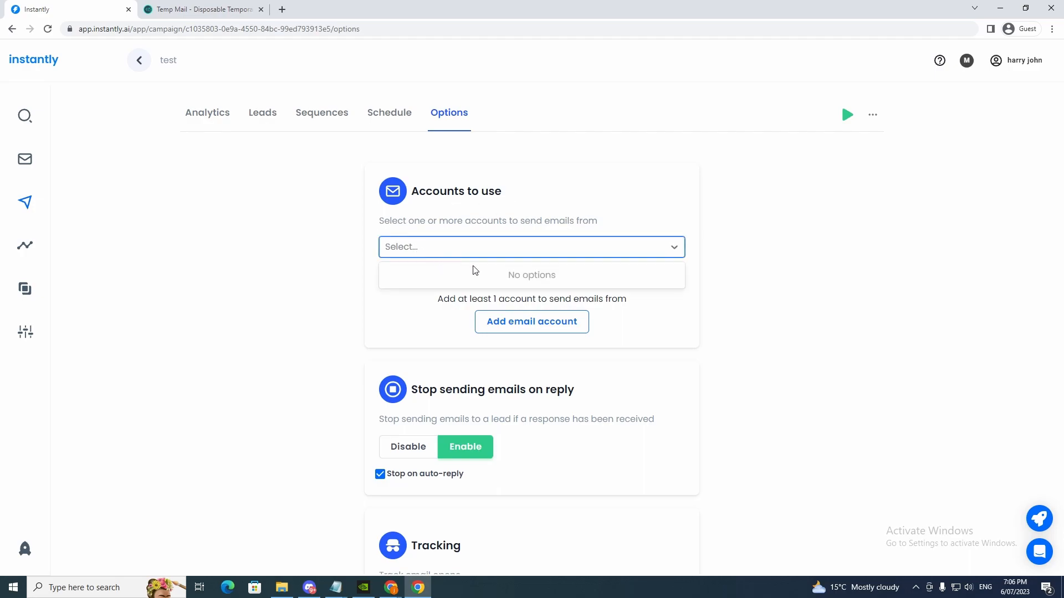
click(444, 294)
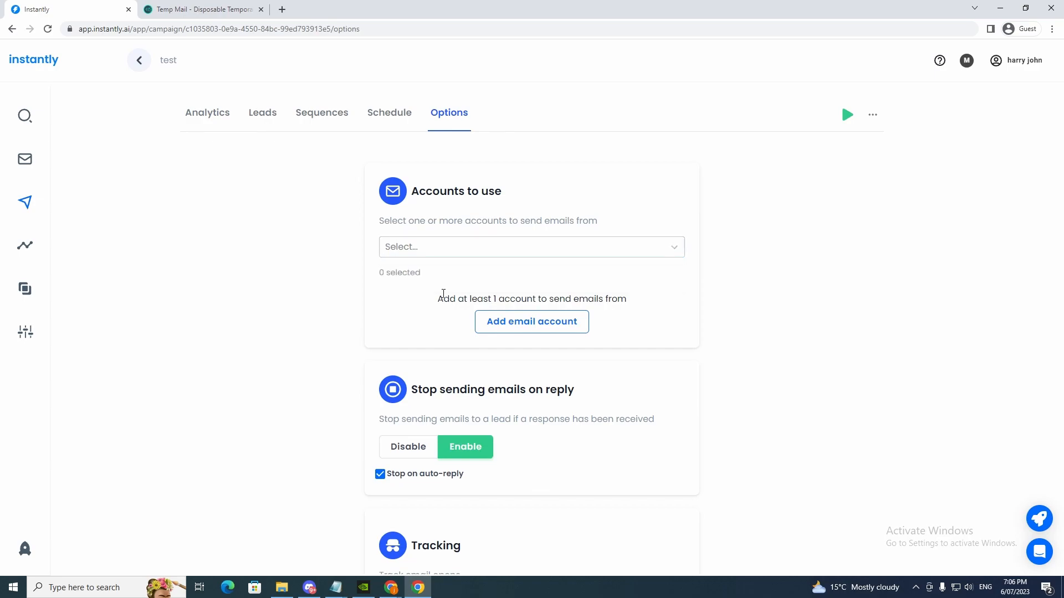
mouse_move(532, 321)
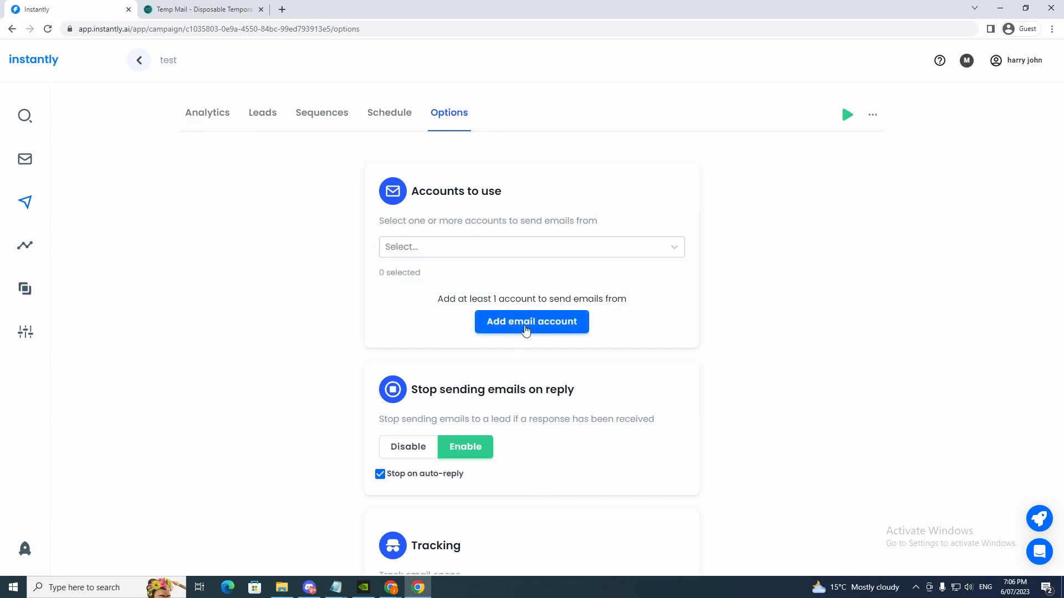
scroll(down, 3)
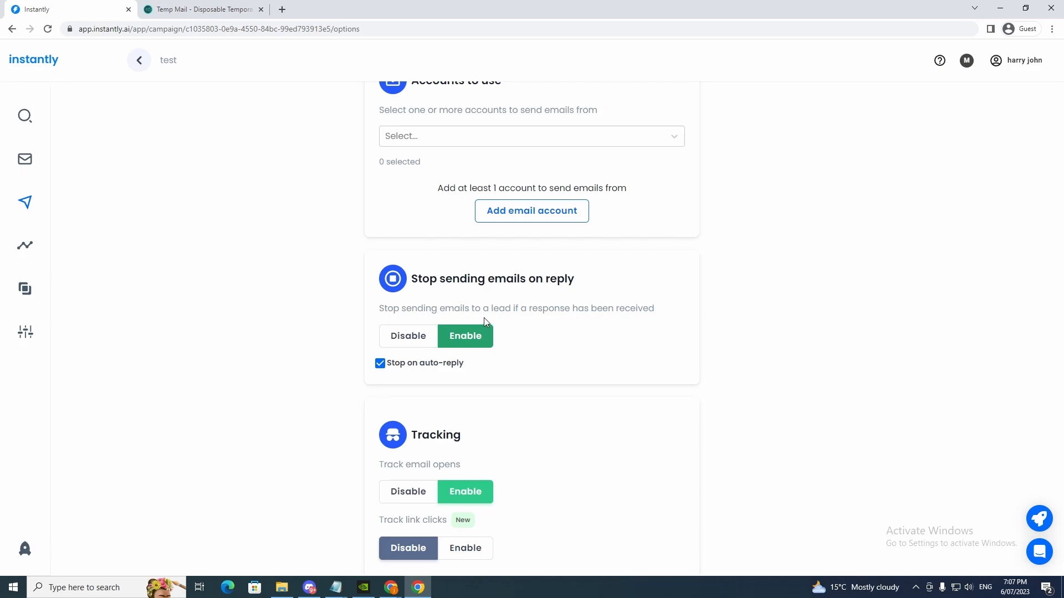
mouse_move(581, 324)
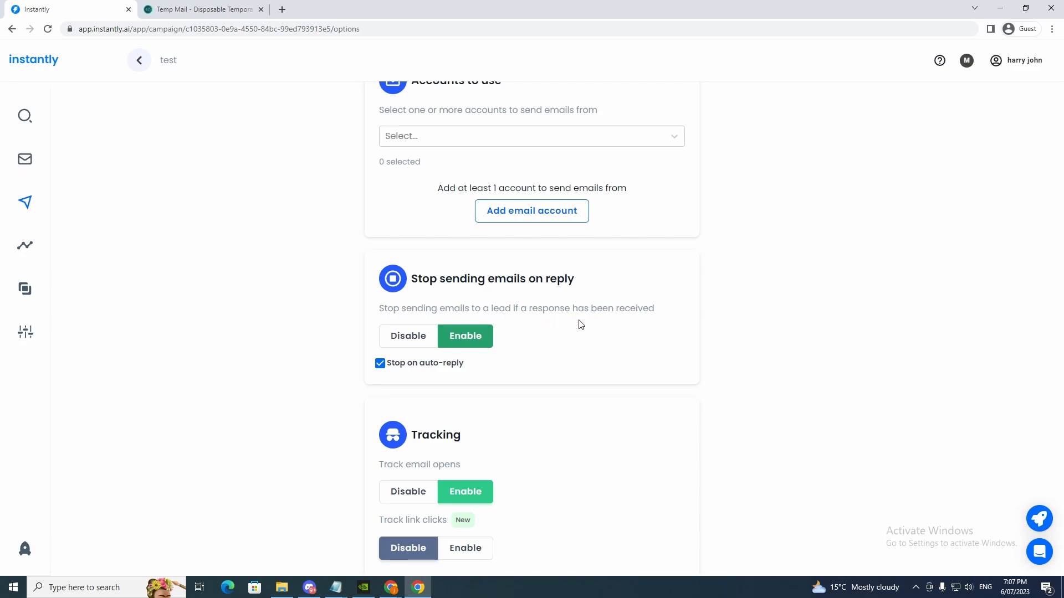
Step: Keep stopping on auto-replies on and enable link-click tracking
click(380, 363)
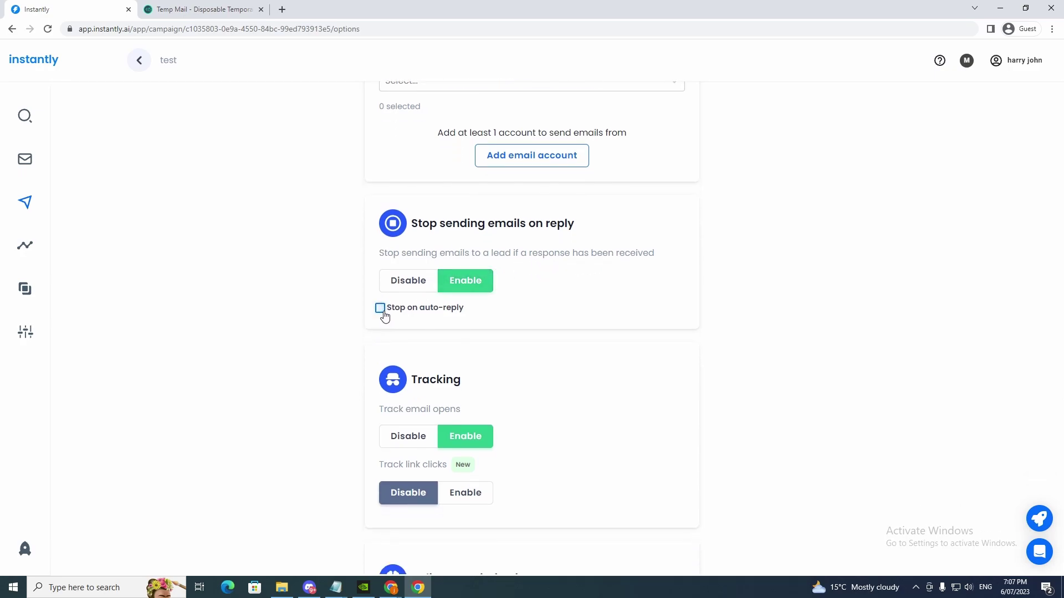
click(379, 308)
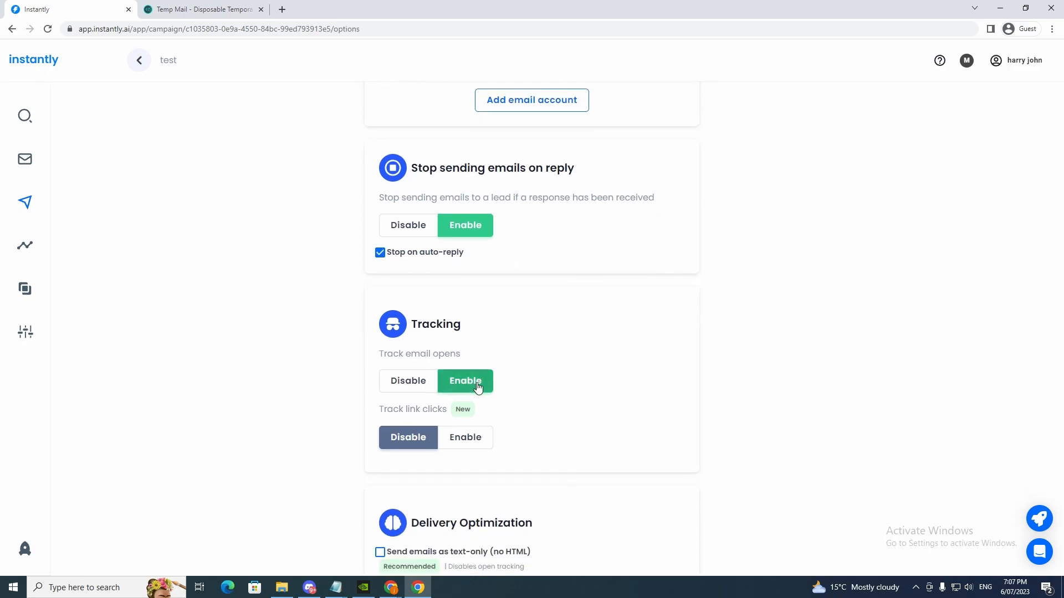
mouse_move(412, 413)
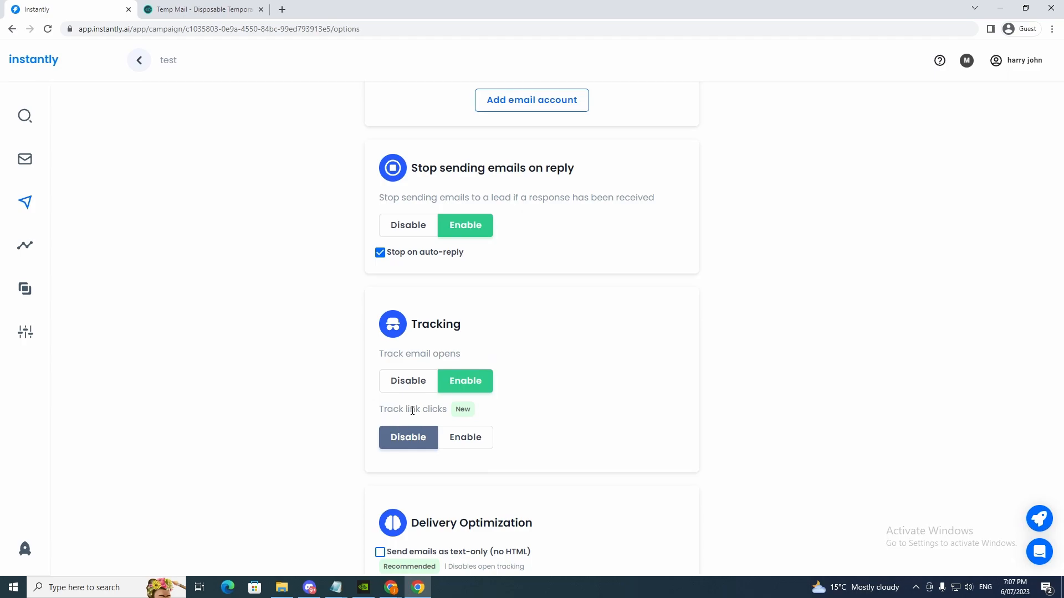
mouse_move(463, 438)
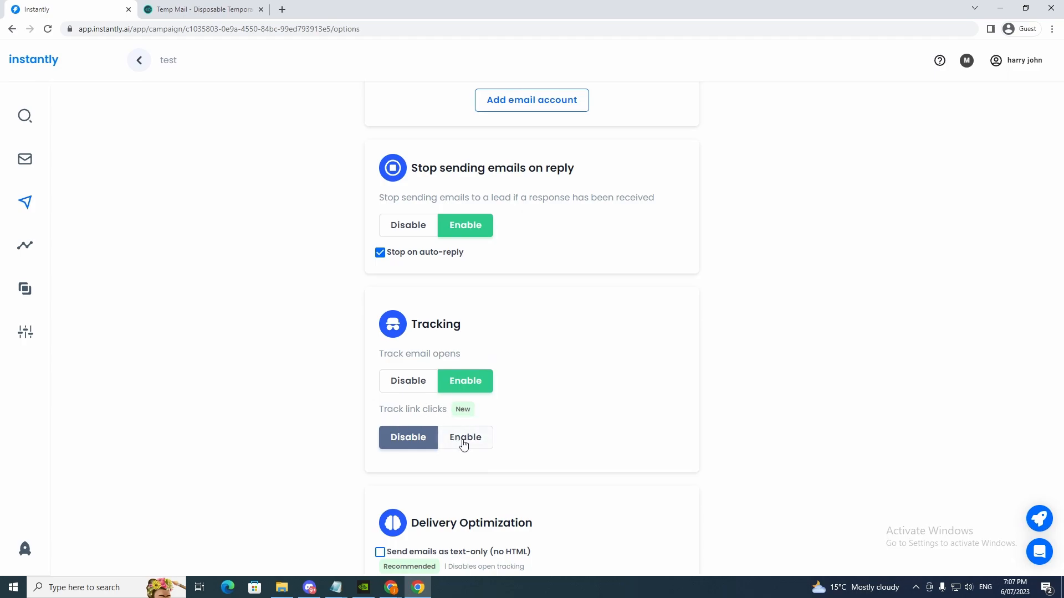
click(465, 437)
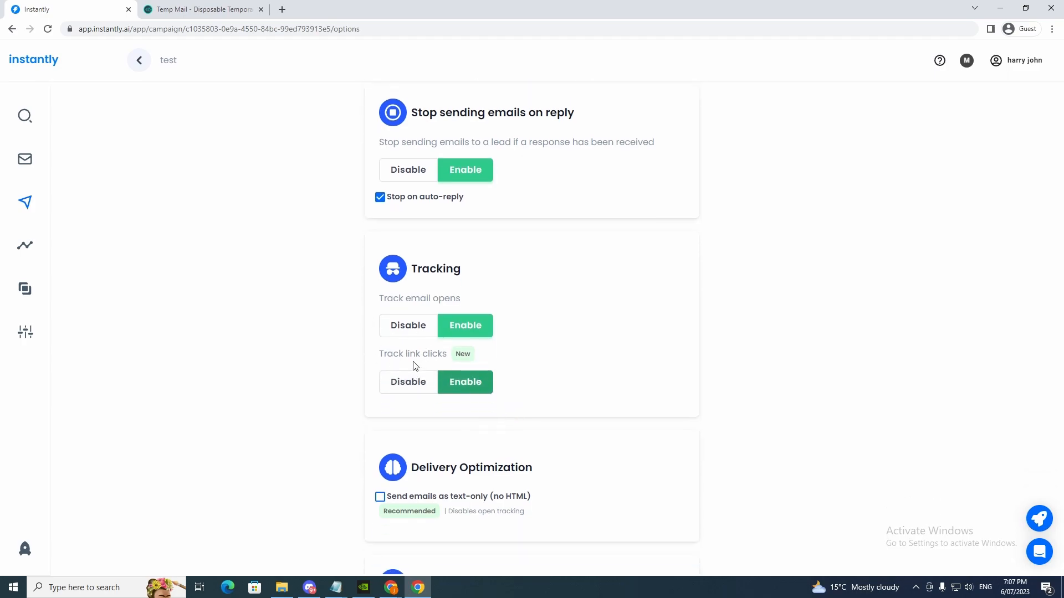
mouse_move(455, 377)
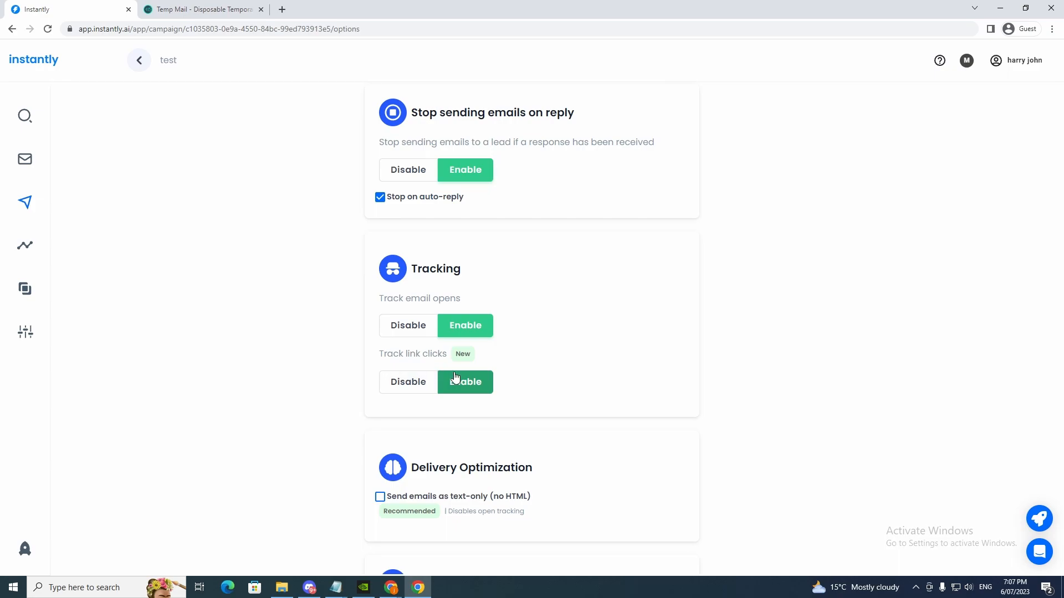
scroll(down, 3)
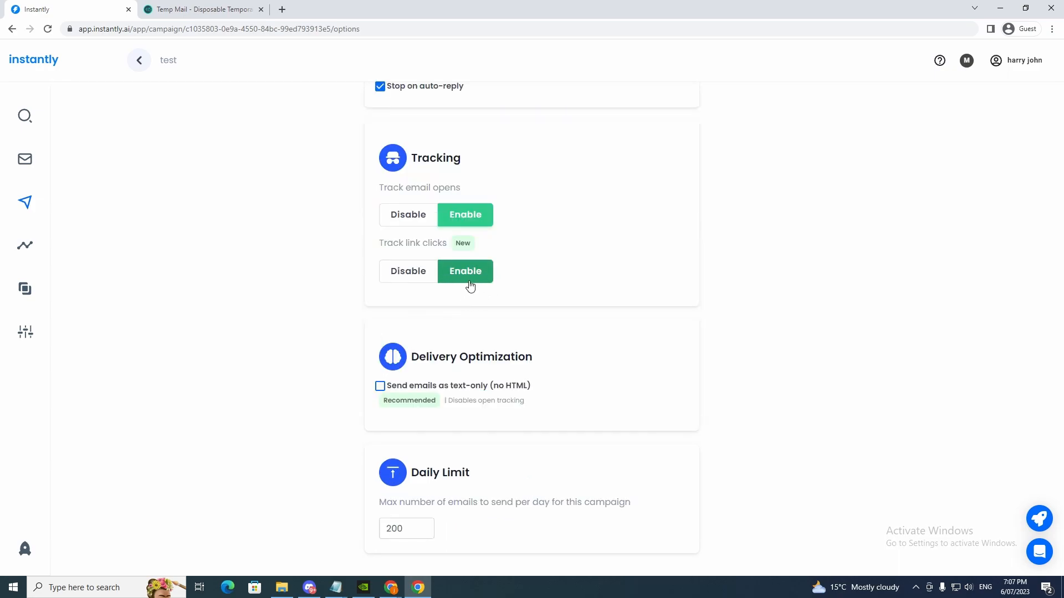
mouse_move(477, 289)
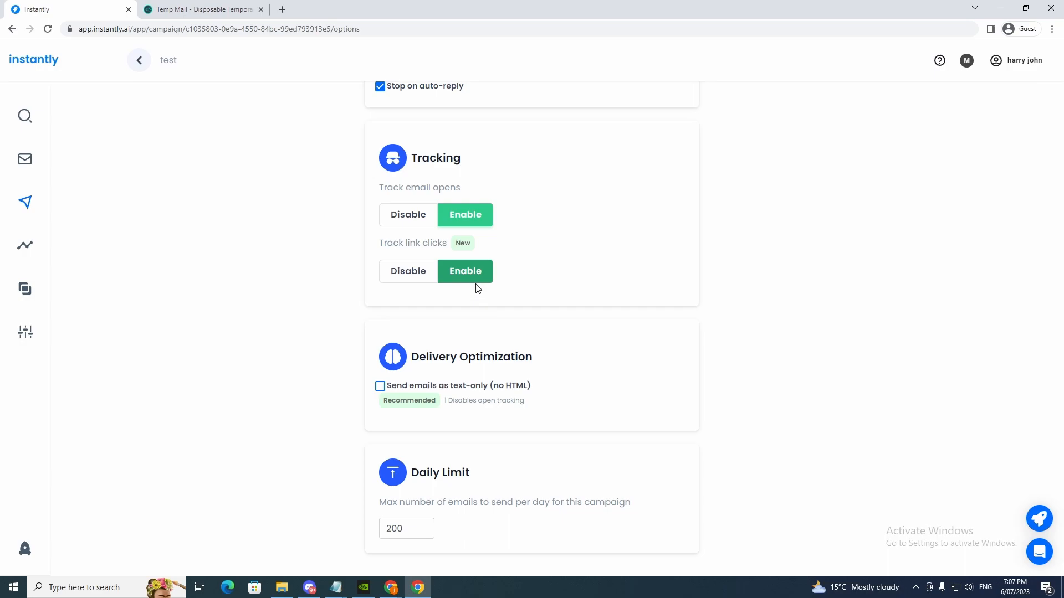
mouse_move(526, 360)
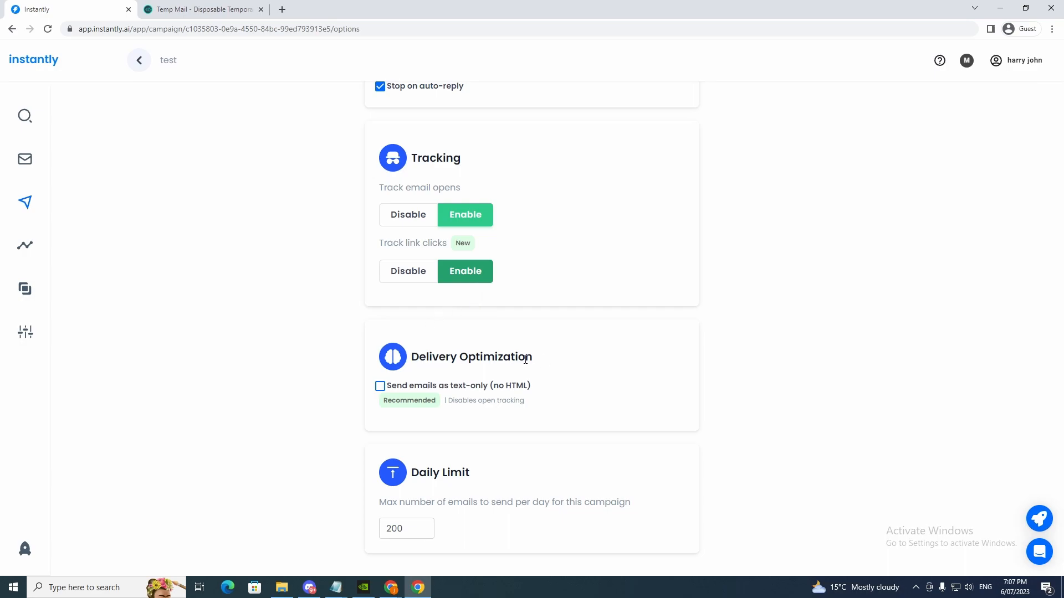
mouse_move(466, 393)
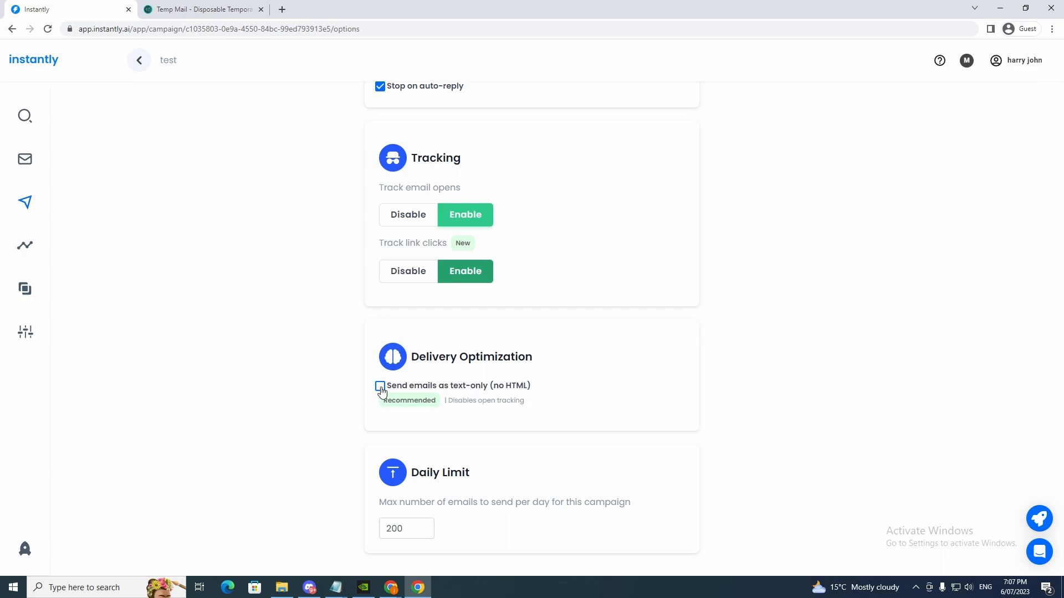
Step: Leave text-only sending off and keep email open tracking enabled
click(380, 386)
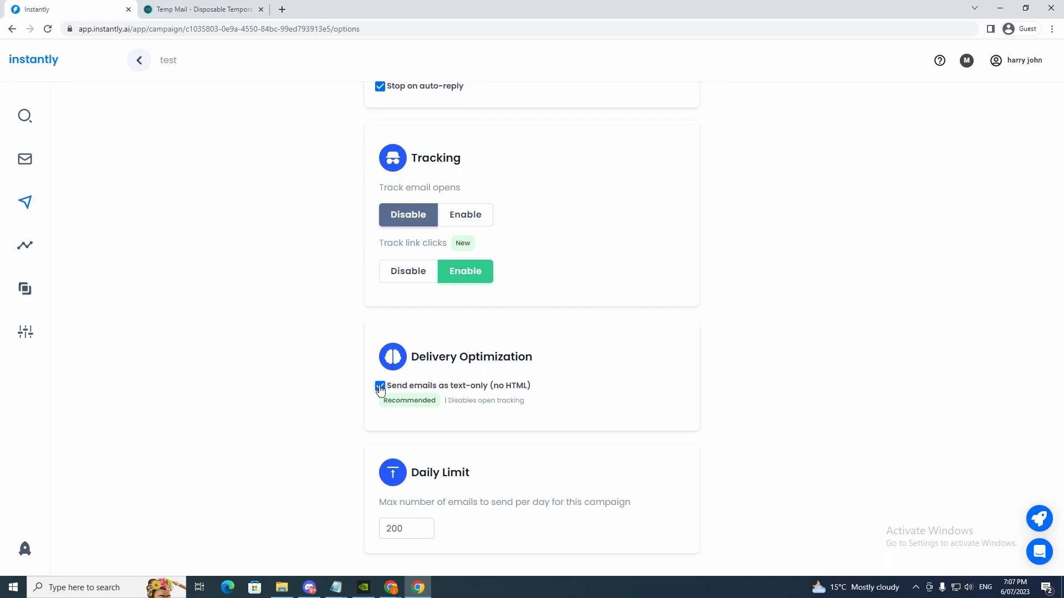
click(379, 385)
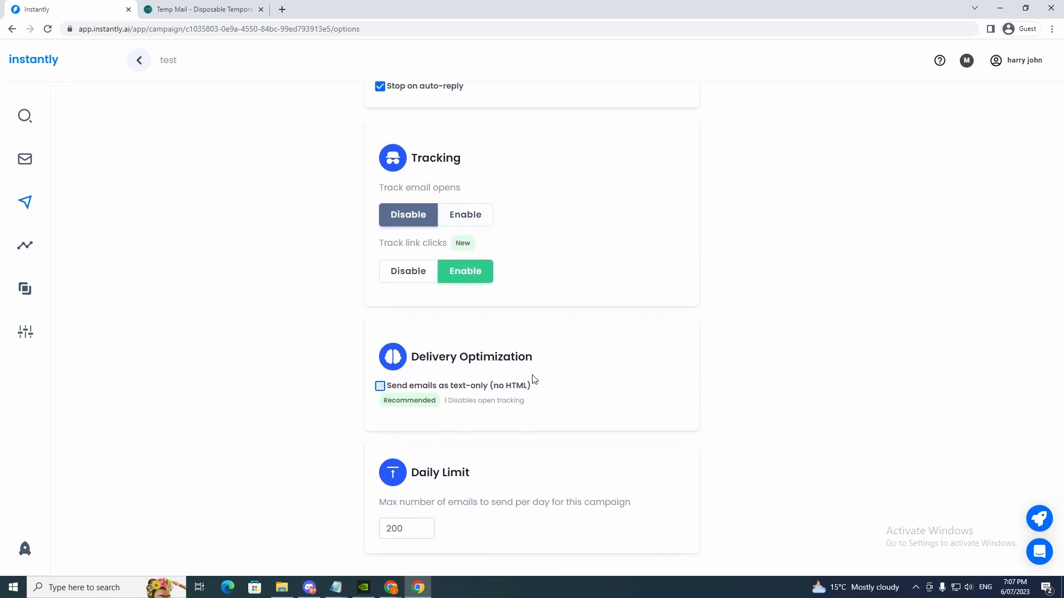
click(465, 215)
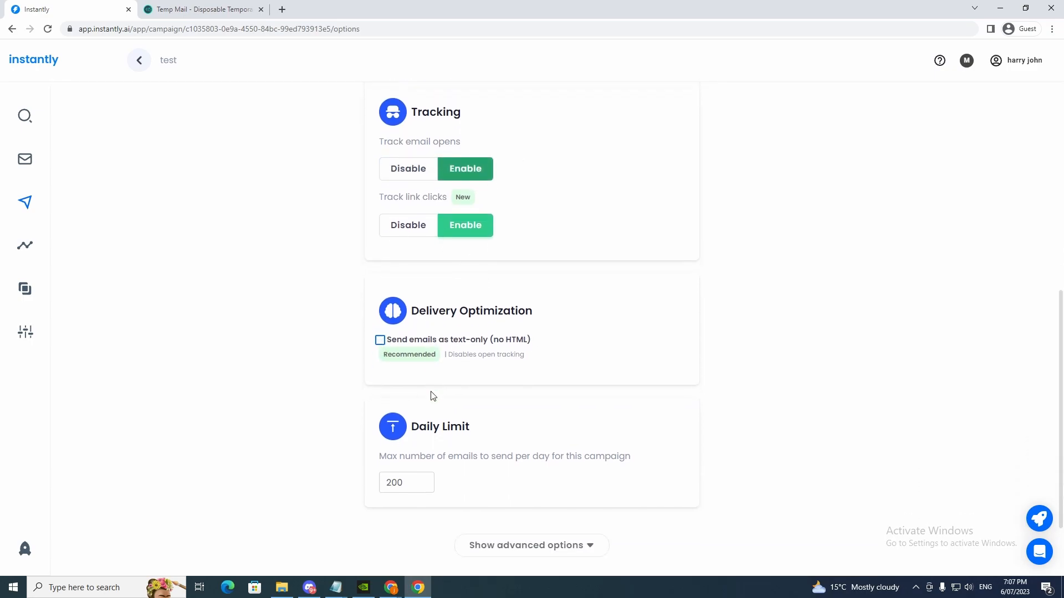
Step: Replace the daily sending limit of 200 with 1000 emails
scroll(down, 3)
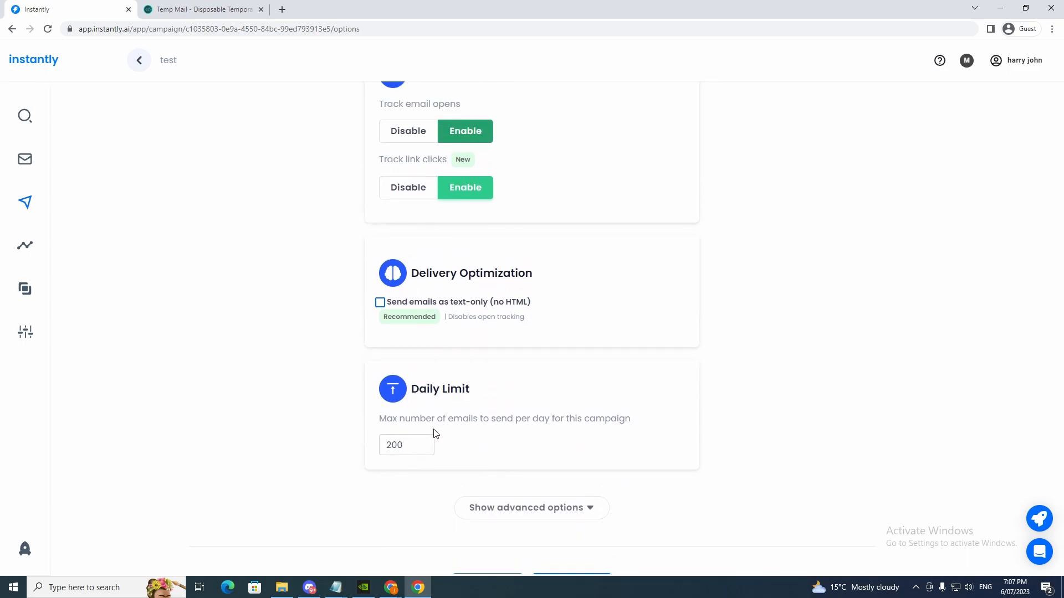
click(406, 445)
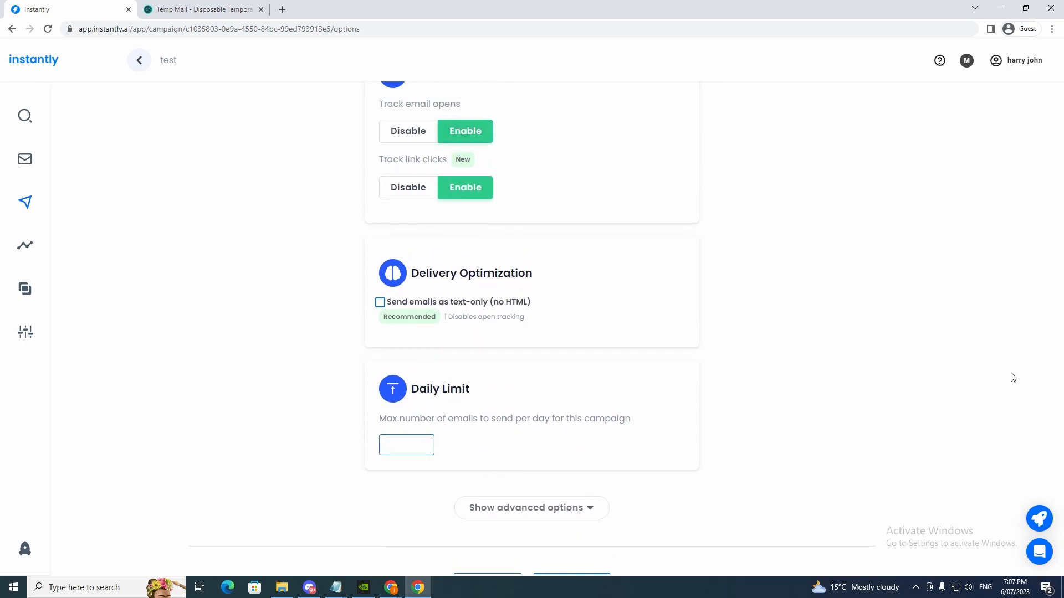
click(405, 445)
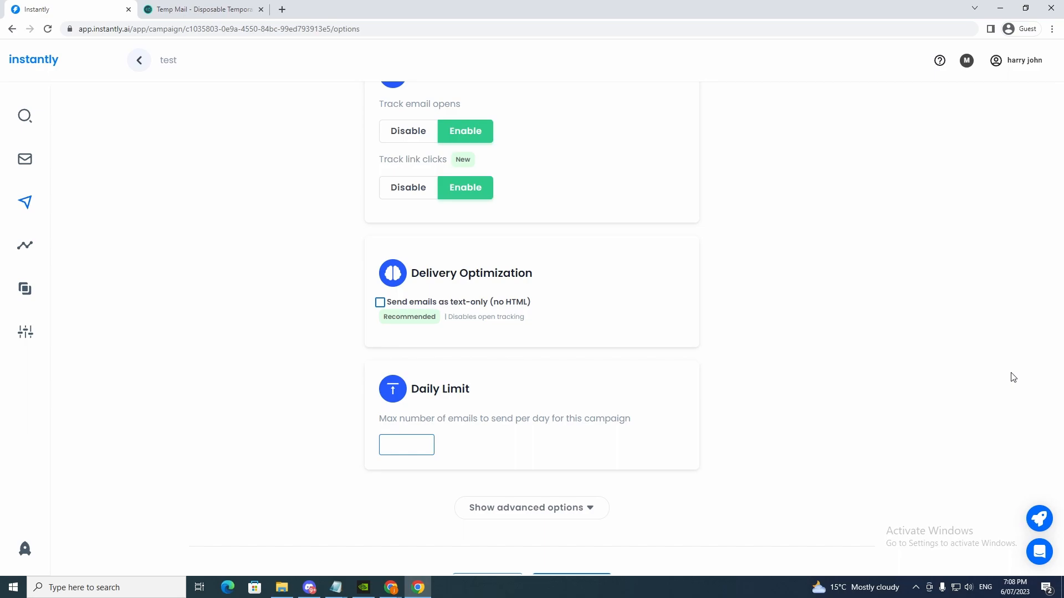
text(1000)
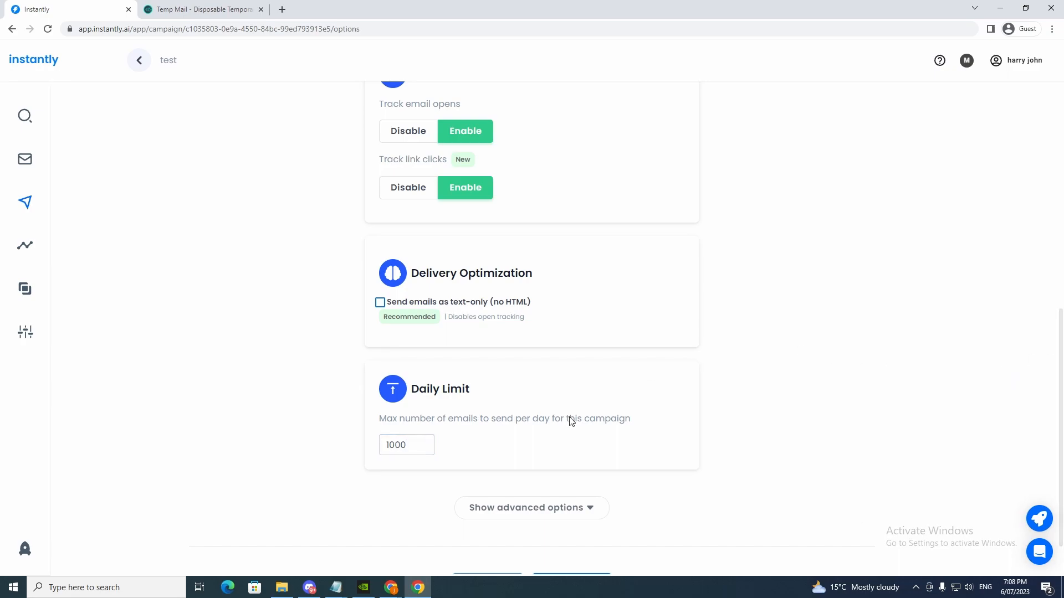
scroll(down, 3)
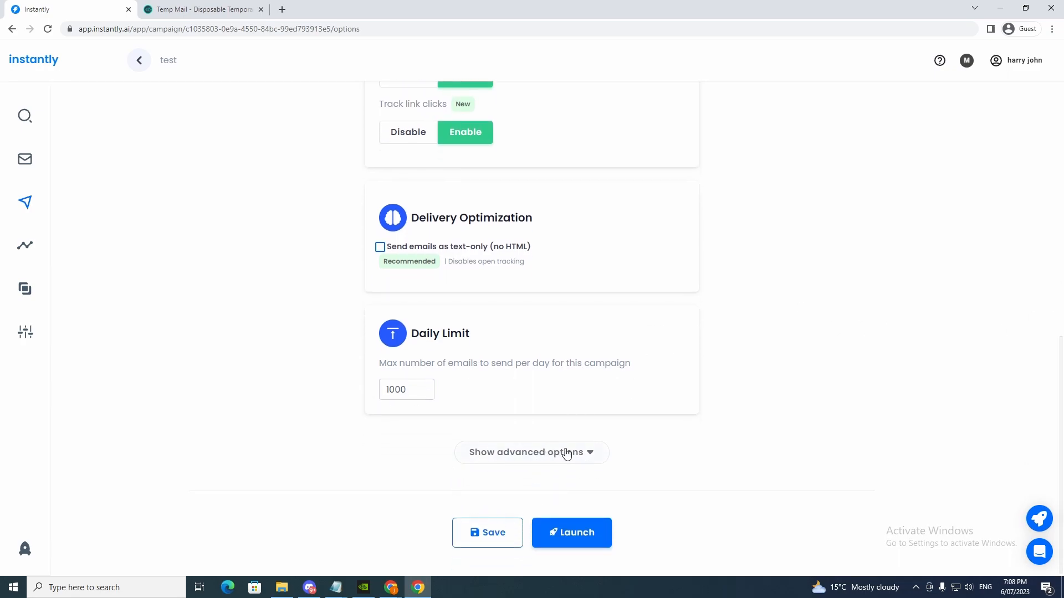
Step: Reveal advanced options and set a 30-minute minimum gap between emails under Sending Pattern
click(532, 452)
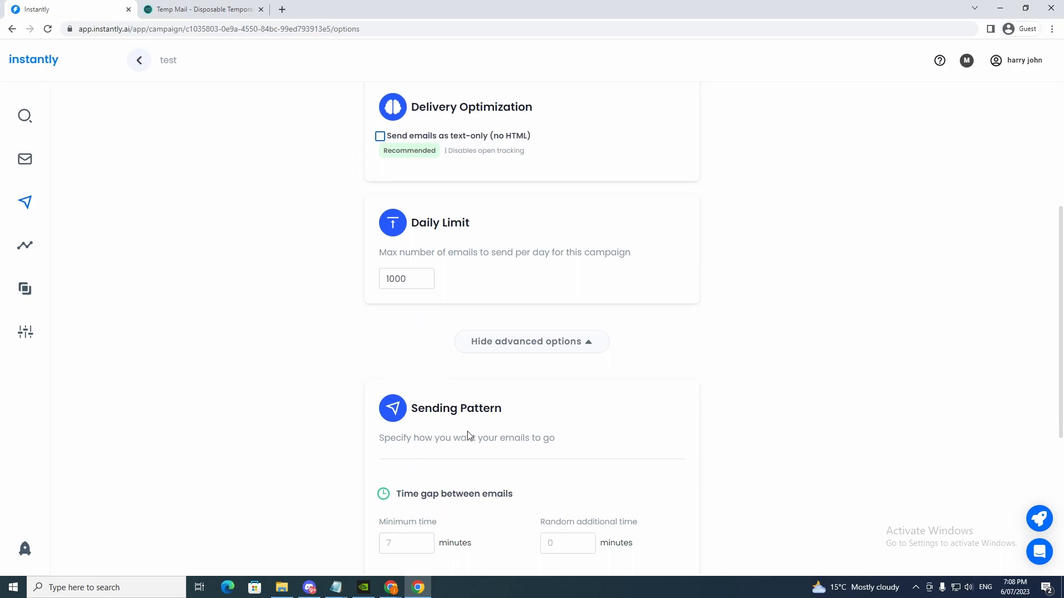
scroll(down, 3)
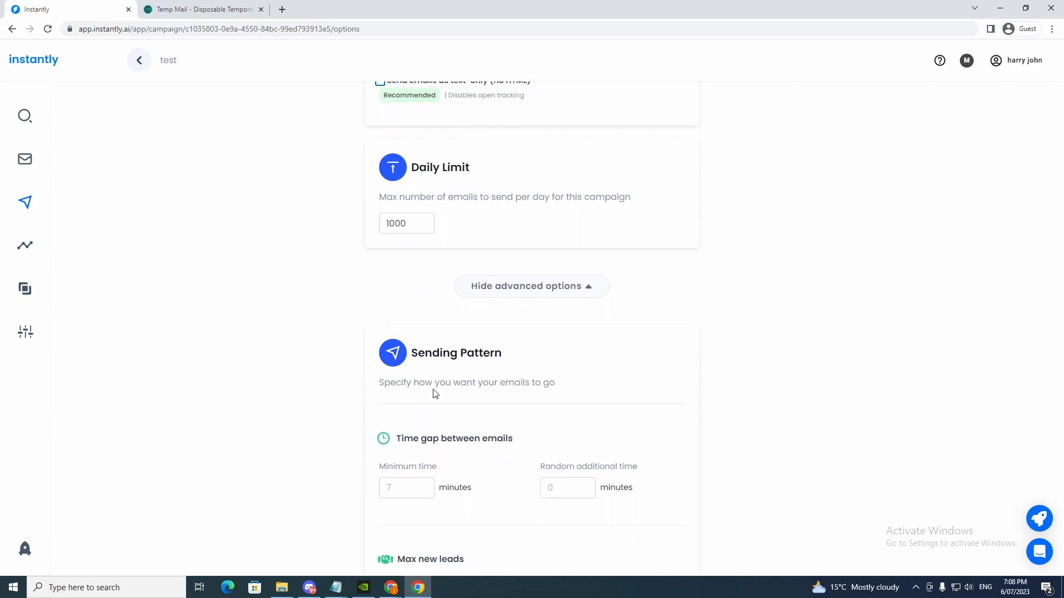
scroll(down, 3)
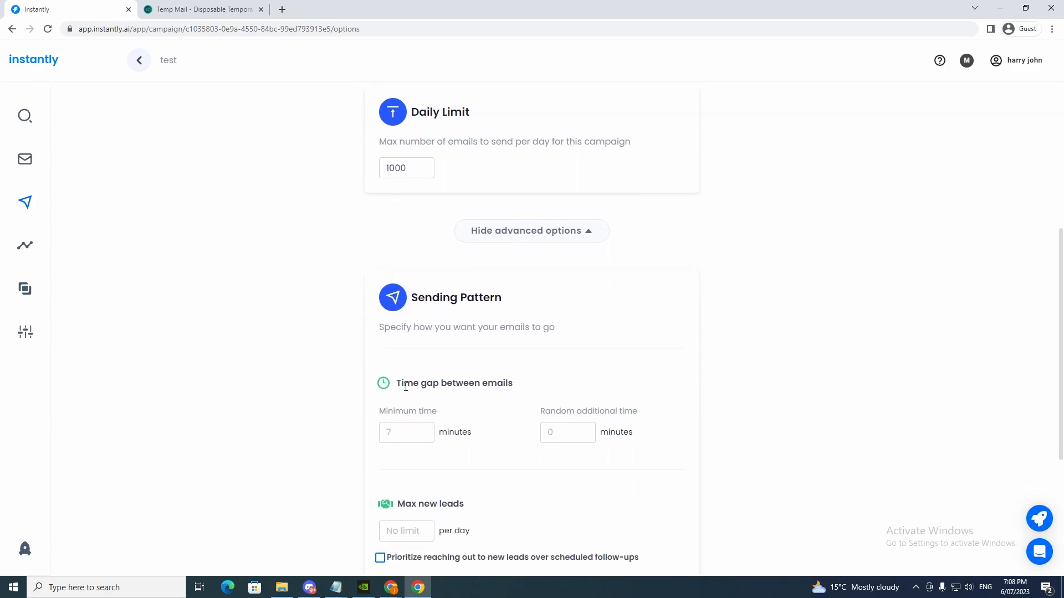
mouse_move(602, 437)
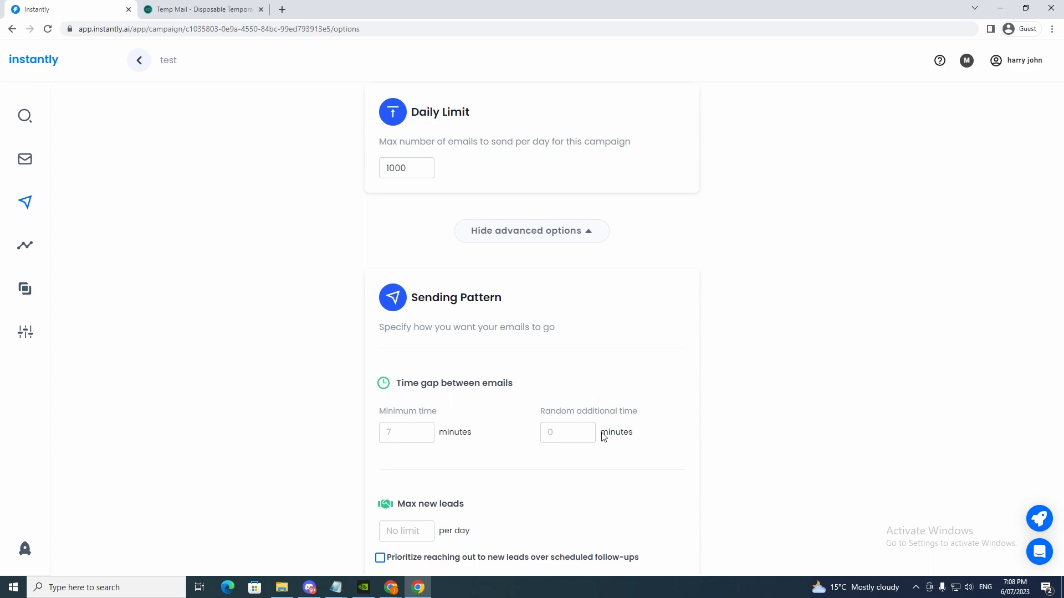
scroll(down, 3)
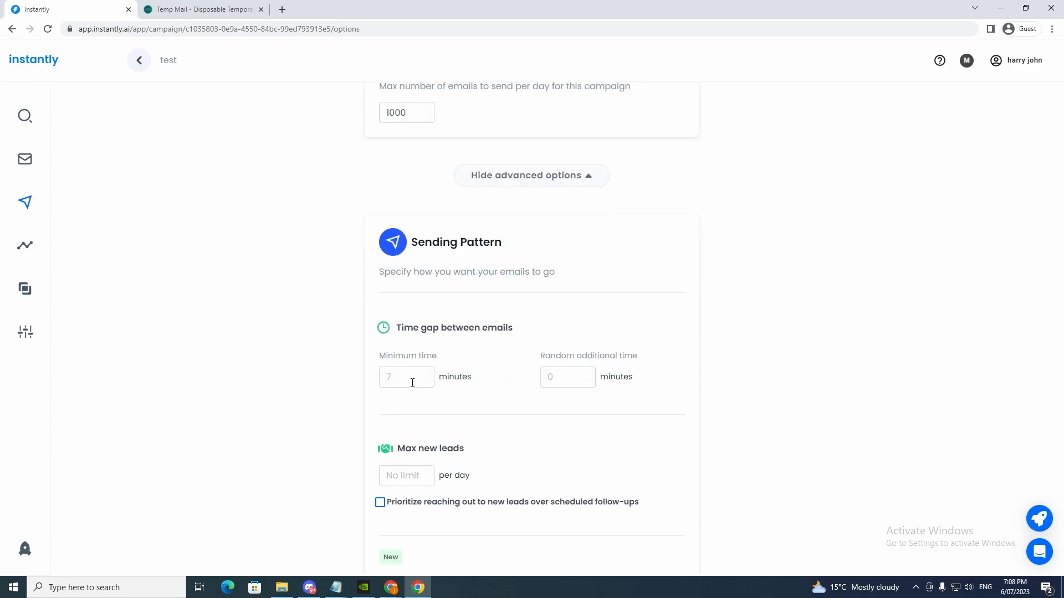
click(405, 376)
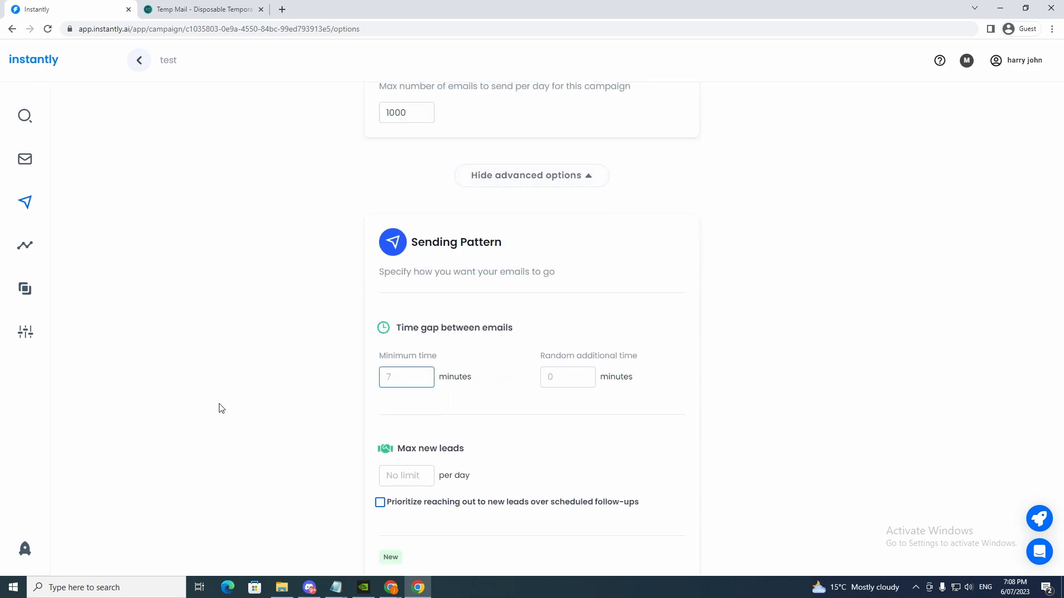
mouse_move(450, 271)
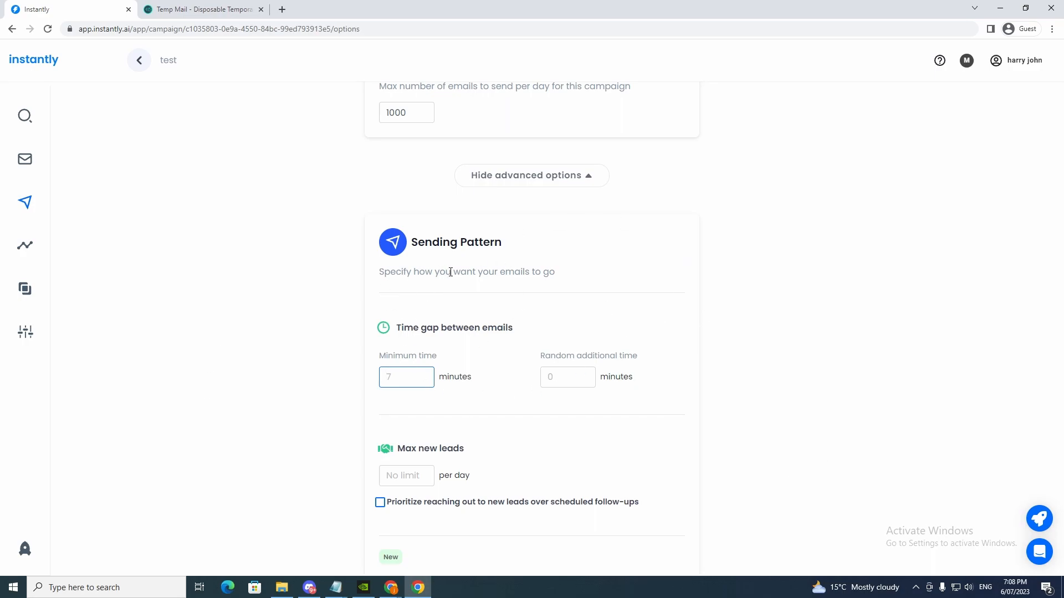
mouse_move(514, 379)
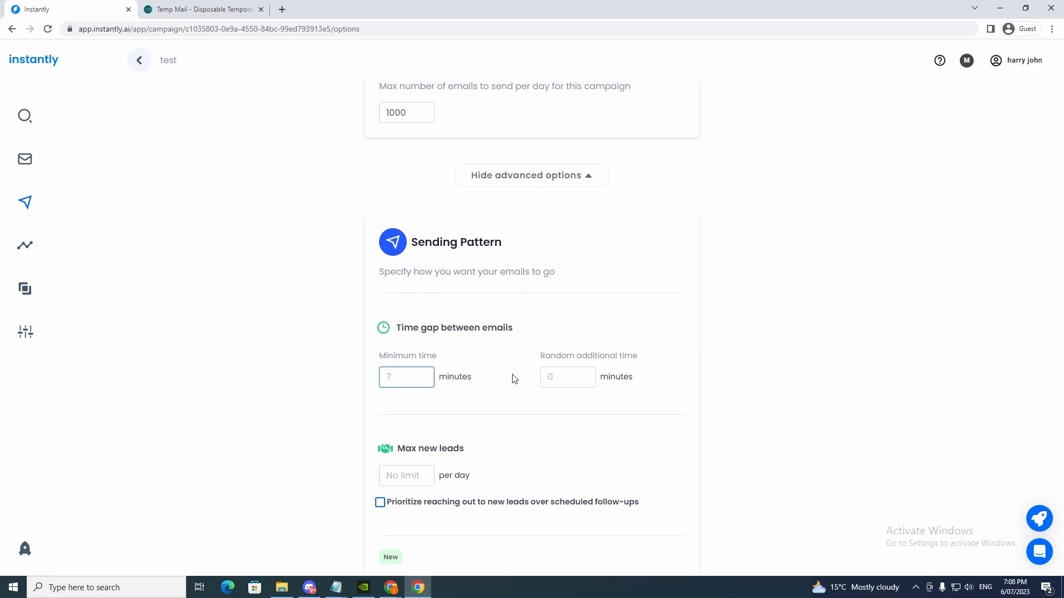
mouse_move(624, 394)
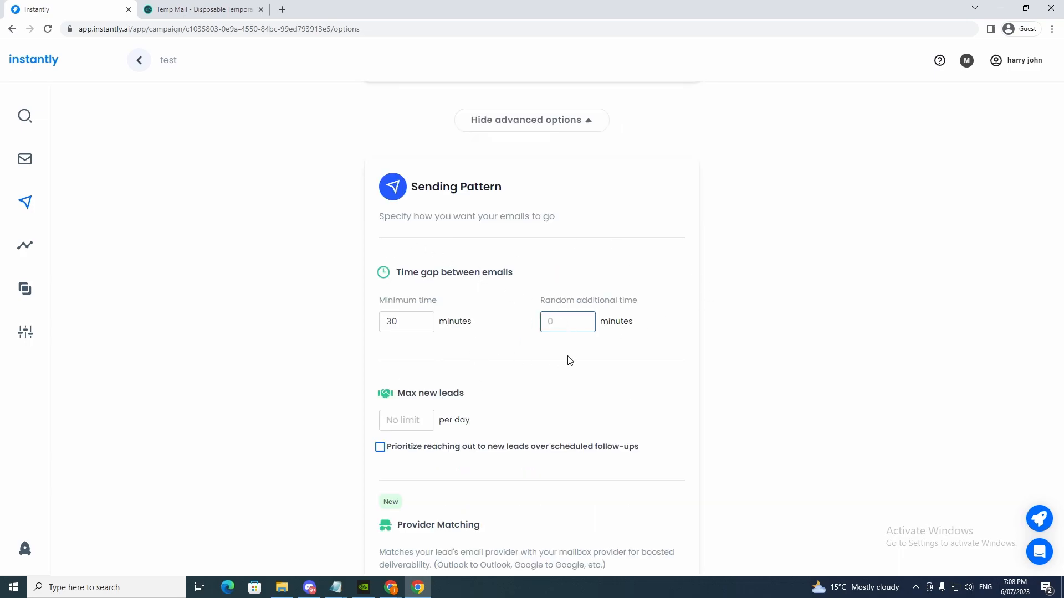
mouse_move(424, 395)
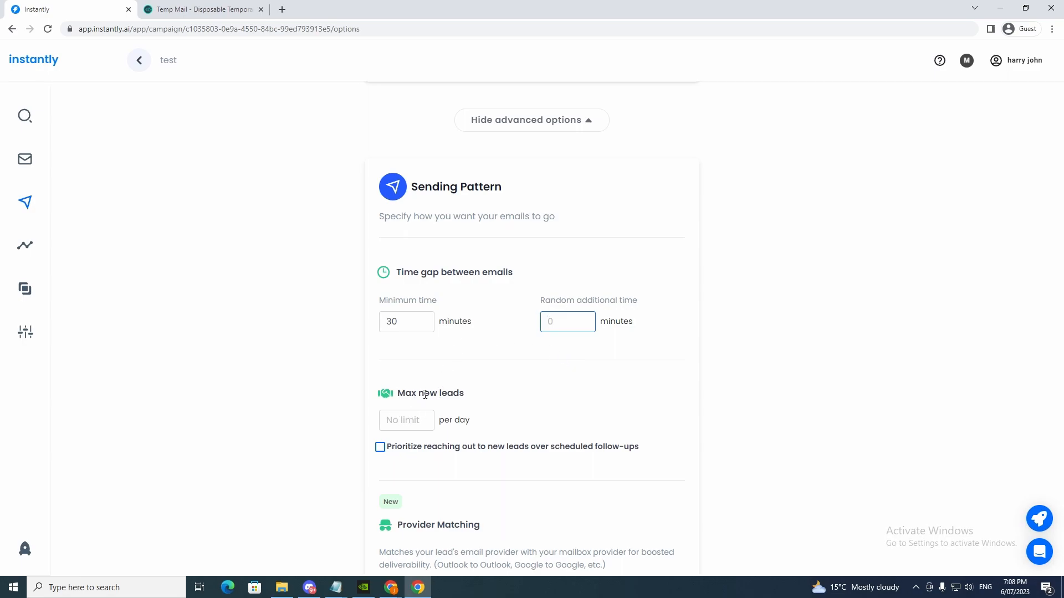
scroll(down, 3)
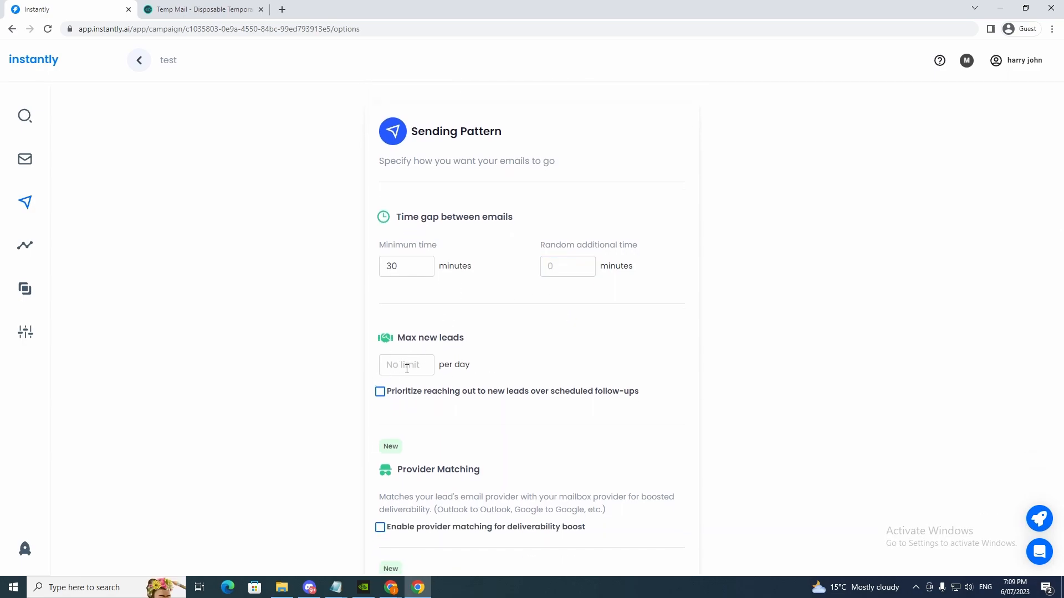
mouse_move(487, 404)
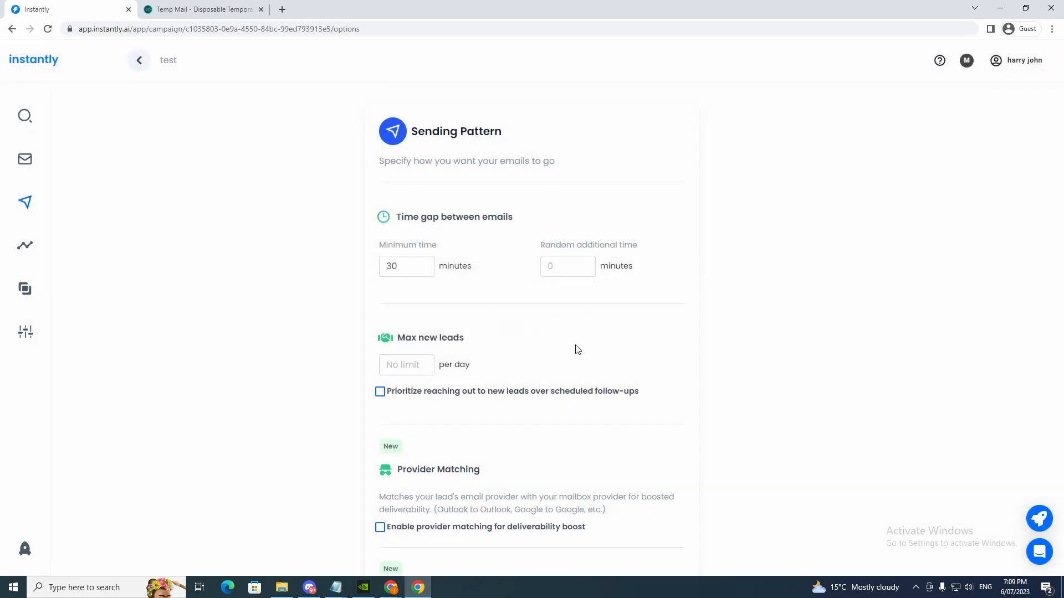
scroll(down, 3)
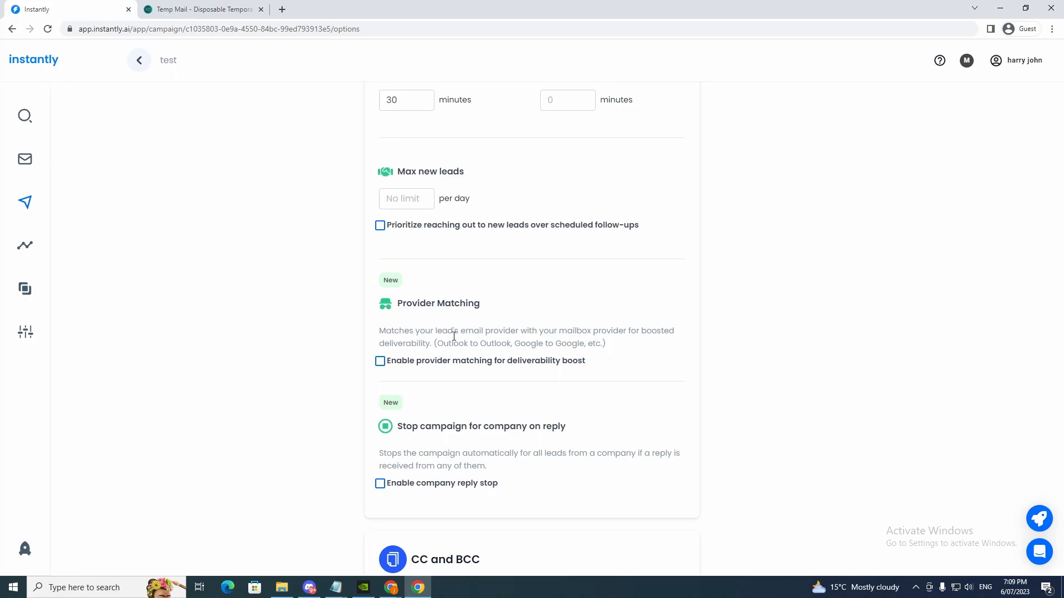
mouse_move(607, 337)
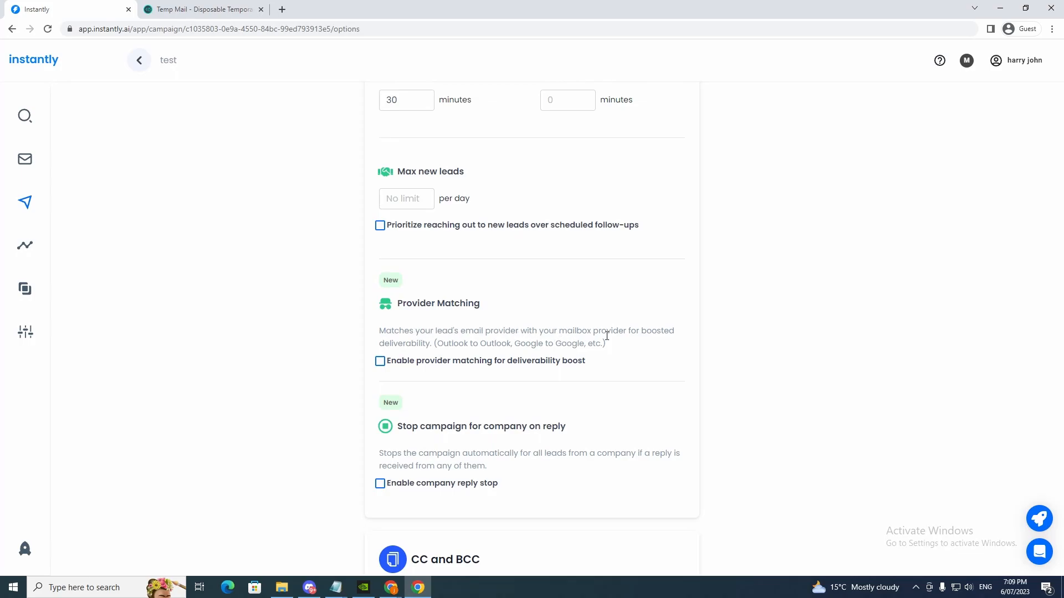
mouse_move(437, 346)
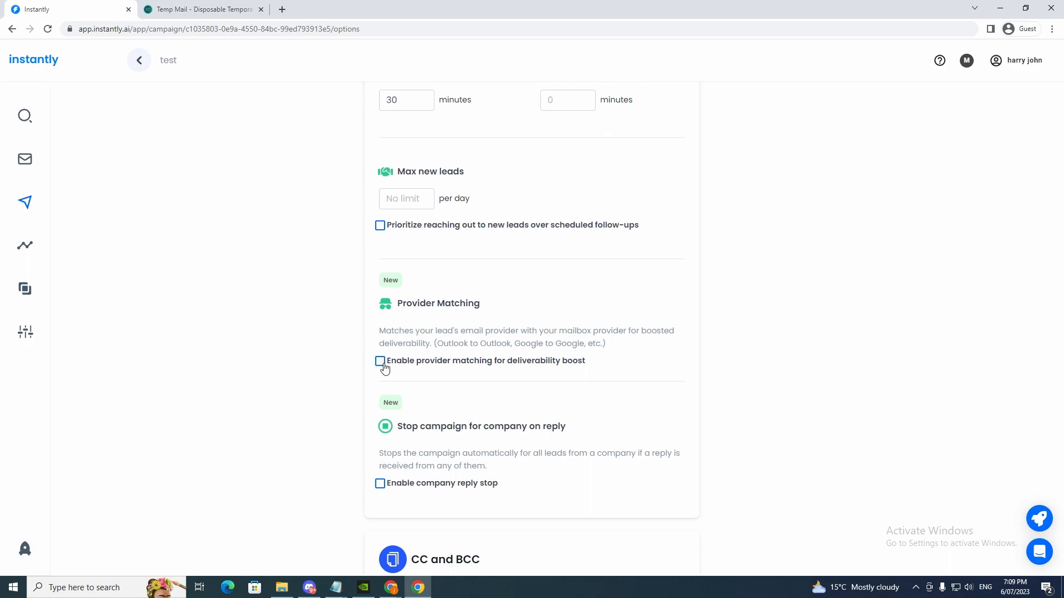
click(379, 362)
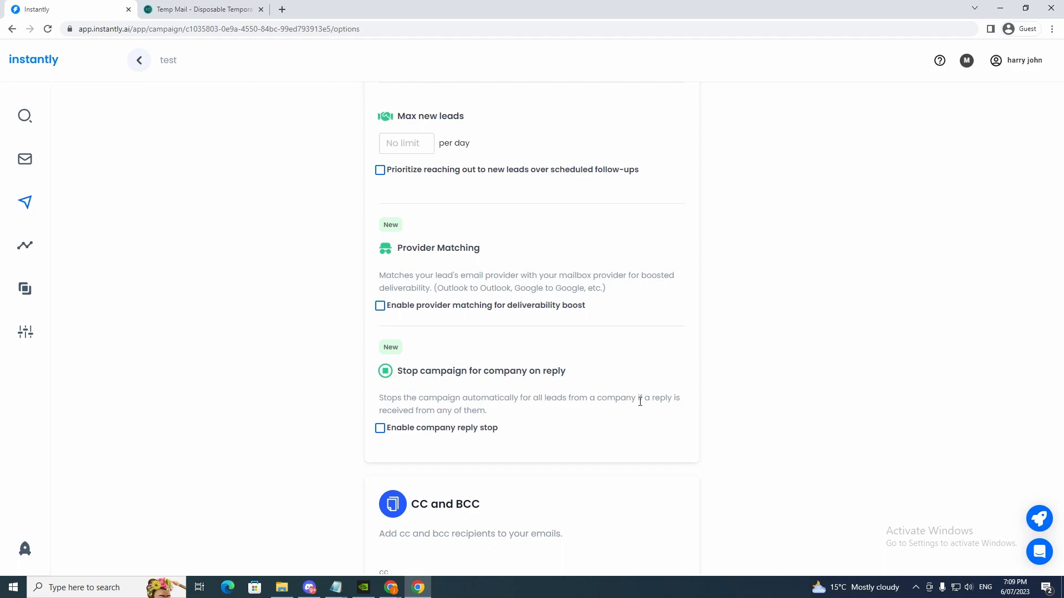
mouse_move(452, 421)
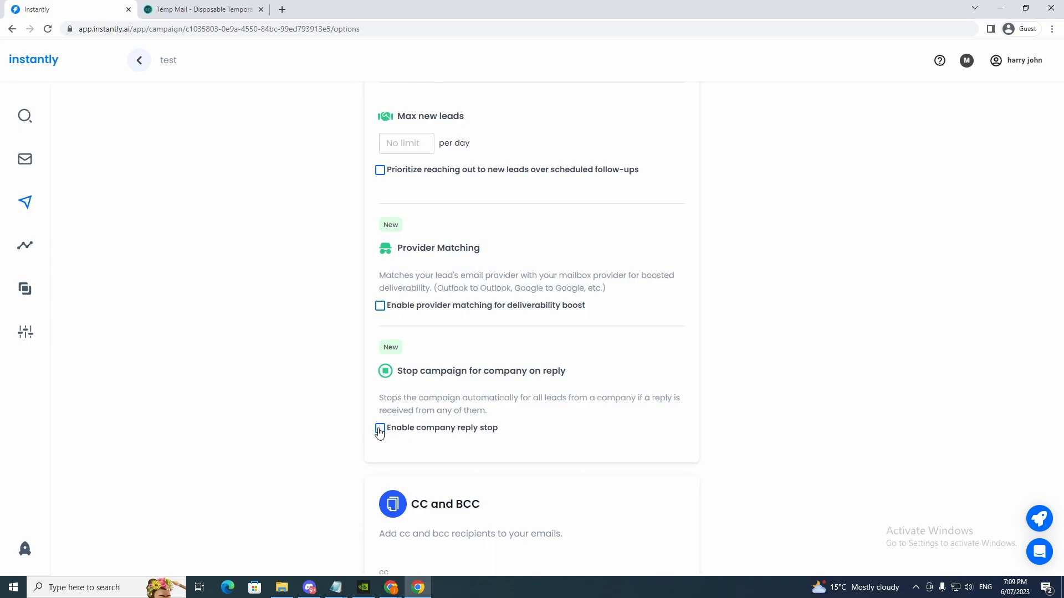
scroll(down, 3)
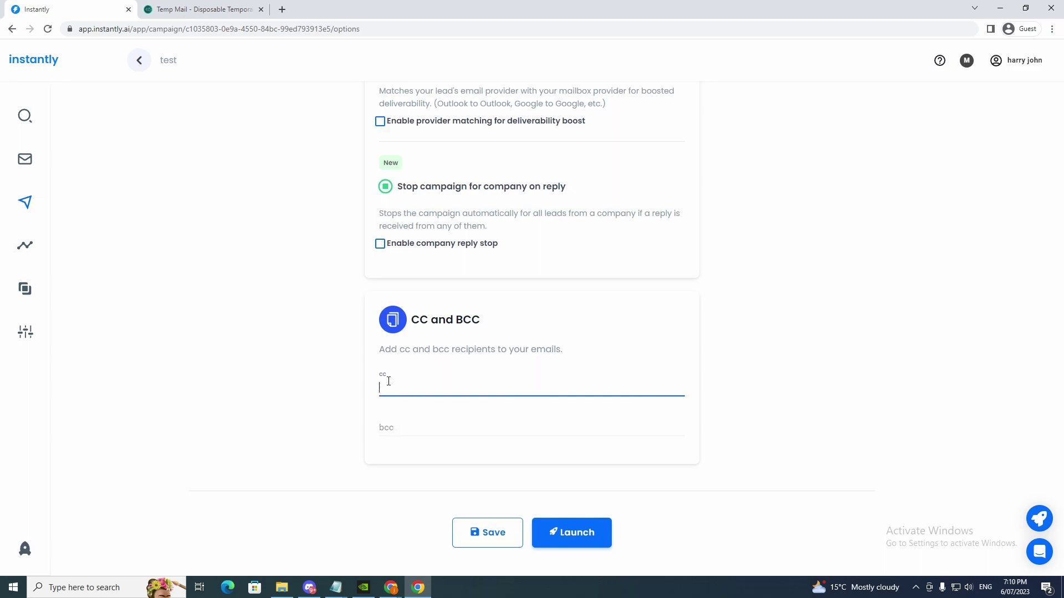
mouse_move(395, 432)
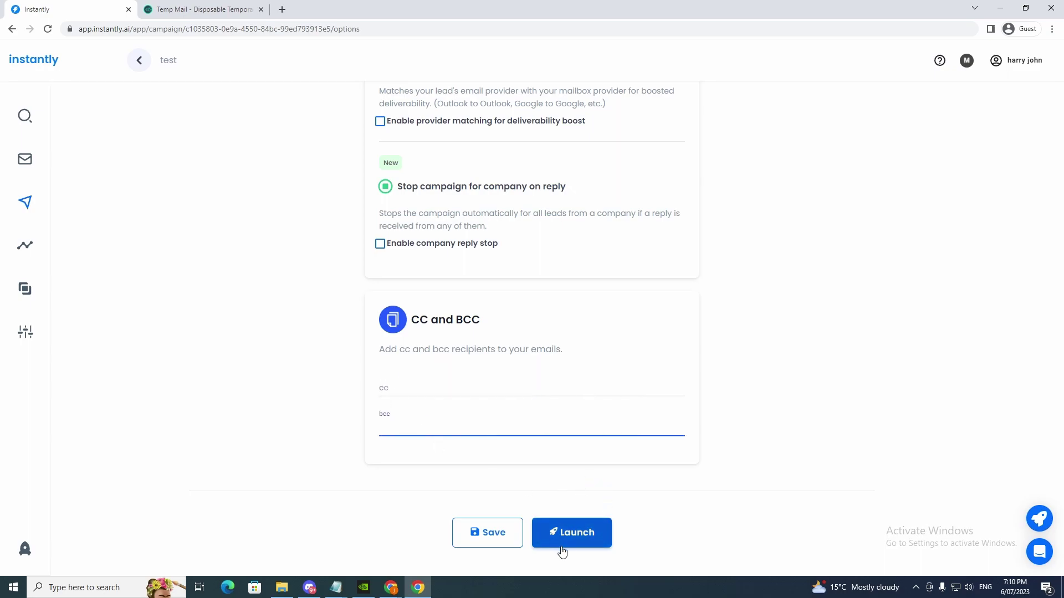
Step: Save the campaign options and enable stopping emails once a lead replies
click(572, 532)
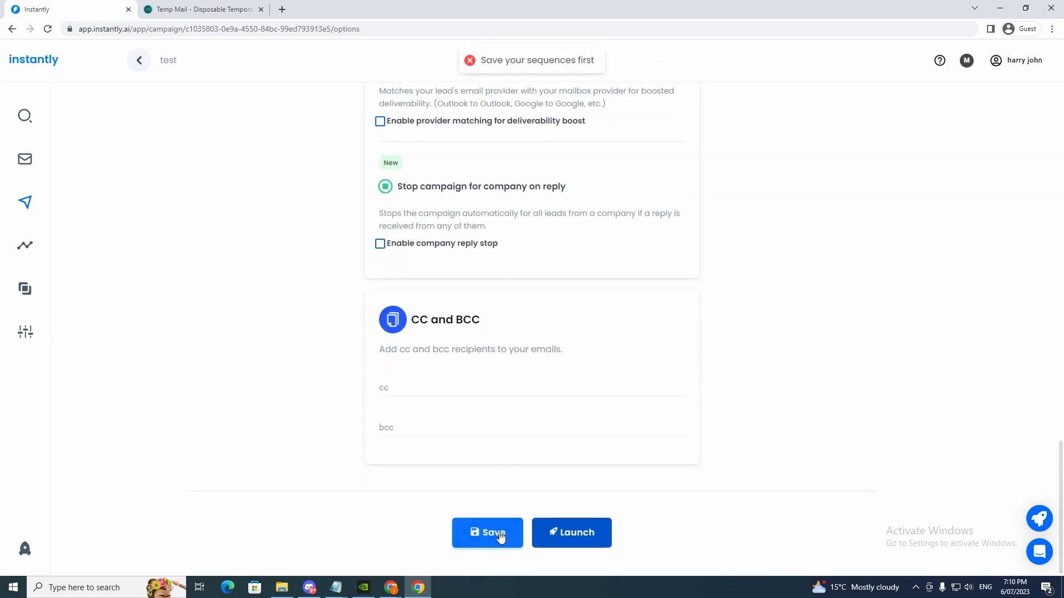
click(488, 533)
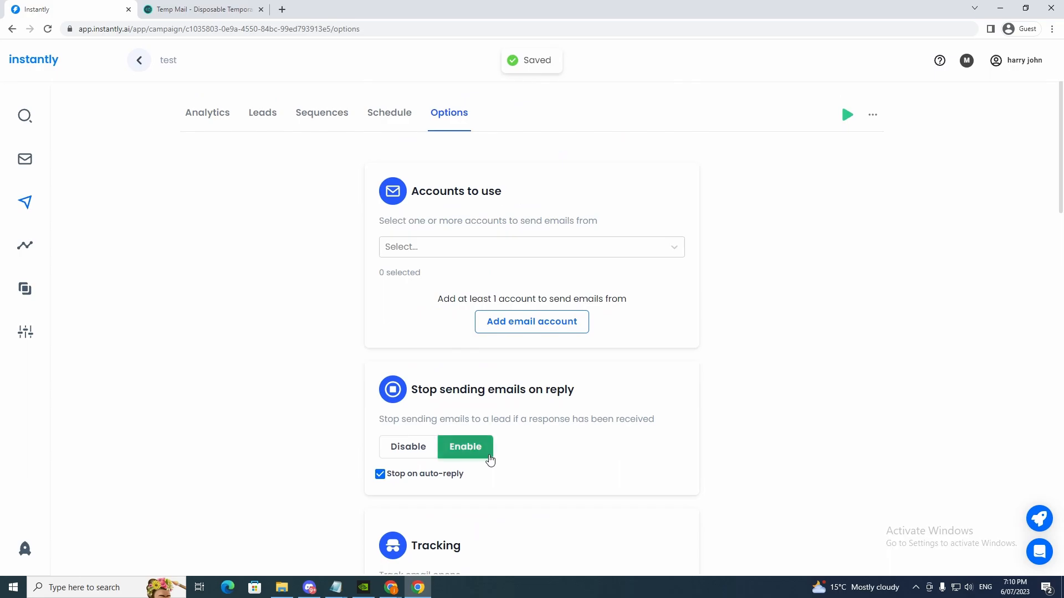
mouse_move(24, 245)
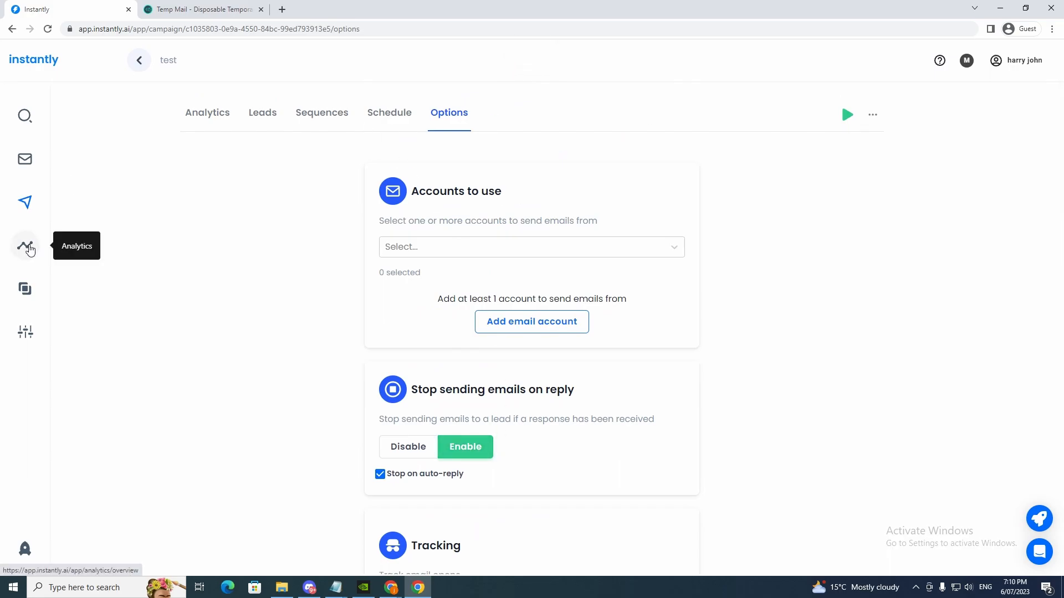
Step: Show the account Analytics overview with sent, open, click and reply rates
click(24, 246)
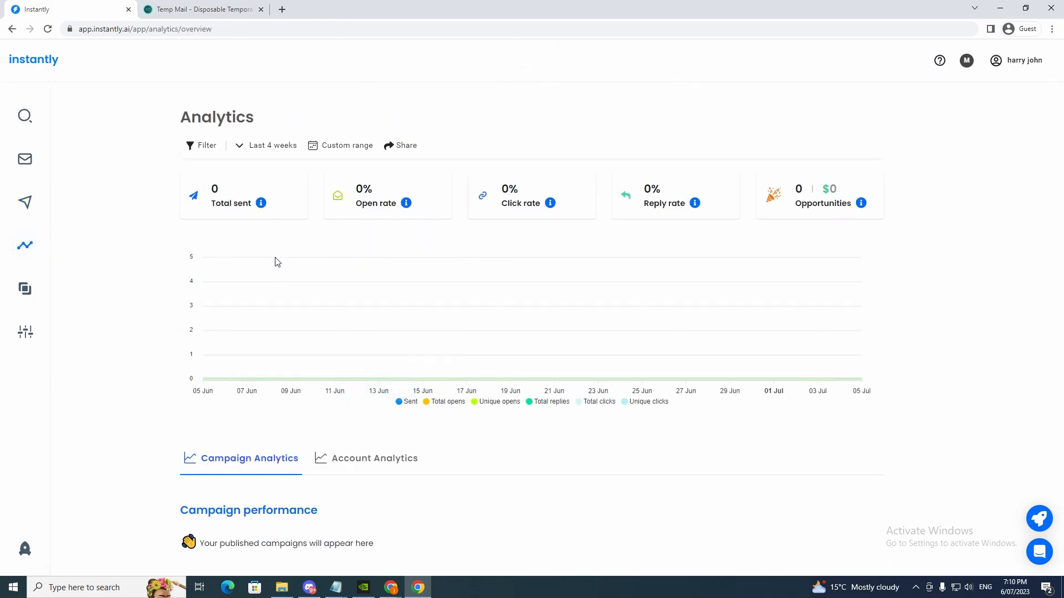
mouse_move(268, 156)
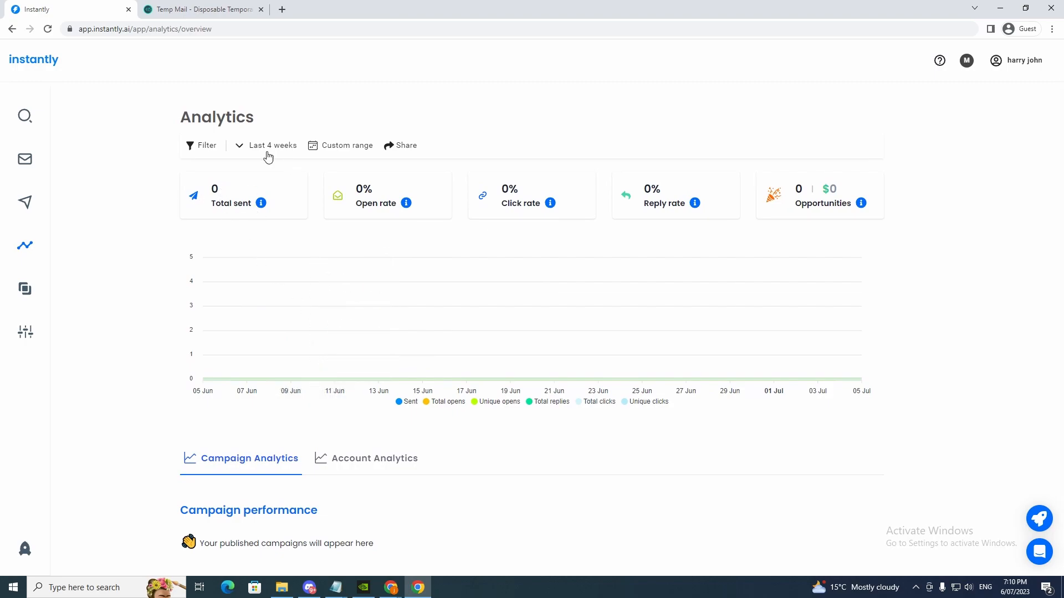
mouse_move(283, 206)
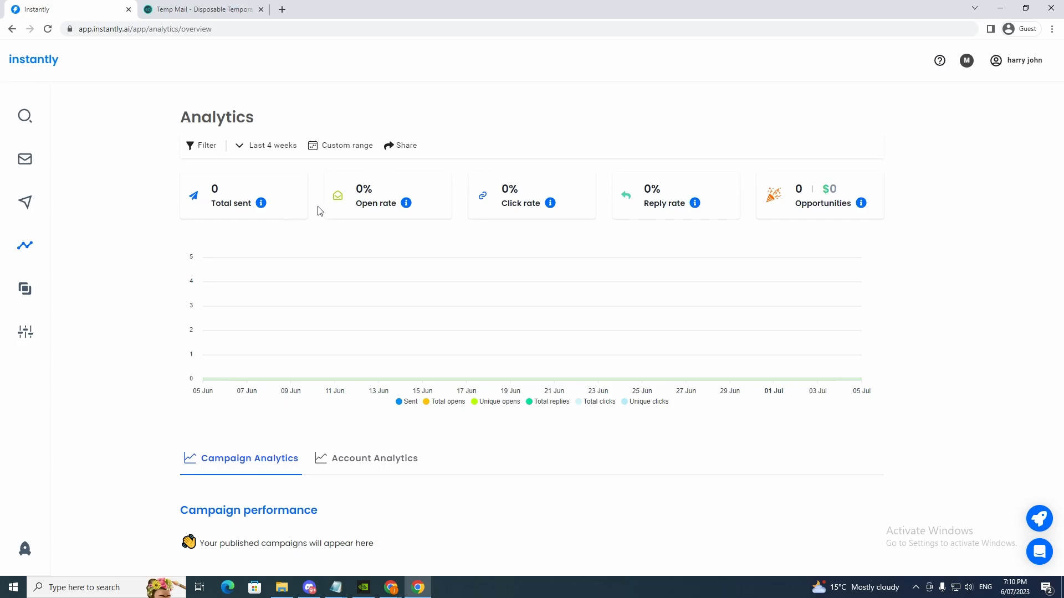
mouse_move(405, 204)
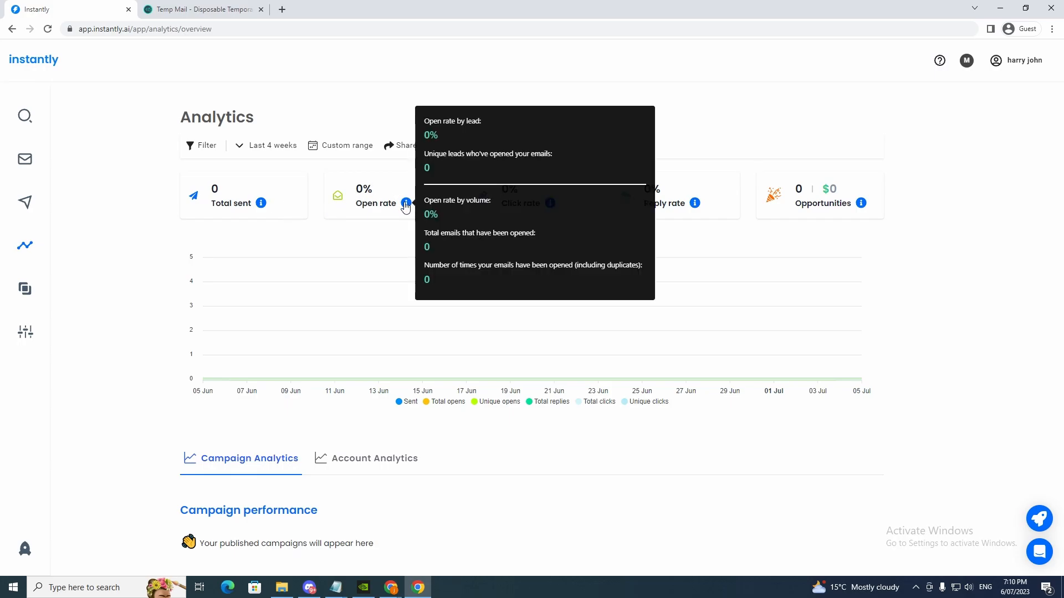
mouse_move(569, 206)
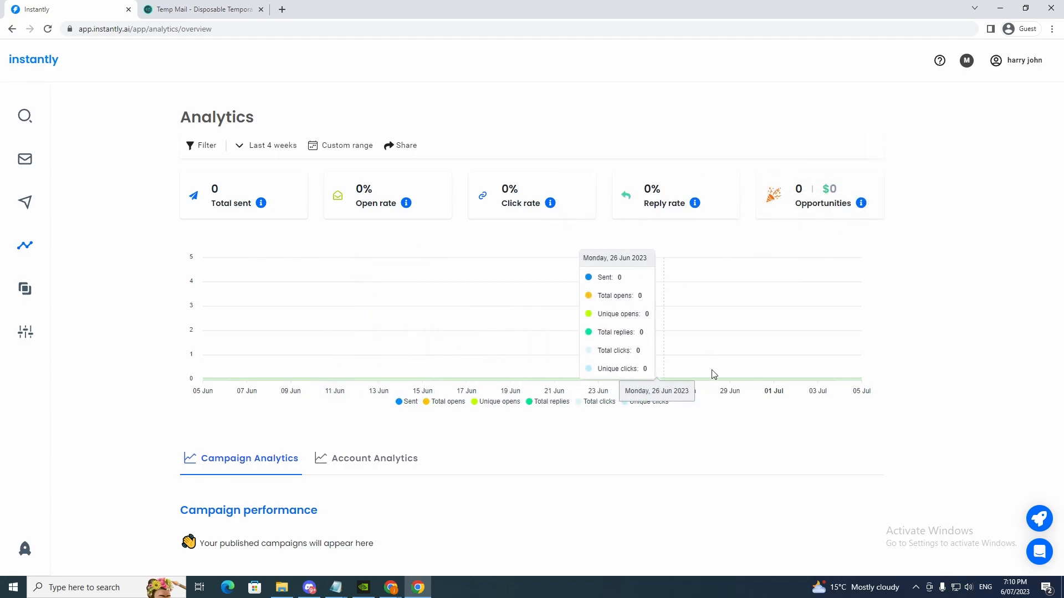
mouse_move(392, 401)
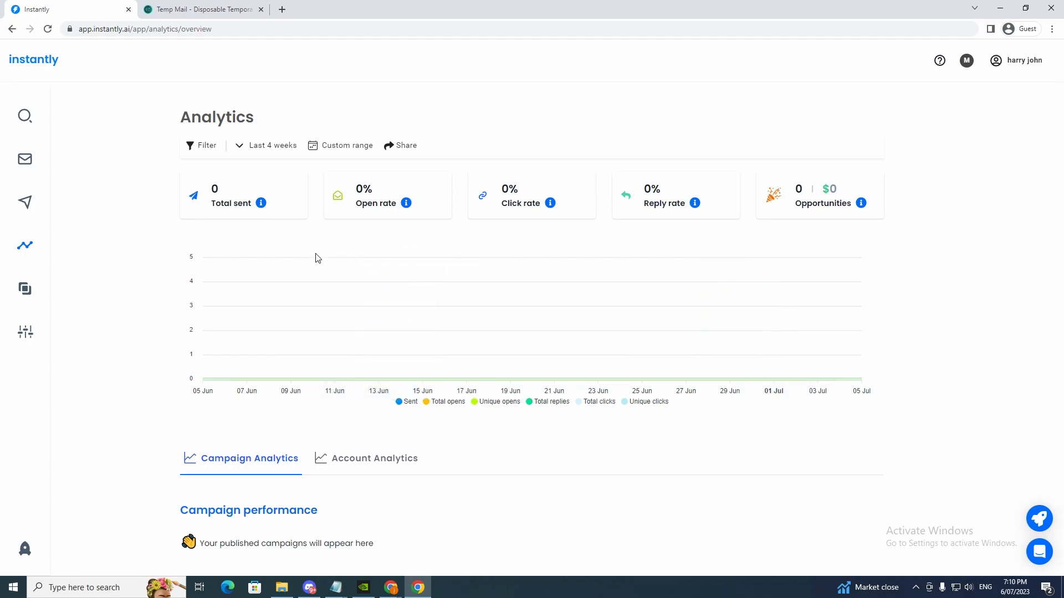
Step: Try the Last 7 days range, then start a custom range from 1 July
click(266, 145)
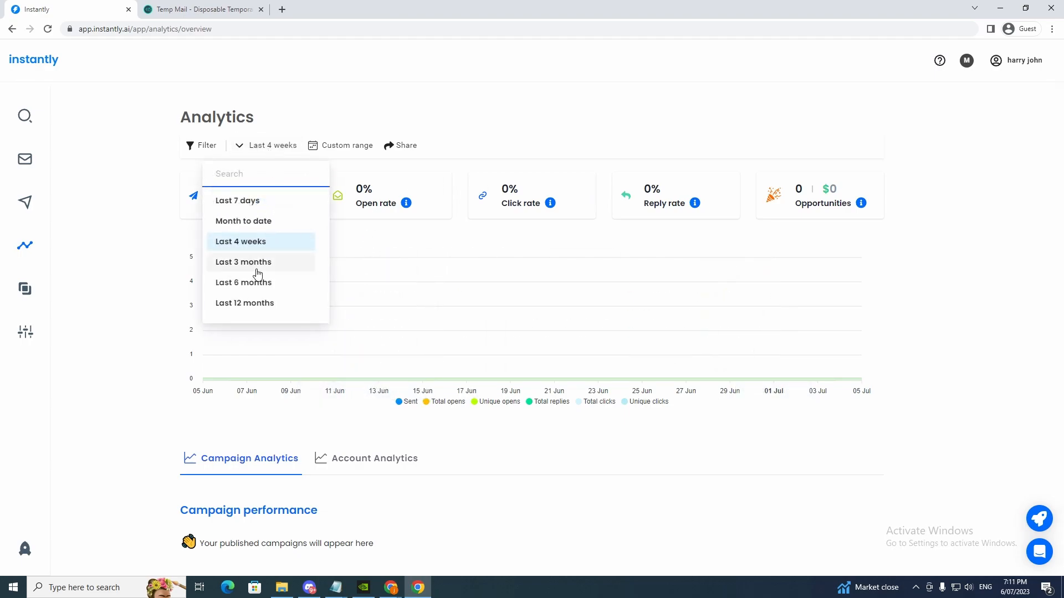
click(237, 200)
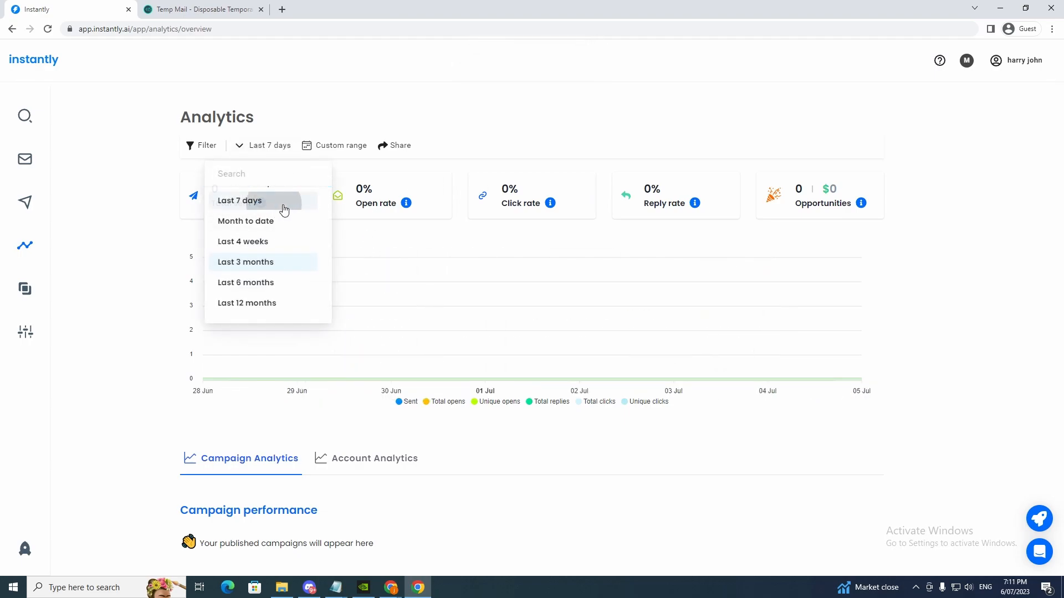
click(199, 146)
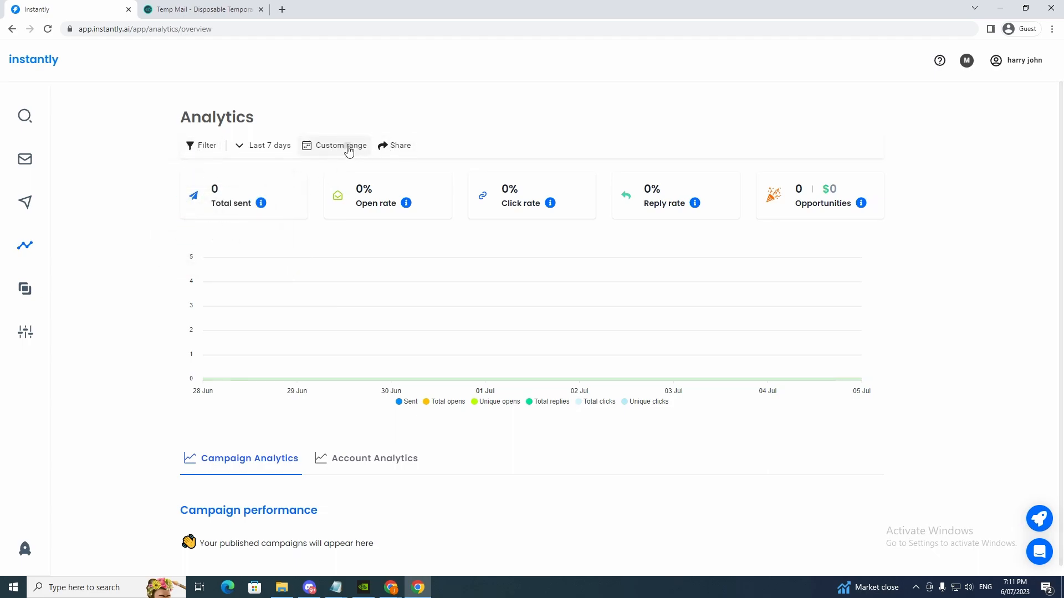
click(341, 145)
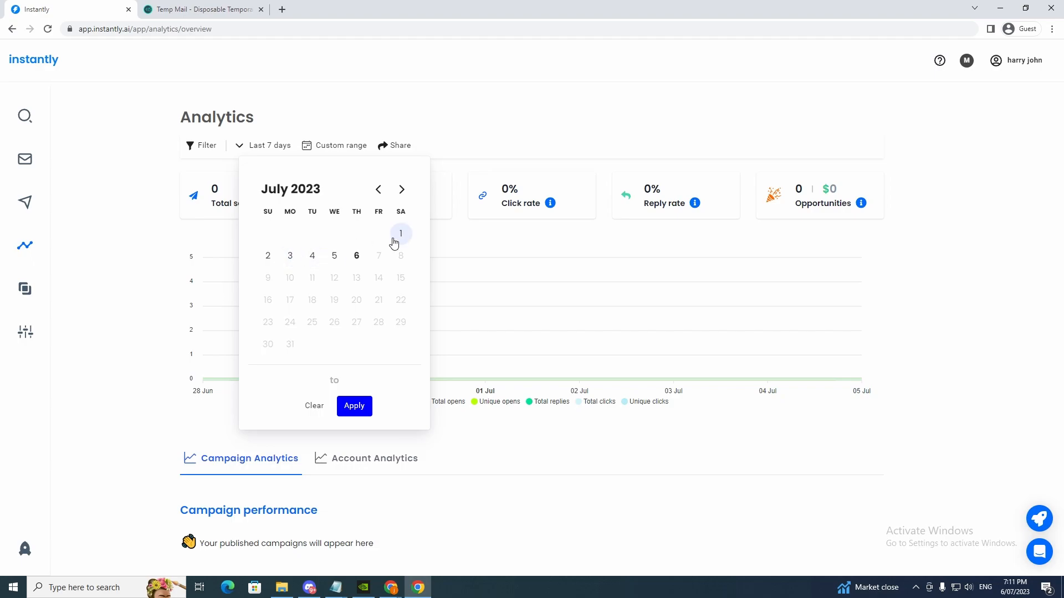
click(355, 406)
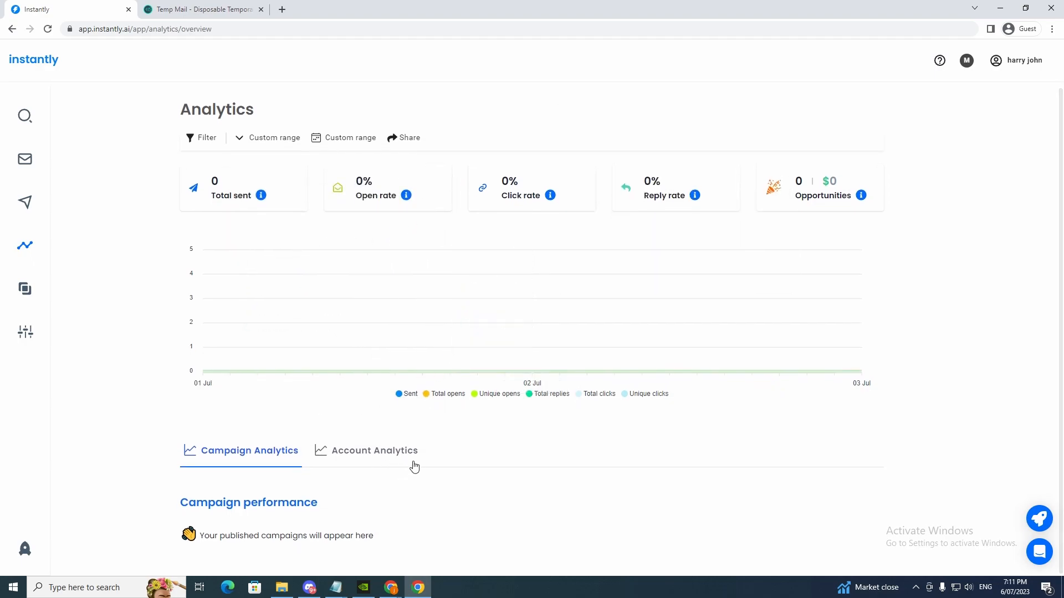
Step: Switch the breakdown to Account Analytics, which shows no data for 1–3 July
click(373, 452)
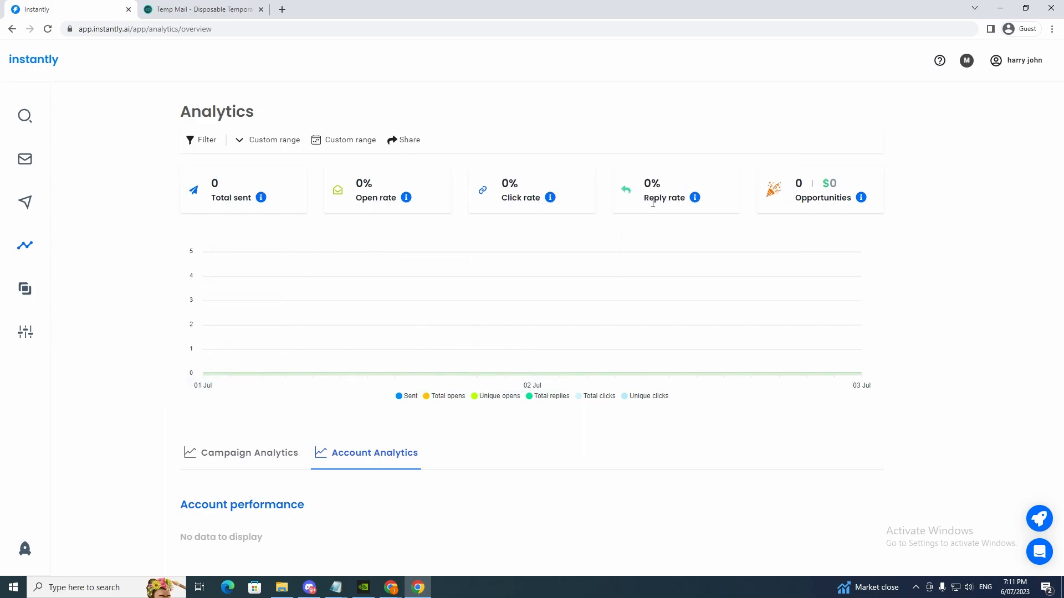
mouse_move(718, 421)
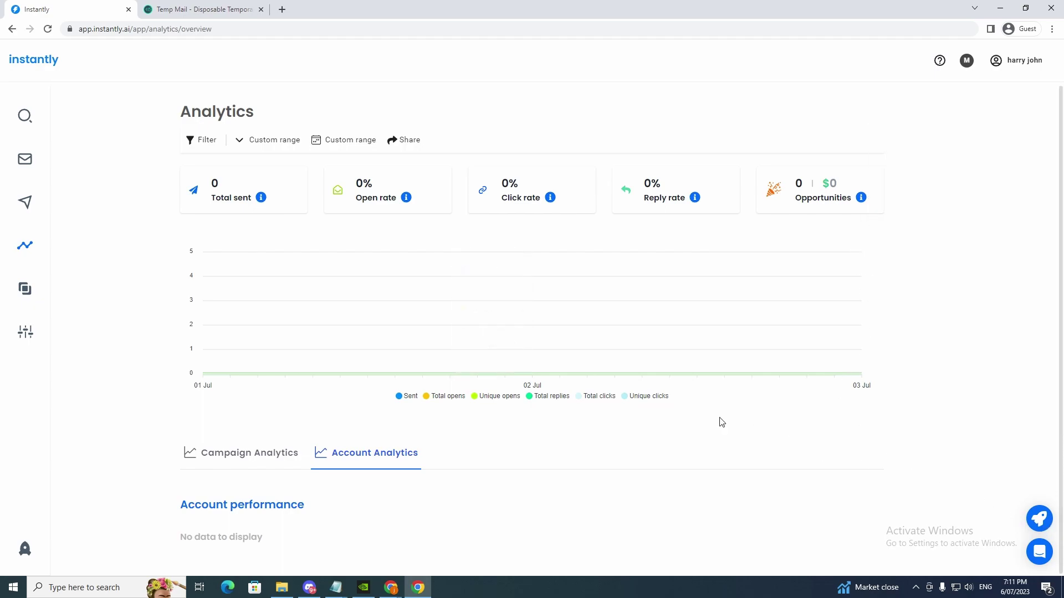
mouse_move(25, 288)
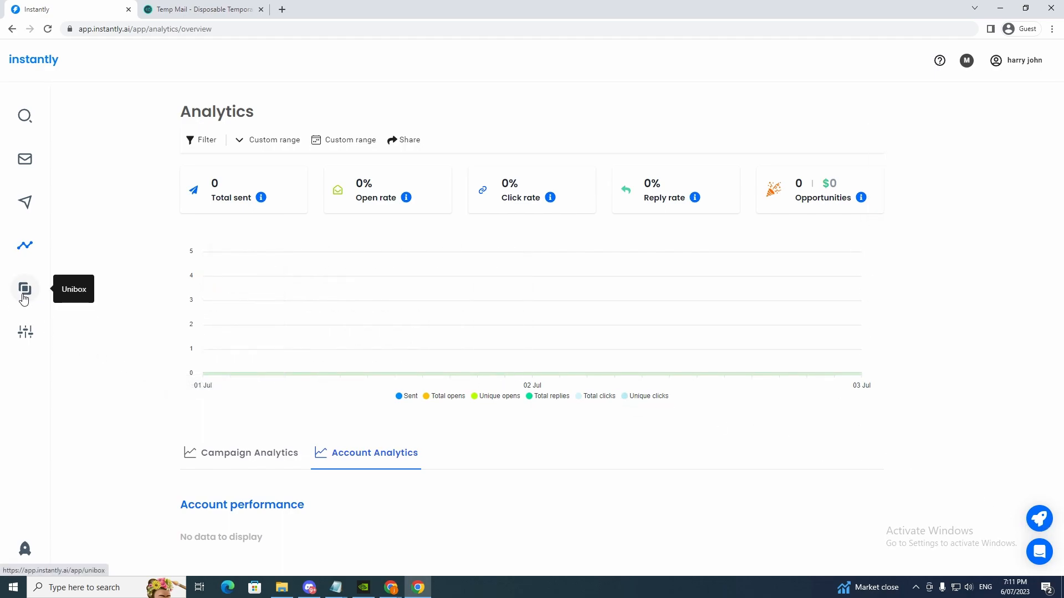
Step: View the Unibox and filter replies to Interested leads, finding no emails
click(25, 288)
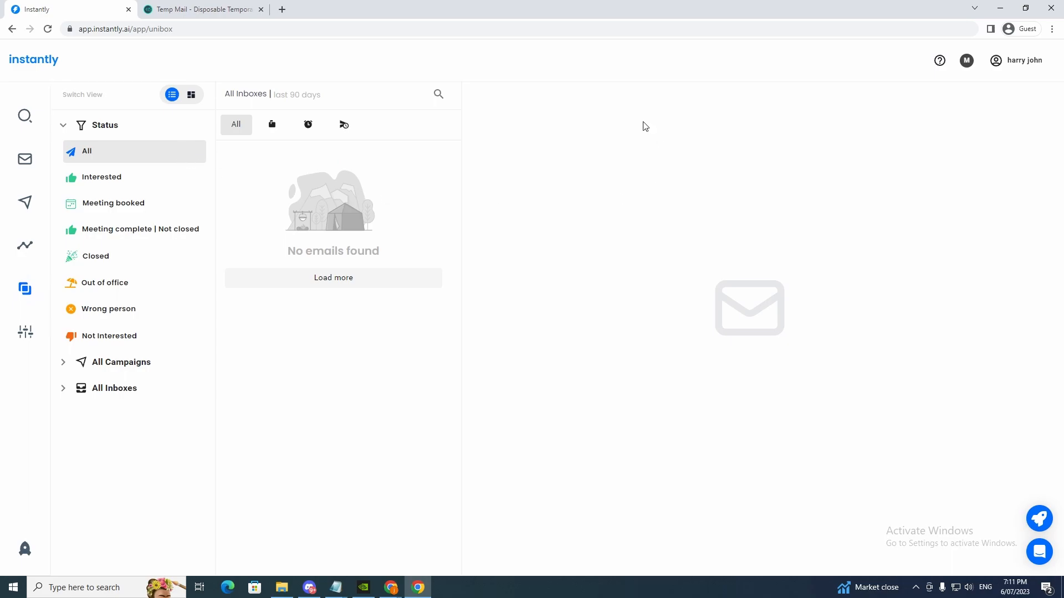
mouse_move(507, 100)
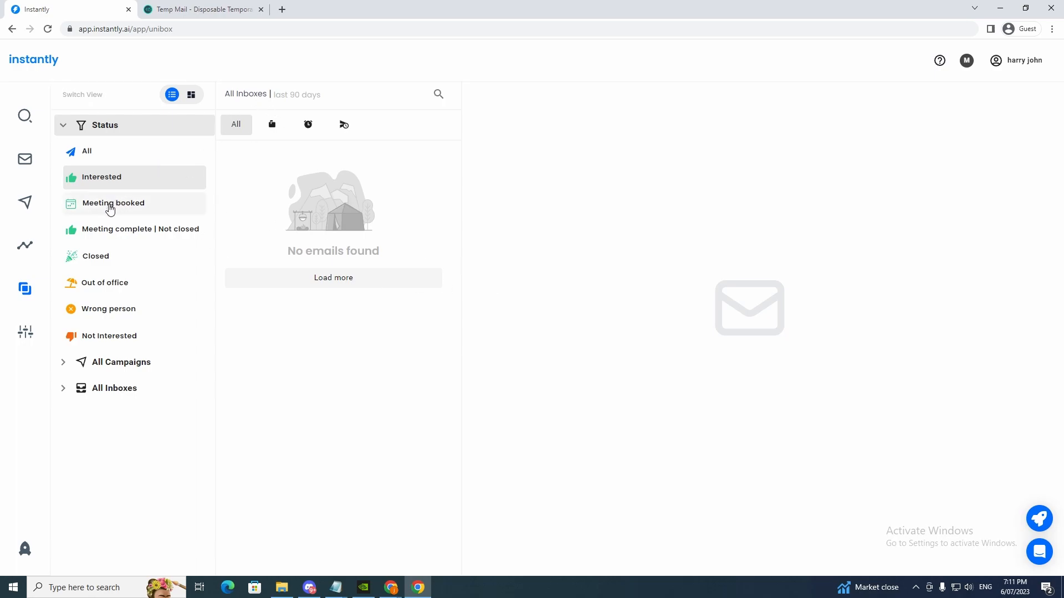
click(113, 203)
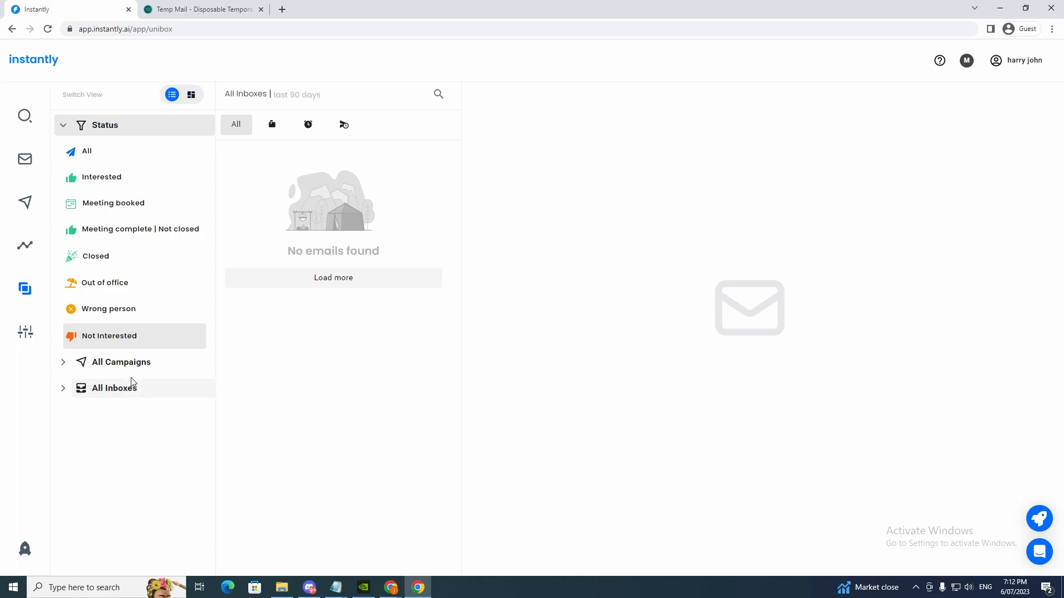
mouse_move(282, 164)
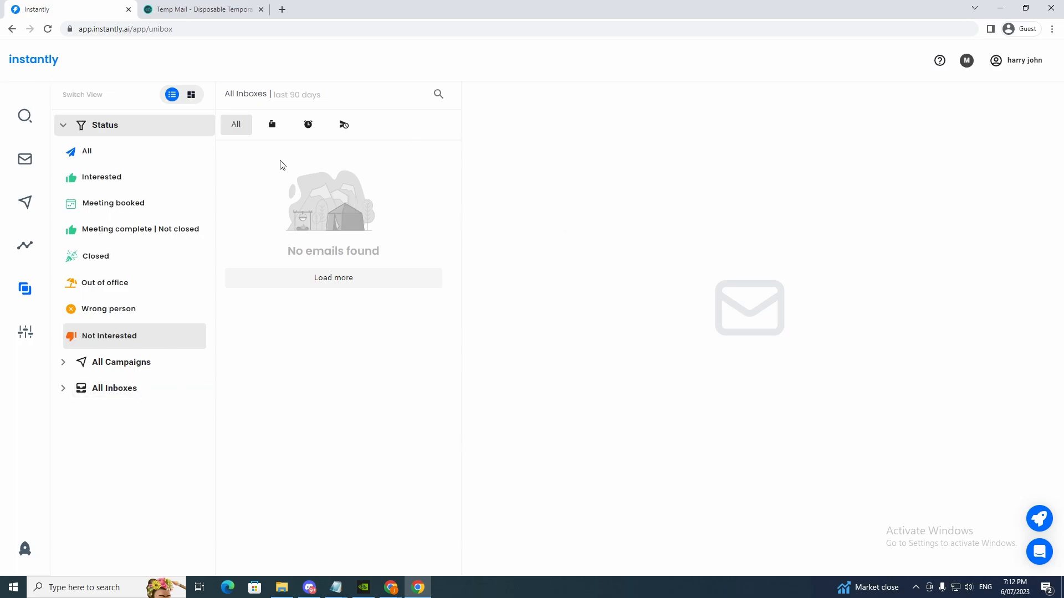
mouse_move(25, 333)
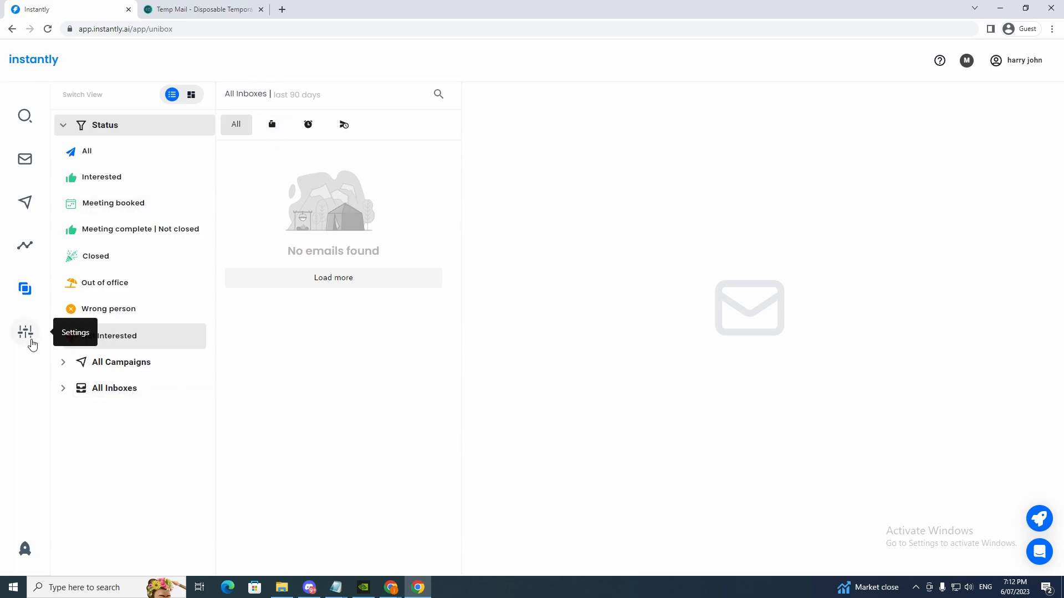
Step: Review the Billing & Usage plans, then the Workspace and Profile settings
click(24, 331)
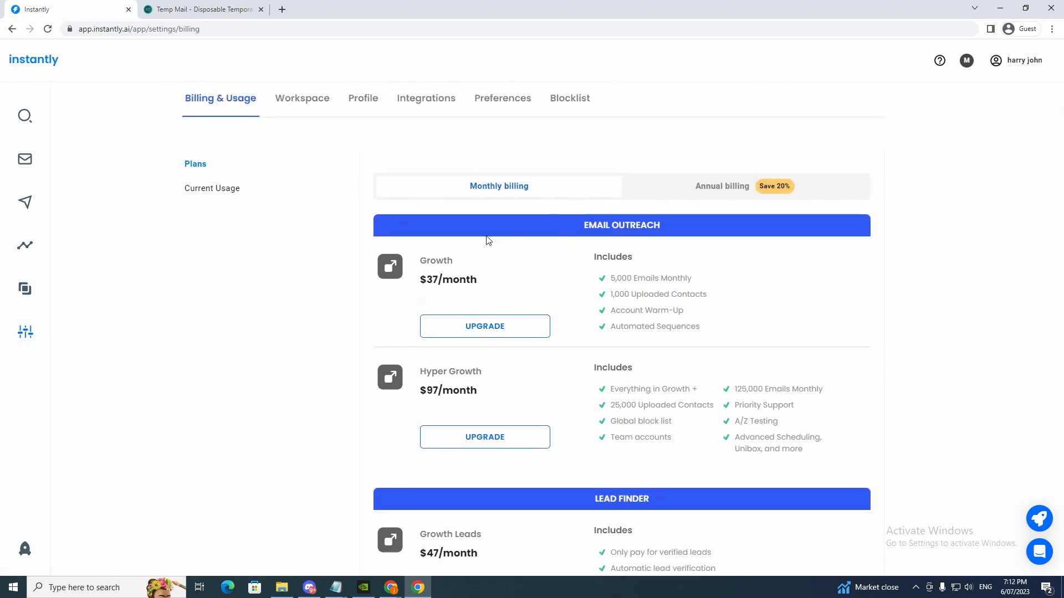
scroll(down, 3)
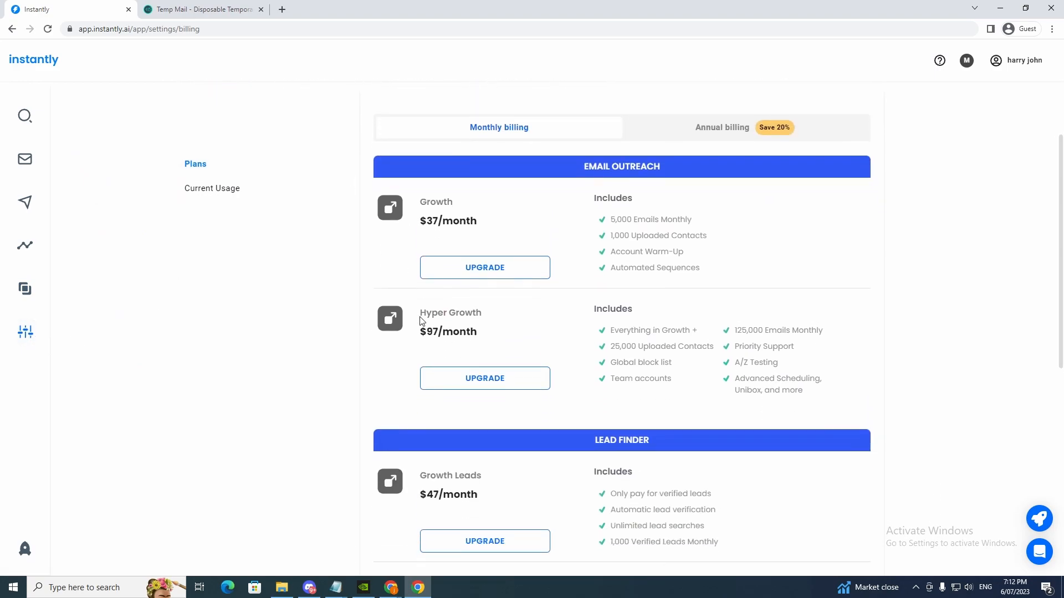
scroll(down, 3)
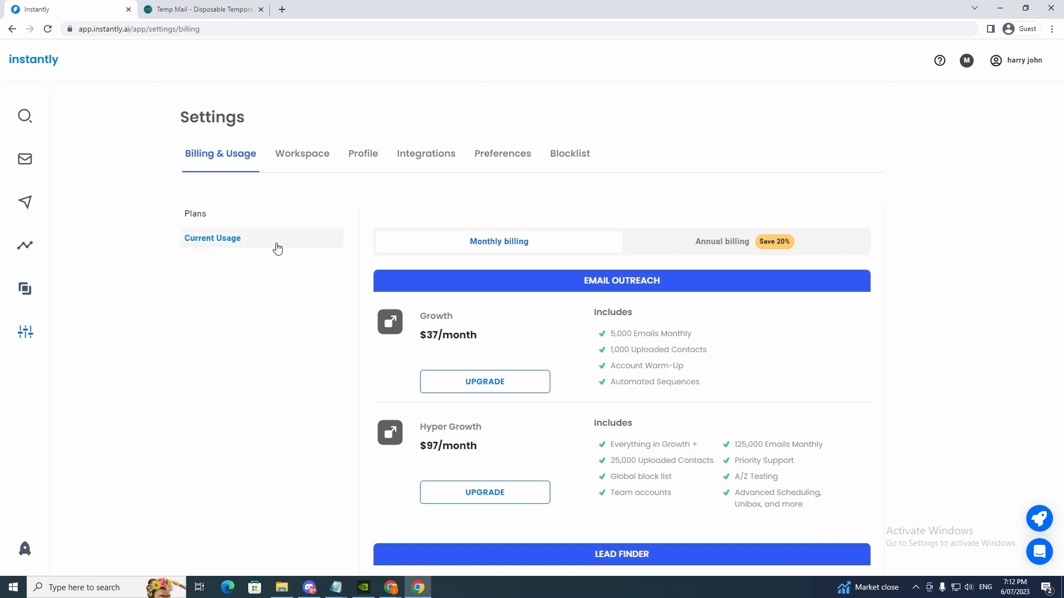
click(302, 153)
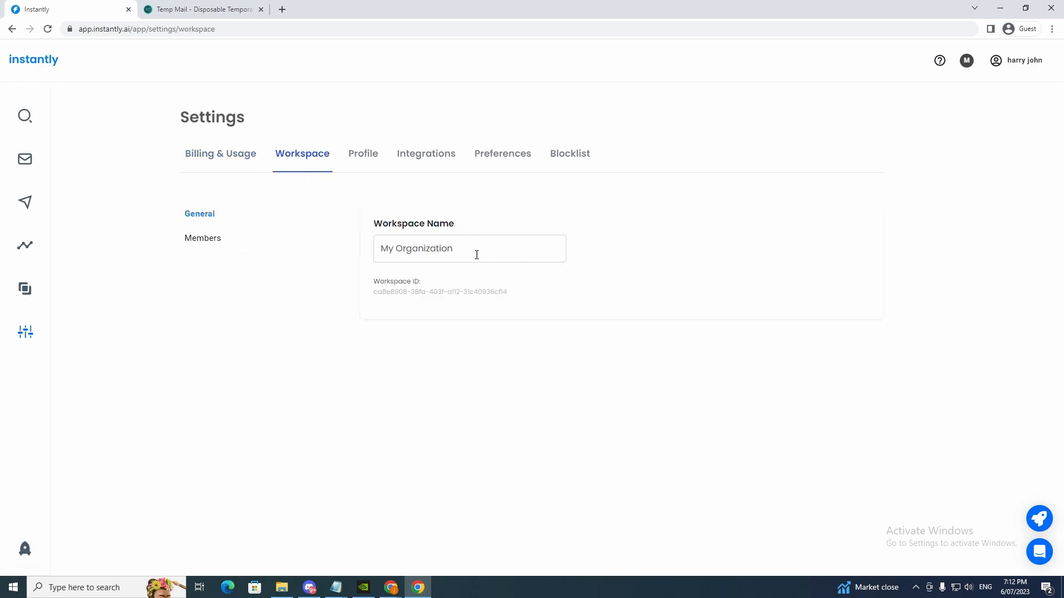
click(364, 153)
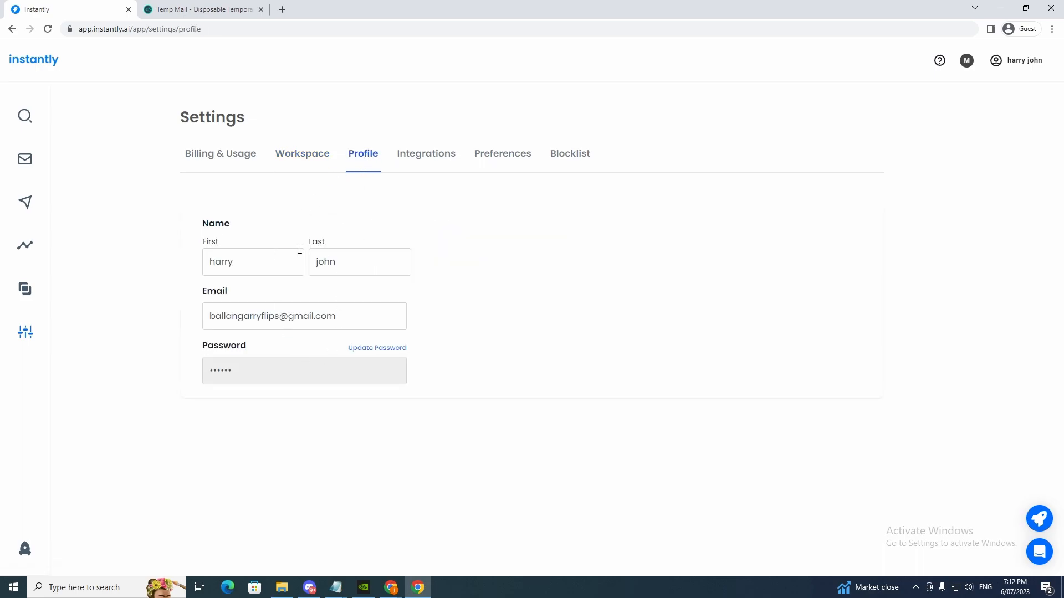
mouse_move(445, 136)
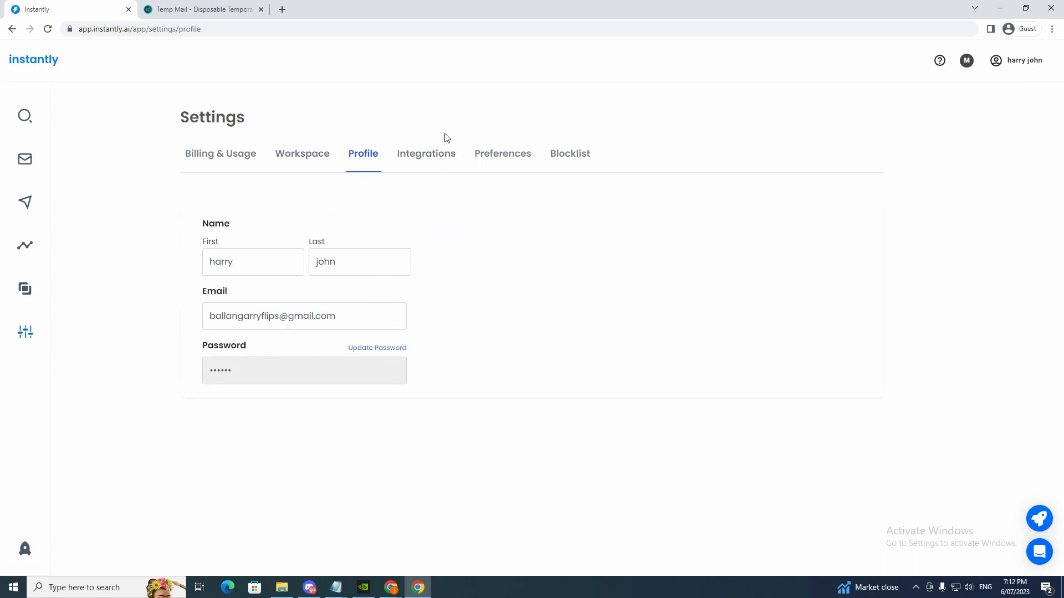
Step: Show the empty Webhooks section of the Integrations settings
click(426, 153)
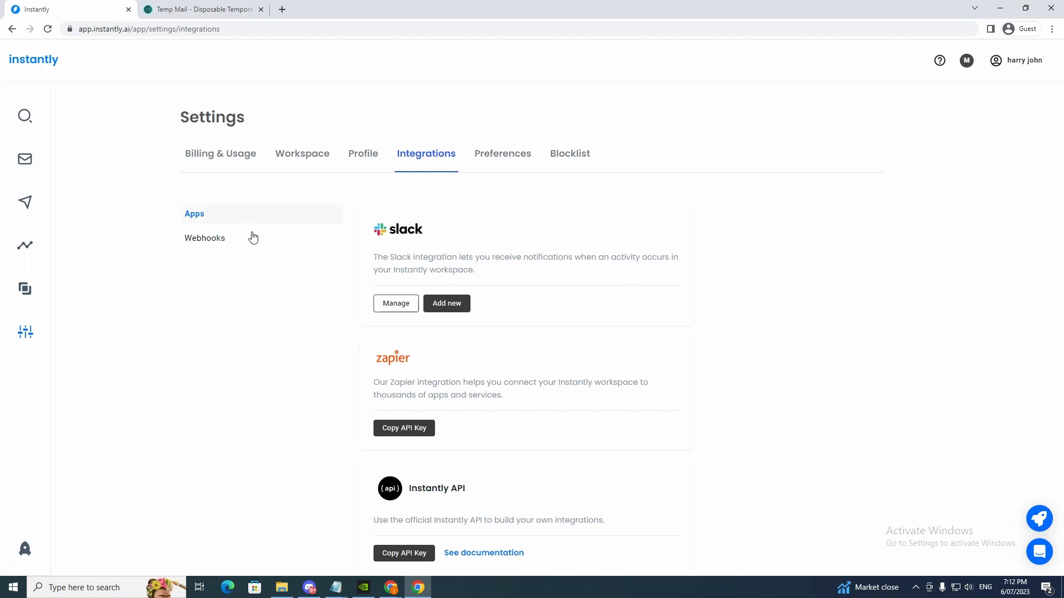
double_click(406, 230)
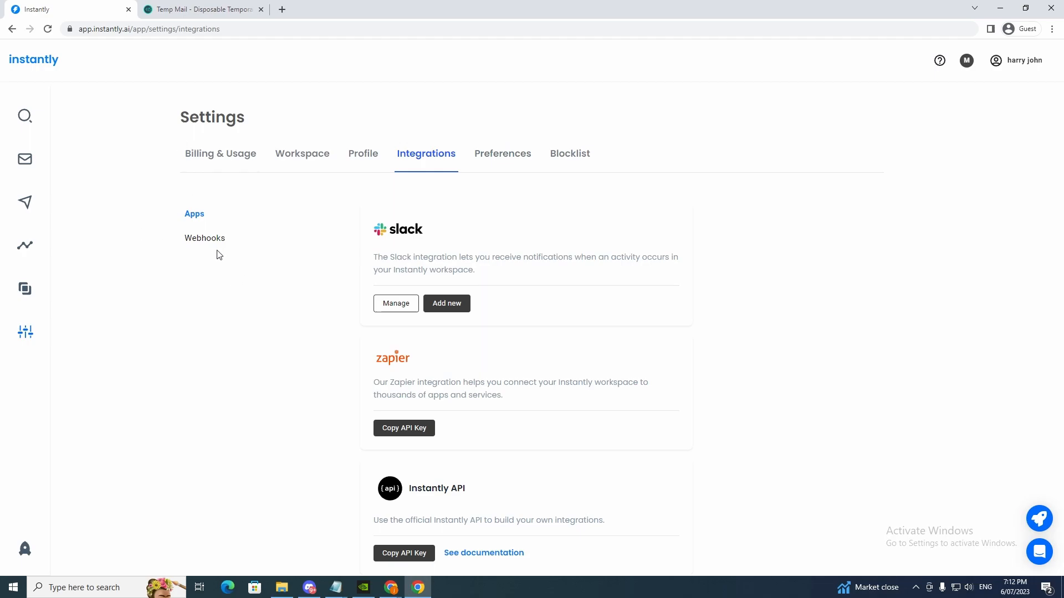
click(204, 238)
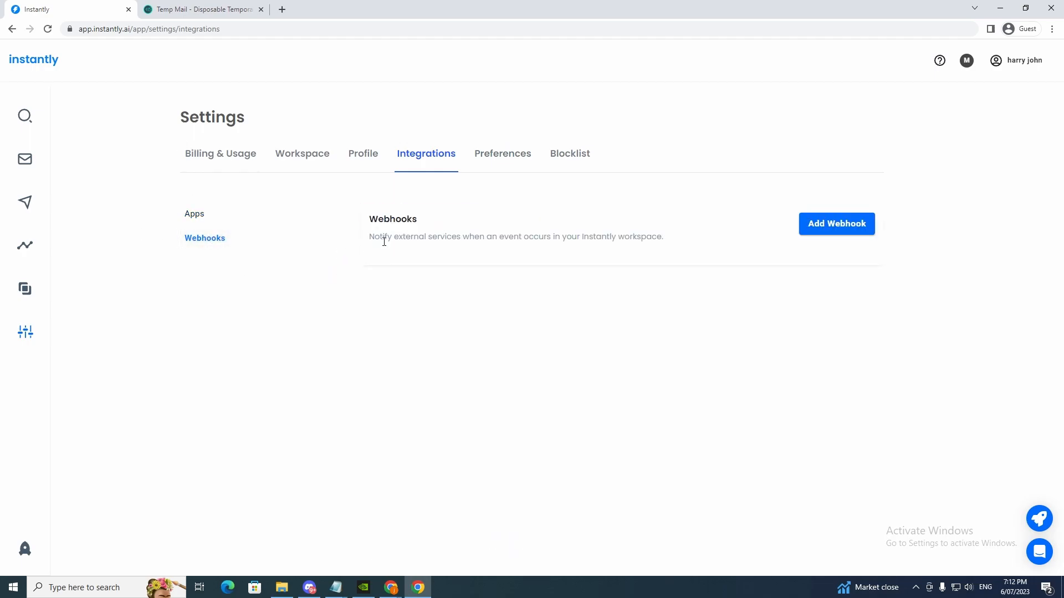
mouse_move(452, 242)
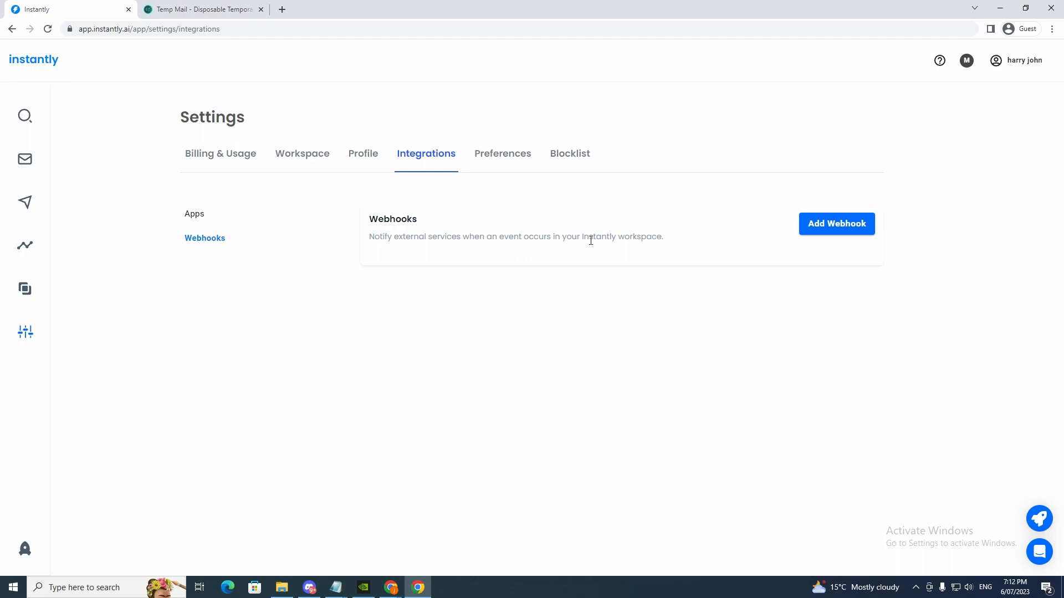
Step: Save the Preferences with AI auto-tagging and Unibox auto-reply options on
click(503, 153)
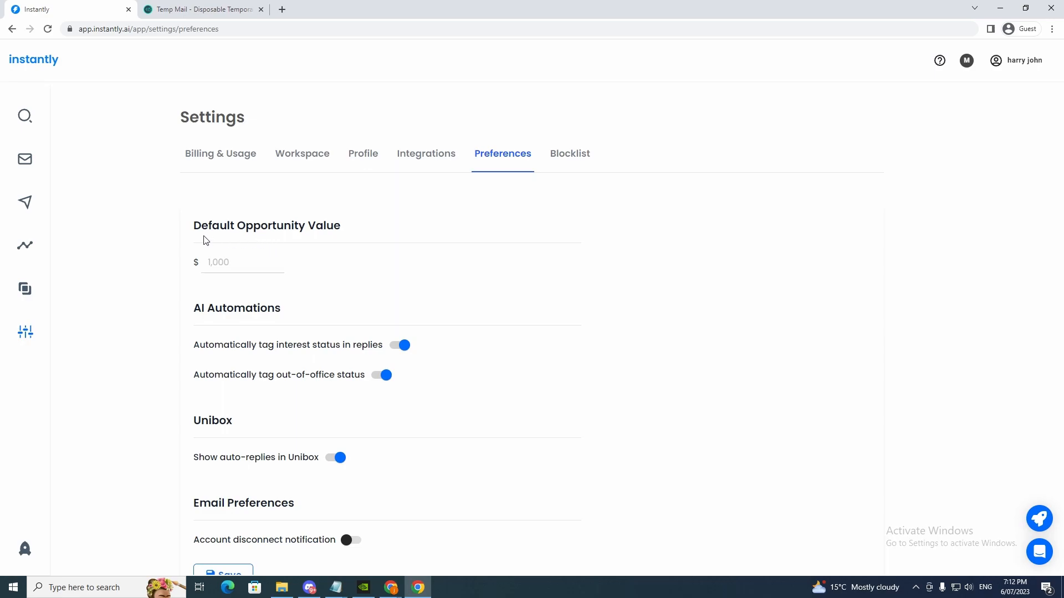
mouse_move(229, 317)
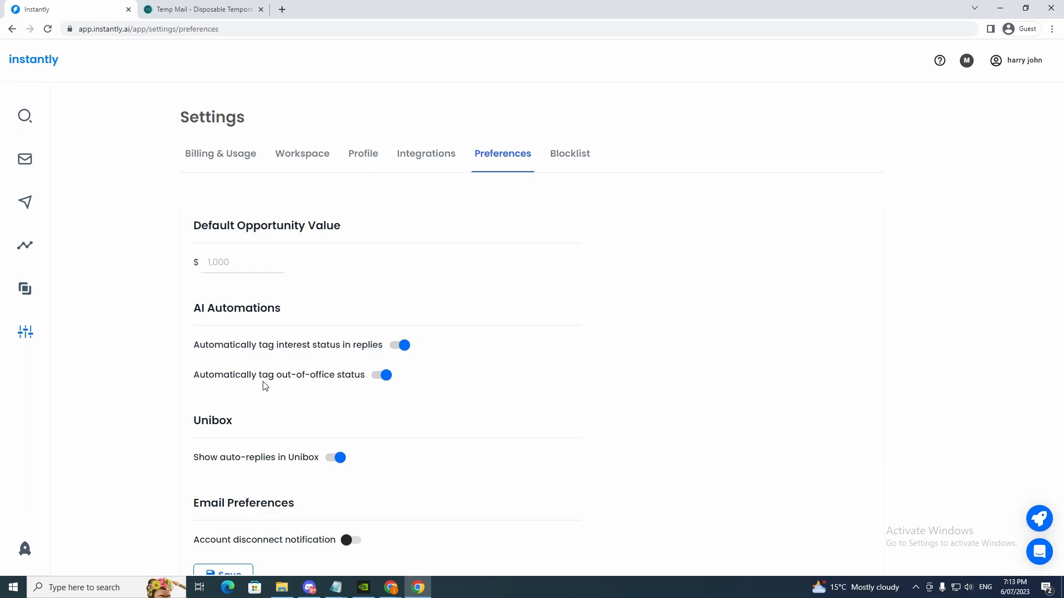
scroll(down, 3)
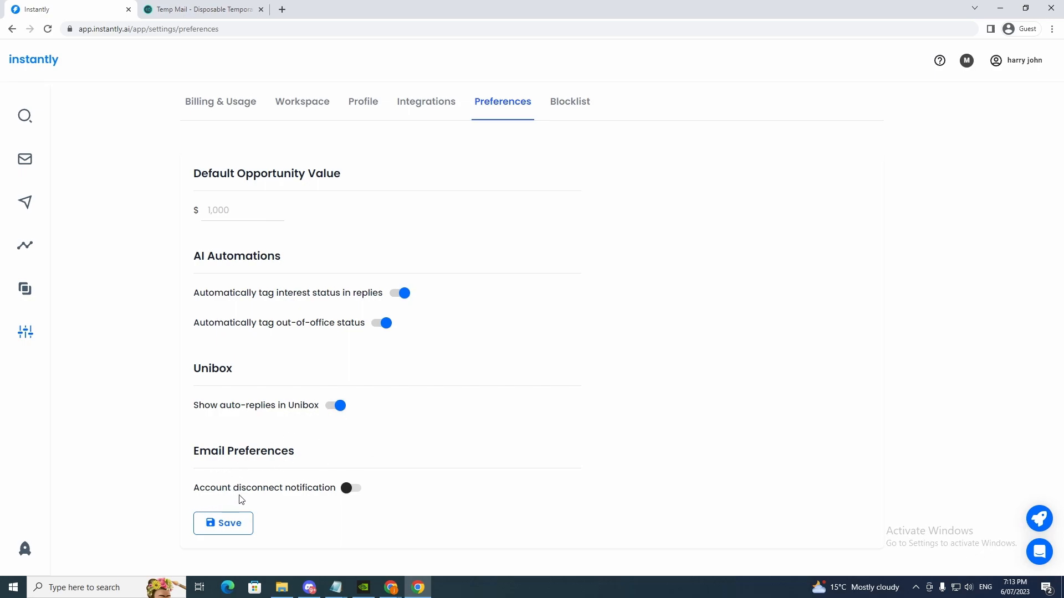
mouse_move(228, 534)
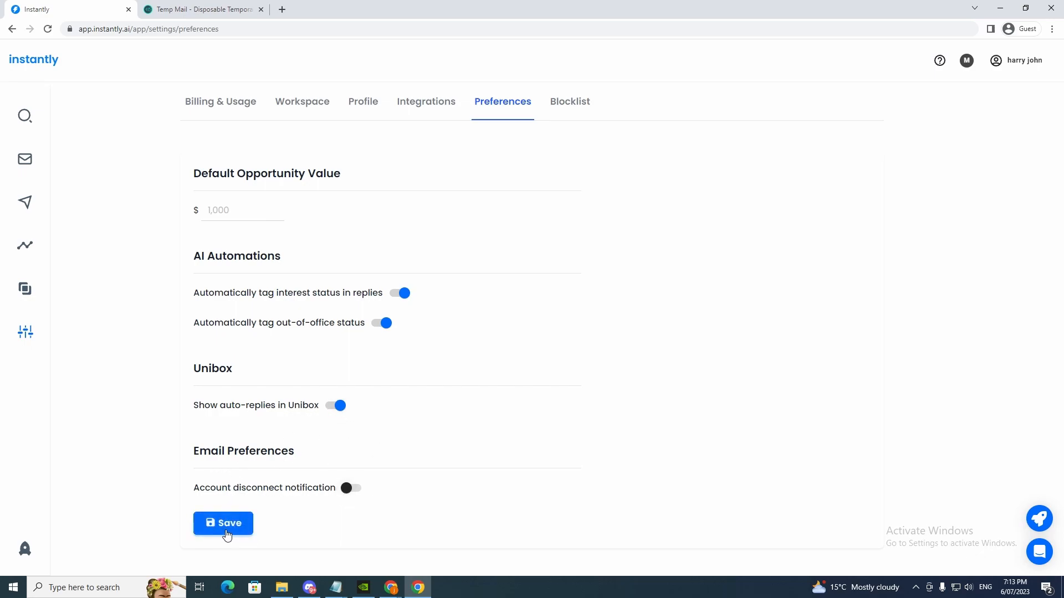
click(570, 101)
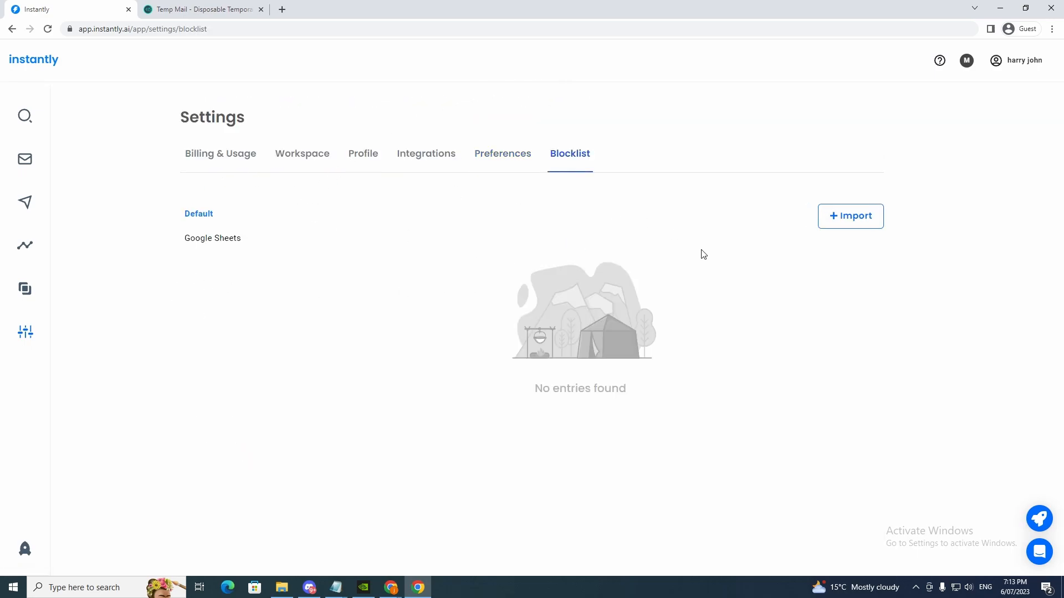
mouse_move(856, 221)
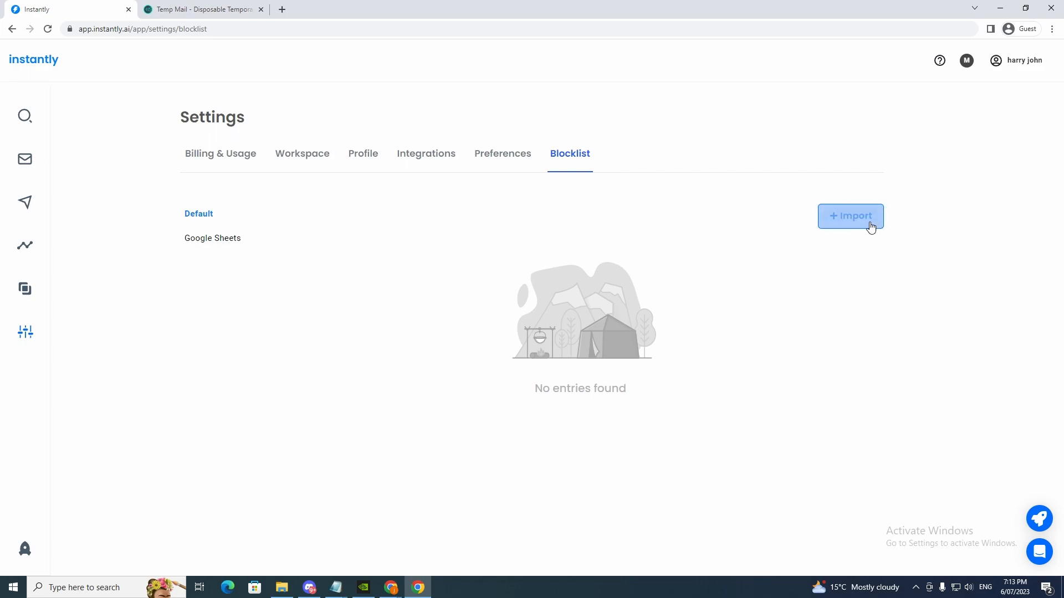
Step: Start a Blocklist import using the Google Sheets link option
click(850, 216)
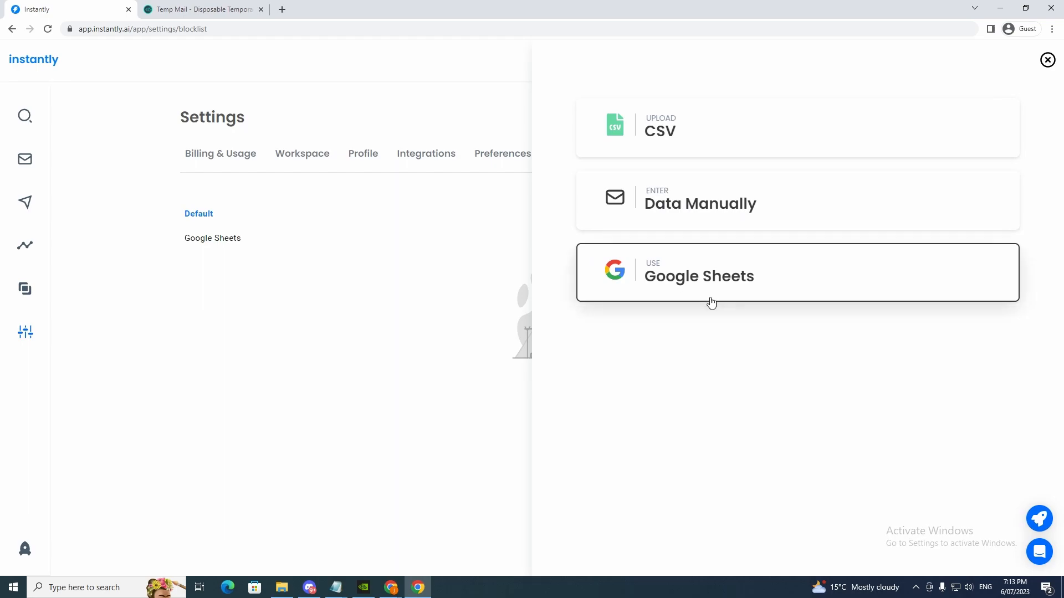
click(698, 276)
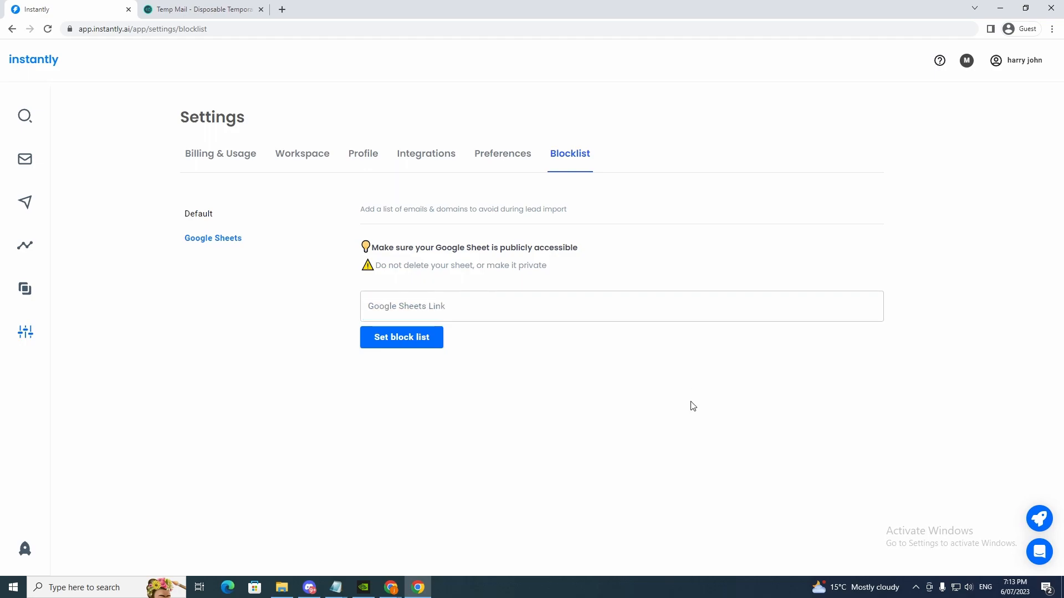
Step: Show the Instantly Accelerator Start checklist with introduction, demo video and community steps
click(24, 549)
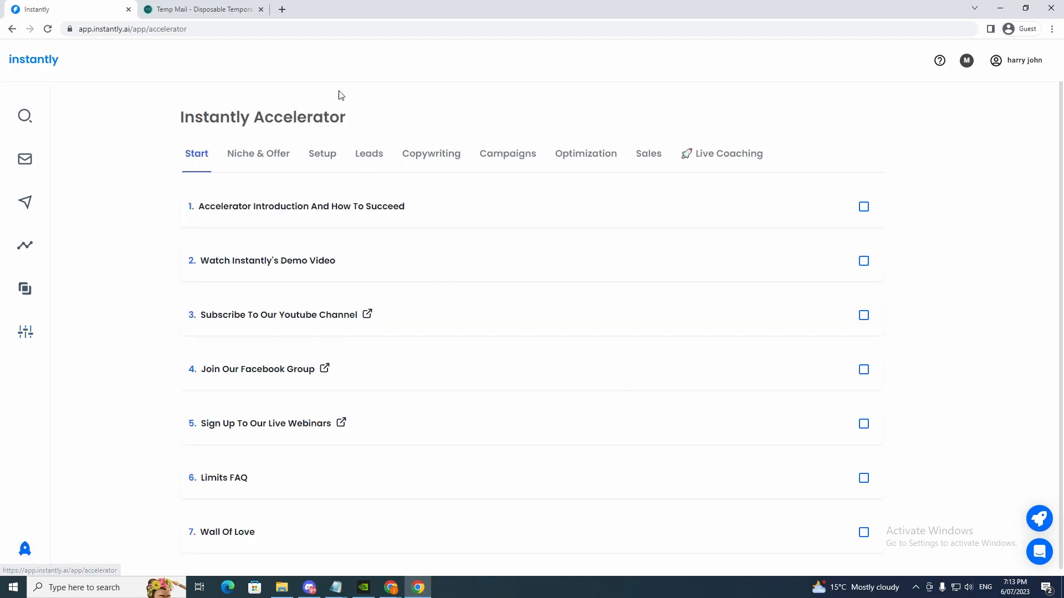
mouse_move(816, 169)
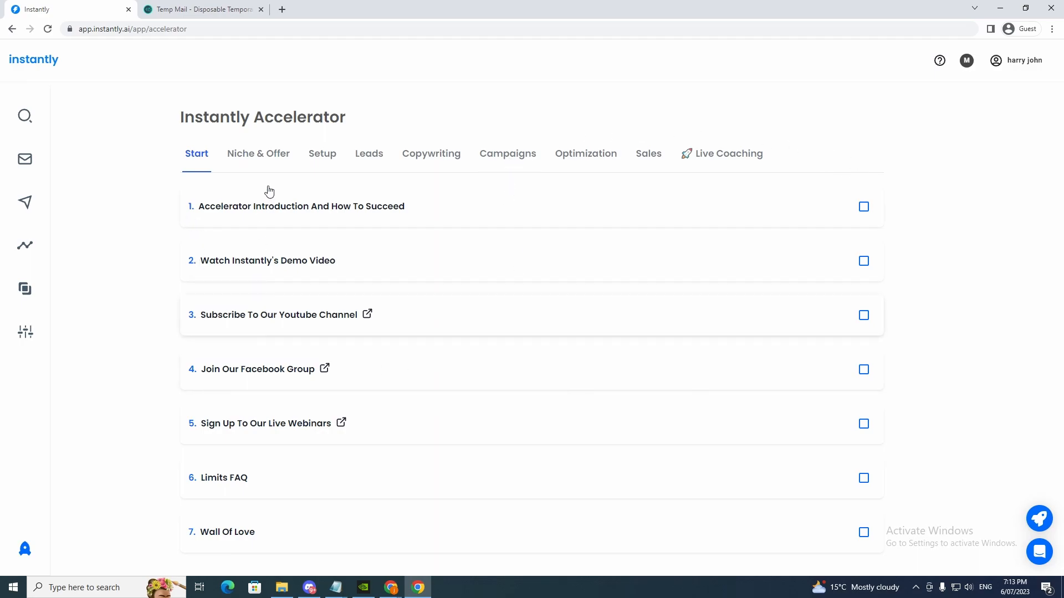
mouse_move(1039, 520)
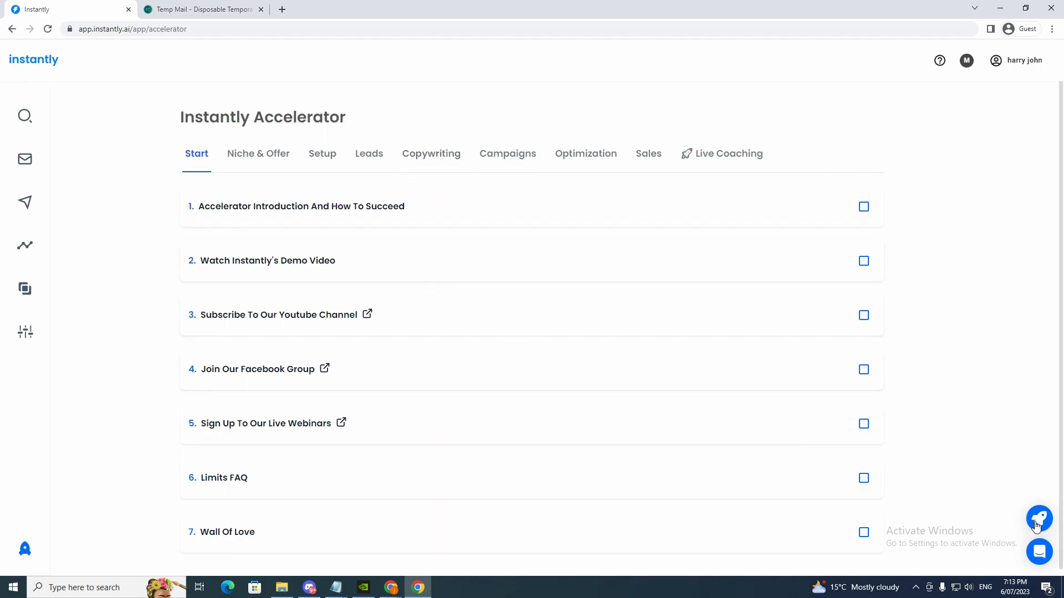
click(1040, 519)
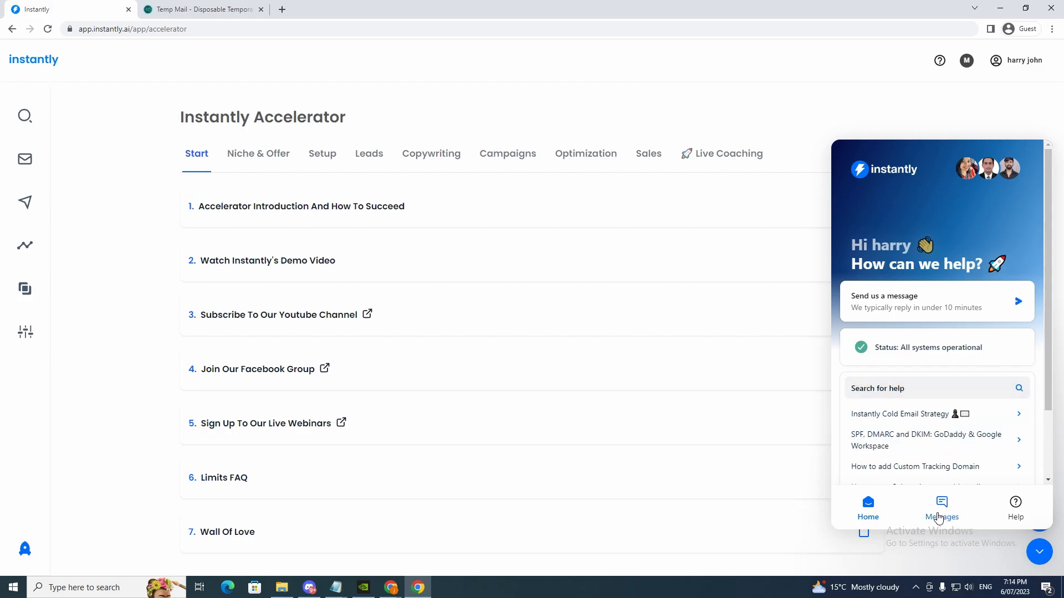
mouse_move(948, 523)
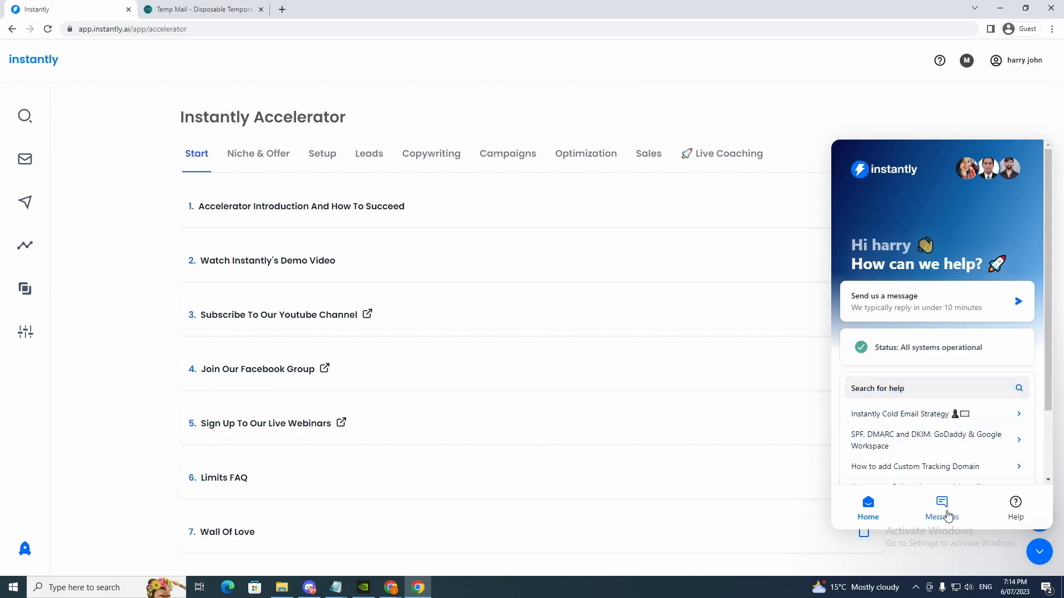
click(942, 507)
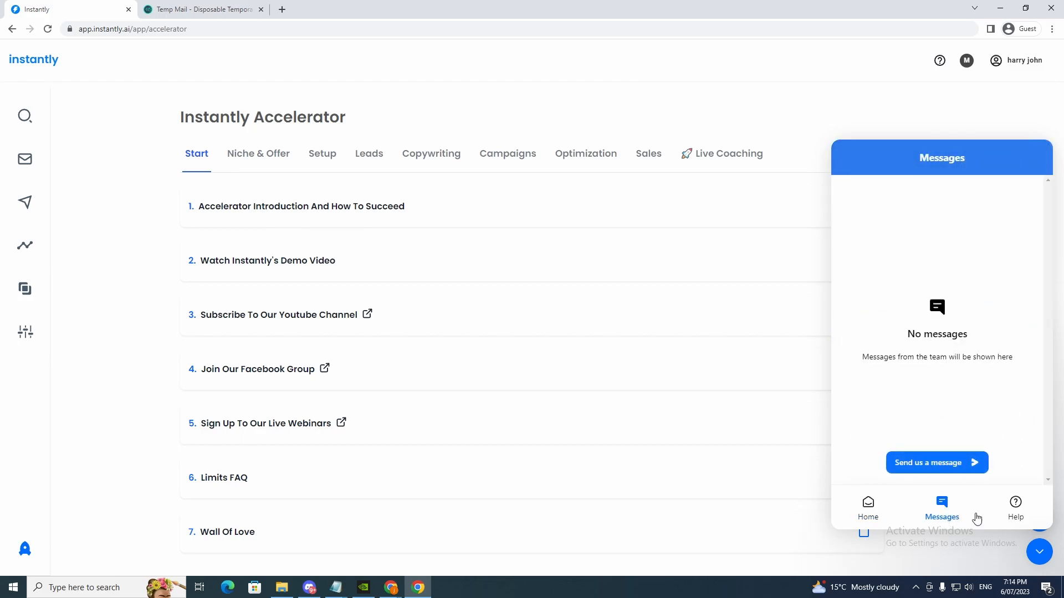
mouse_move(1022, 511)
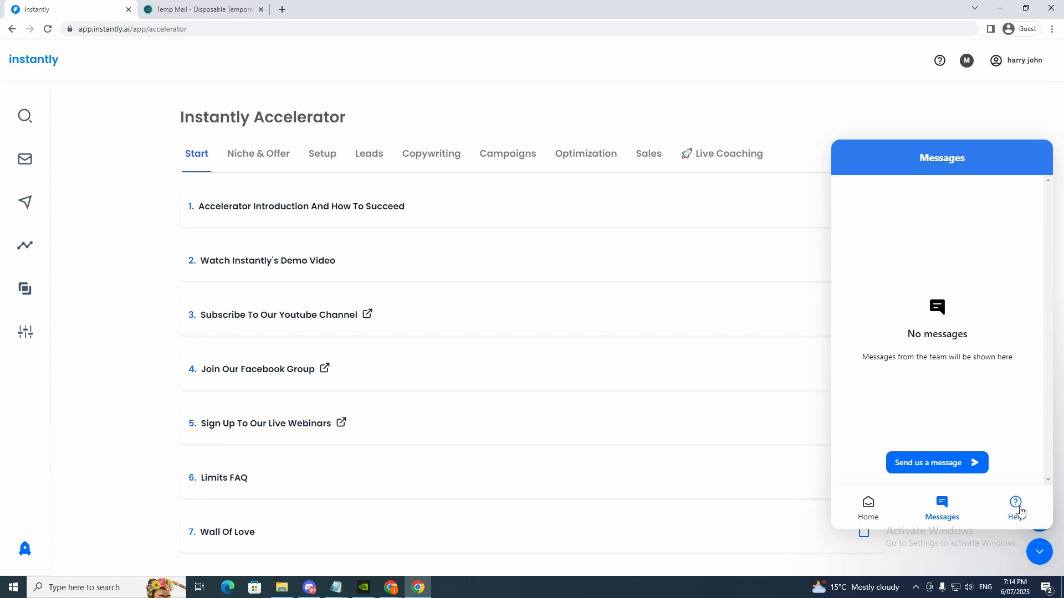
click(1015, 507)
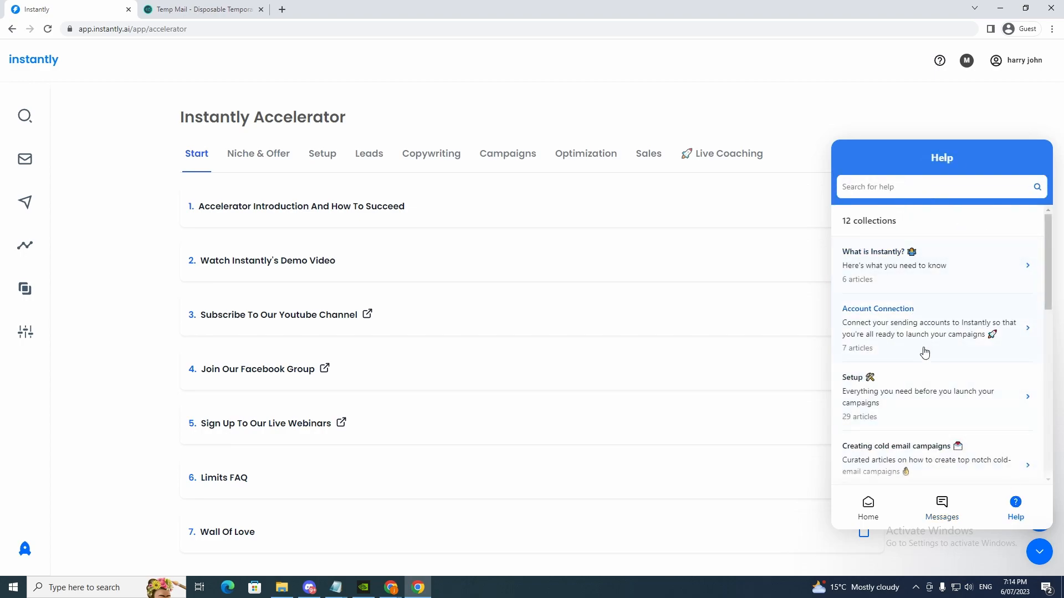
mouse_move(979, 310)
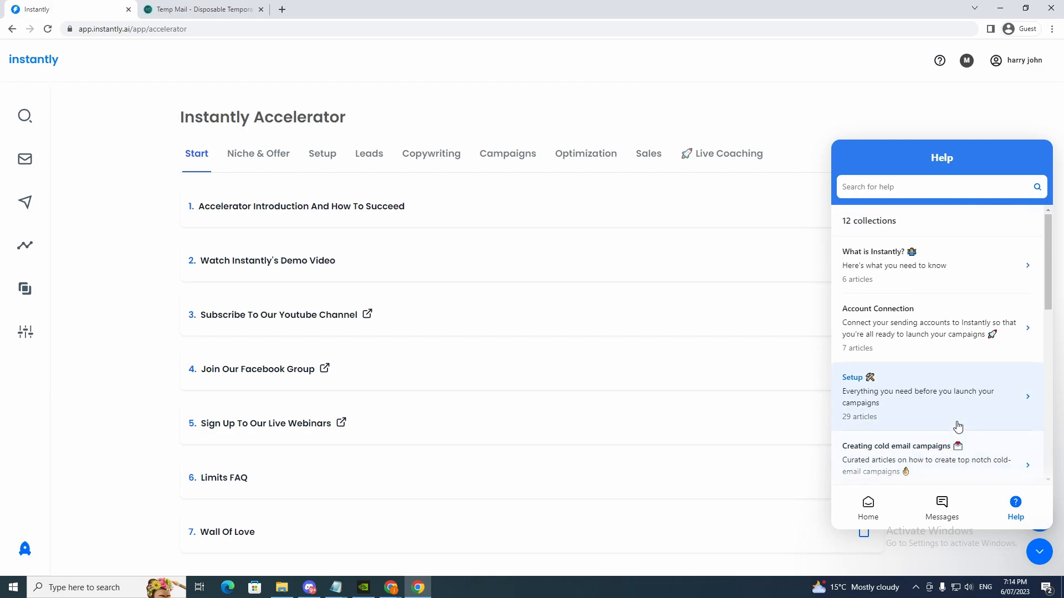
scroll(down, 3)
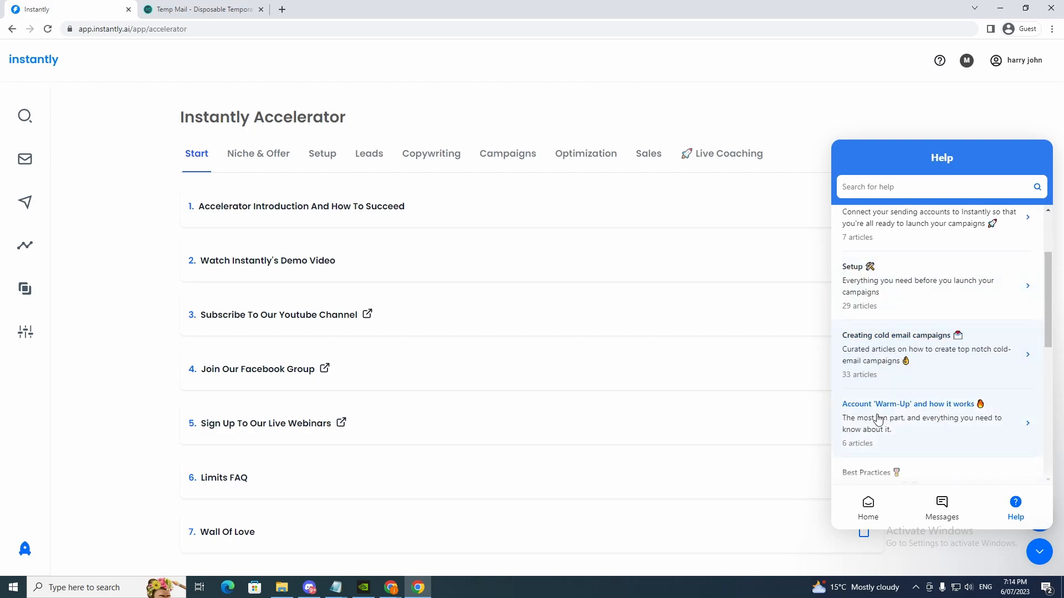
mouse_move(1016, 414)
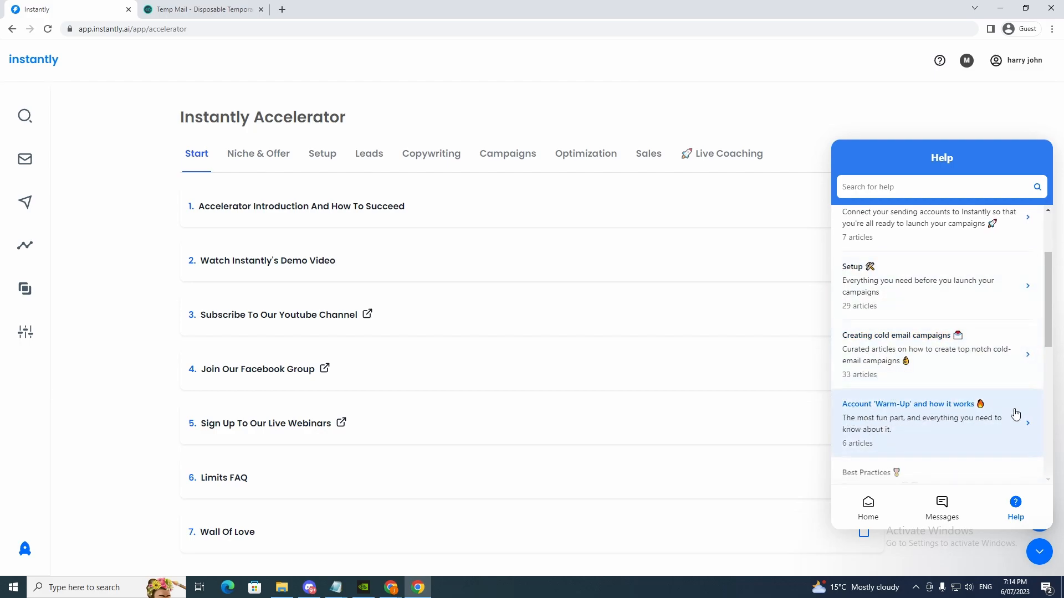
mouse_move(929, 436)
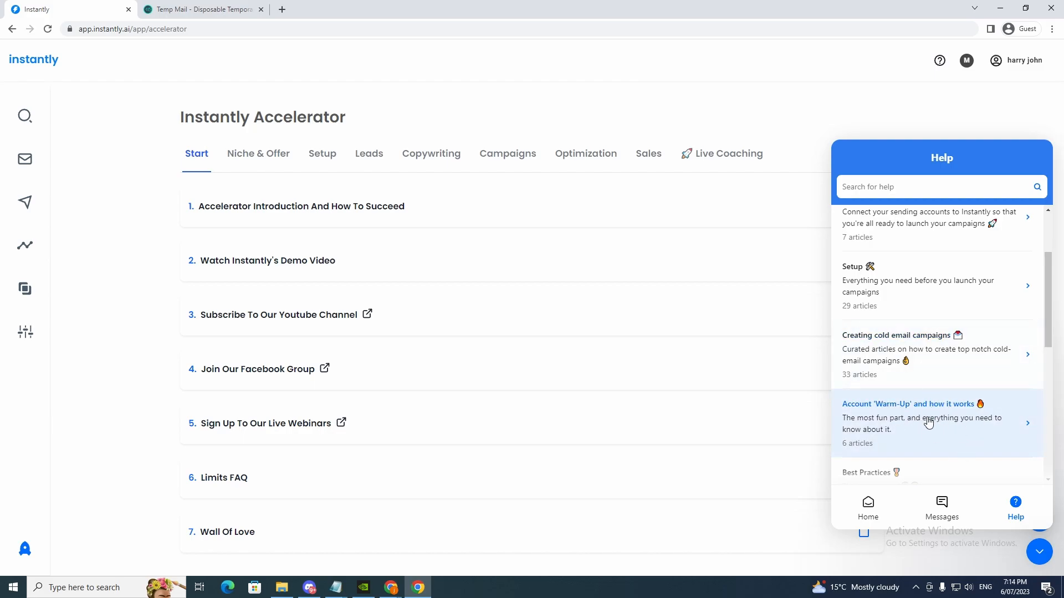
scroll(down, 3)
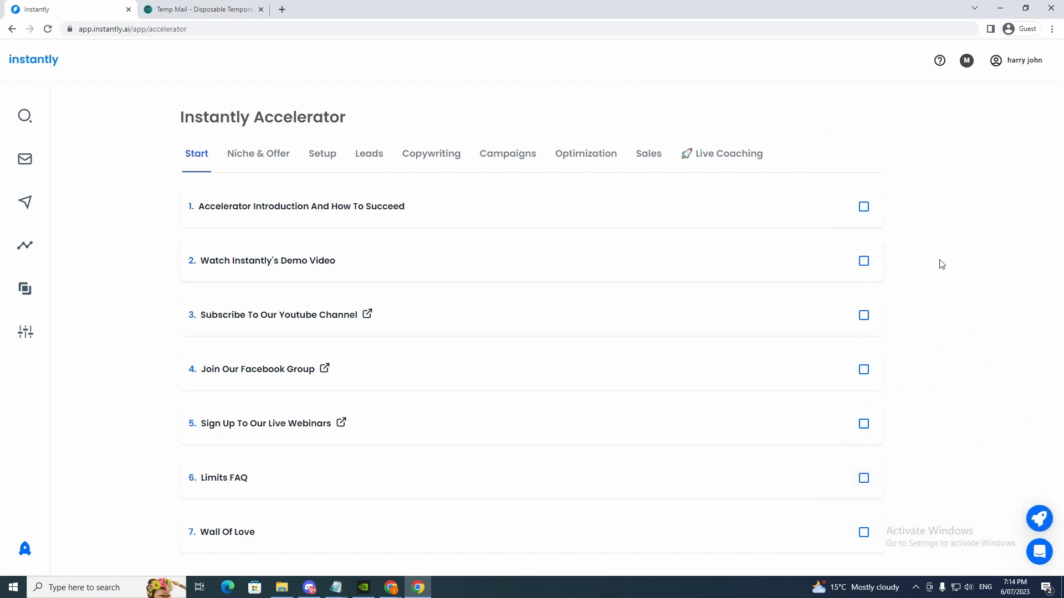
mouse_move(903, 268)
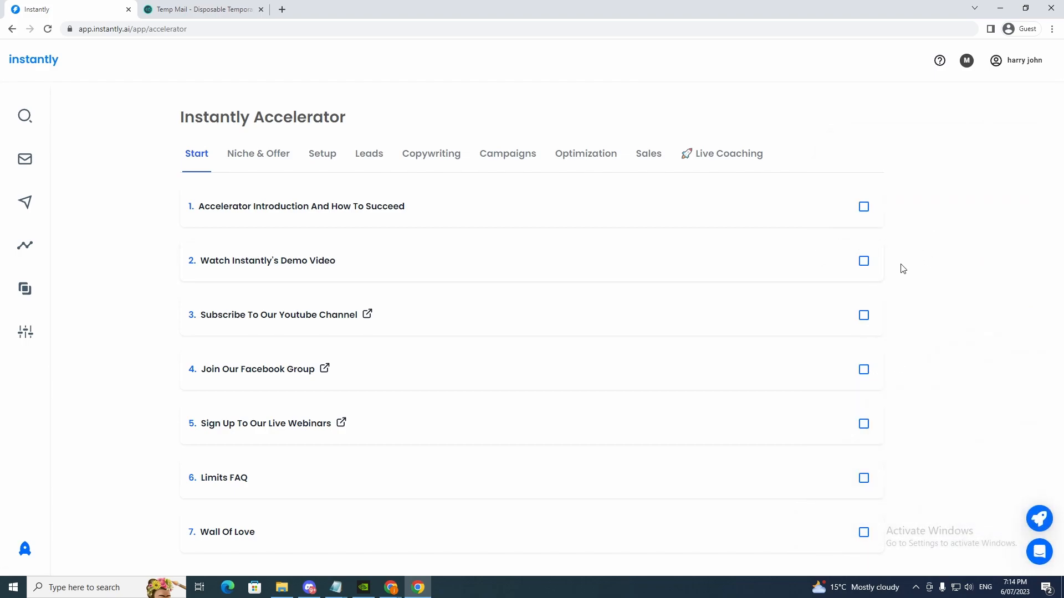